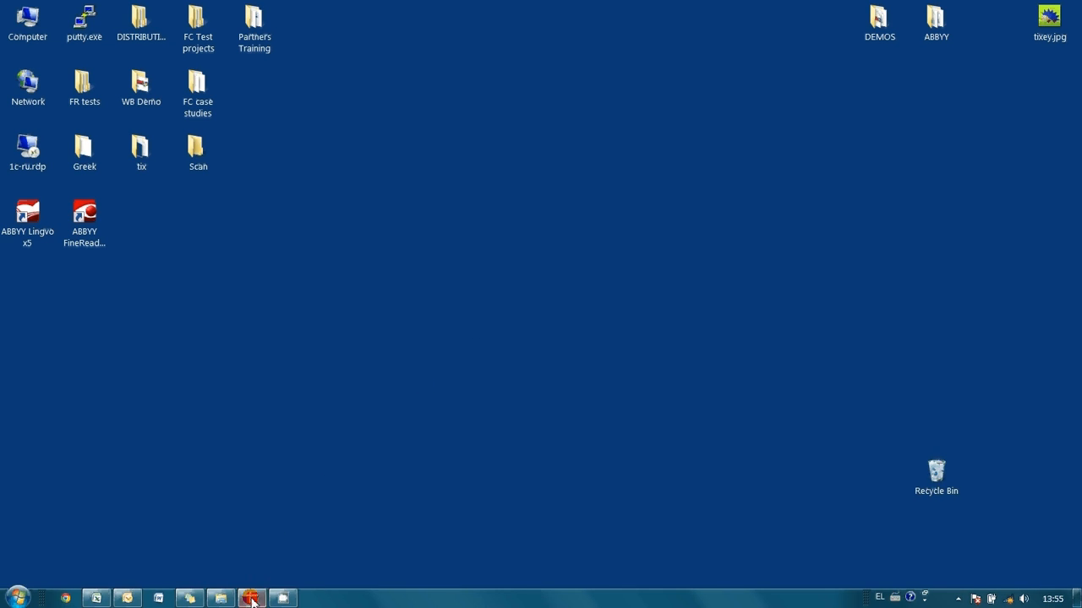
Launch ABBYY FormDesigner 10 from the taskbar to reach its Quick Start dialog.
left_click(250, 598)
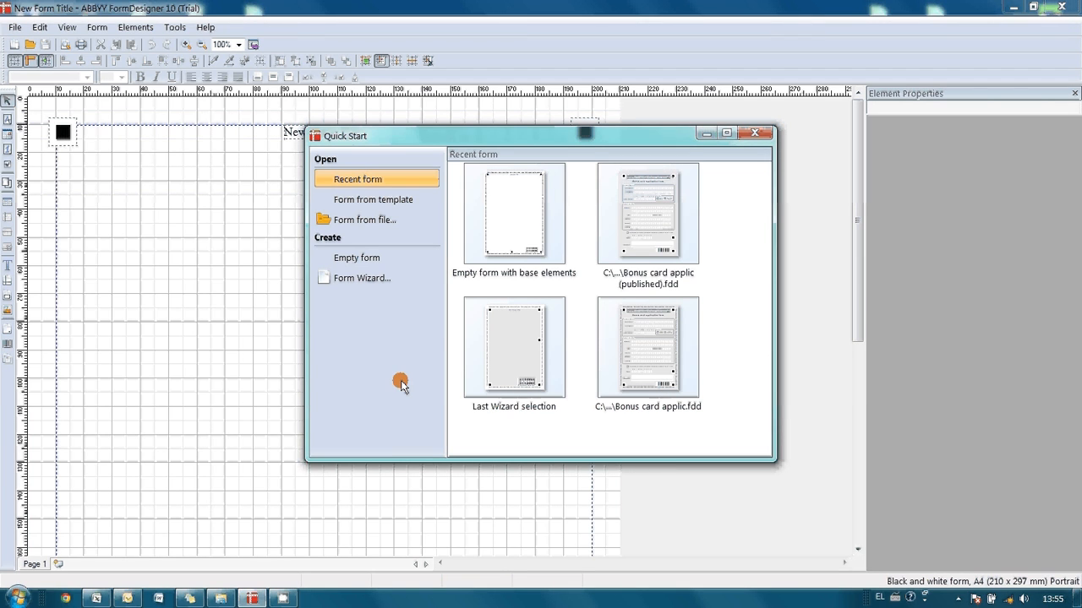
mouse_move(517, 237)
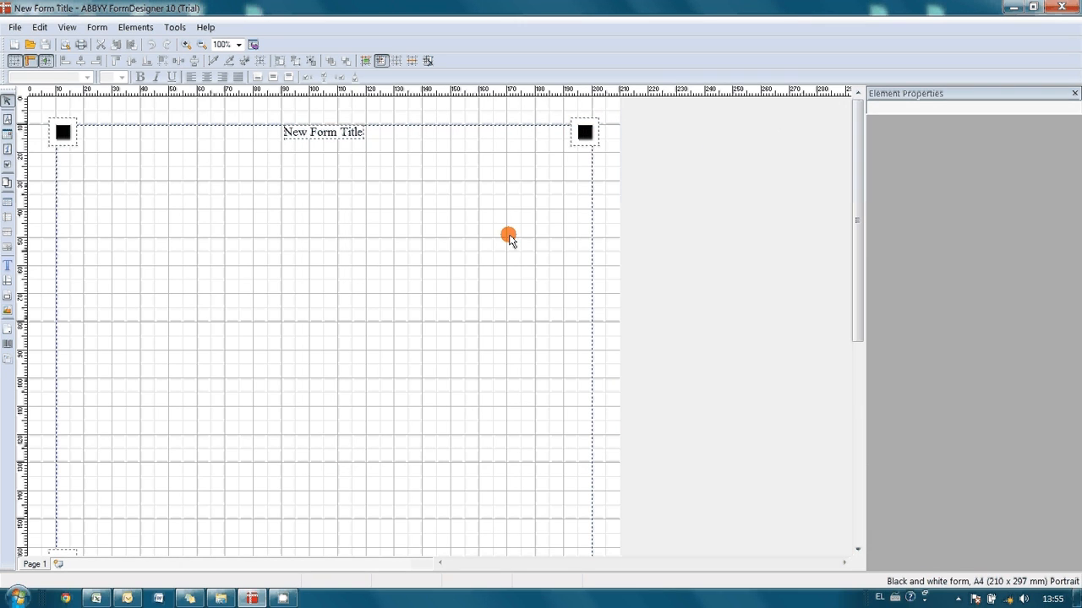
mouse_move(307, 276)
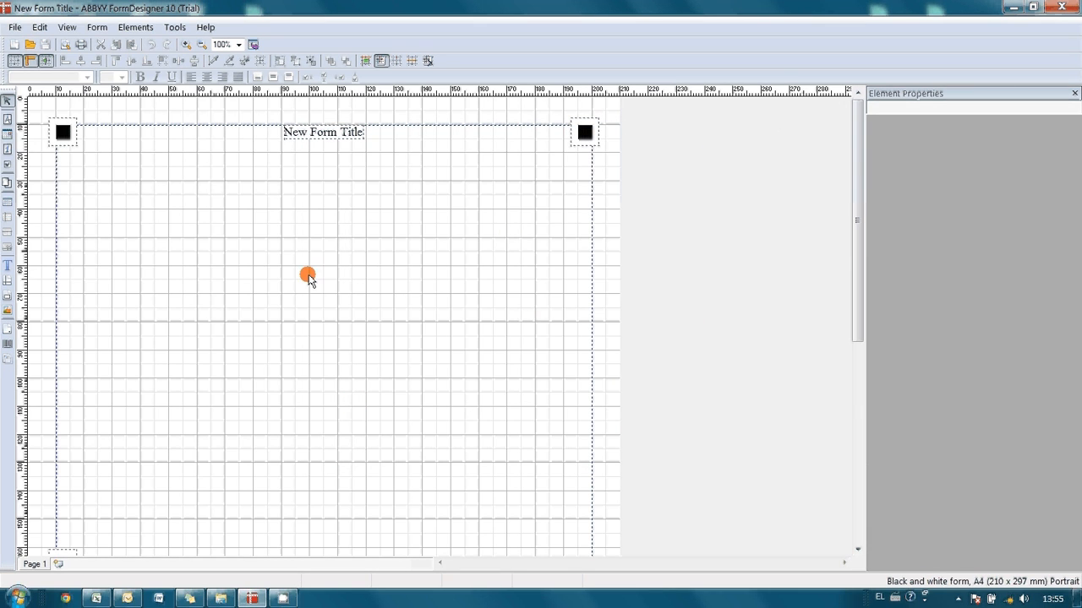
mouse_move(405, 185)
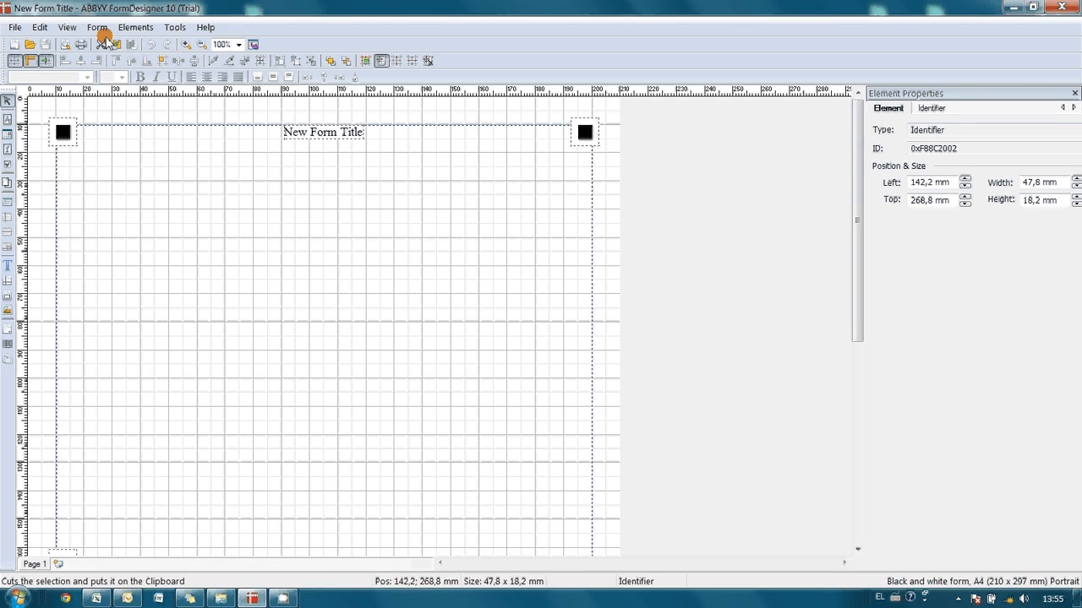
Set the page properties to Gray drop-out form style on A5 paper.
left_click(96, 27)
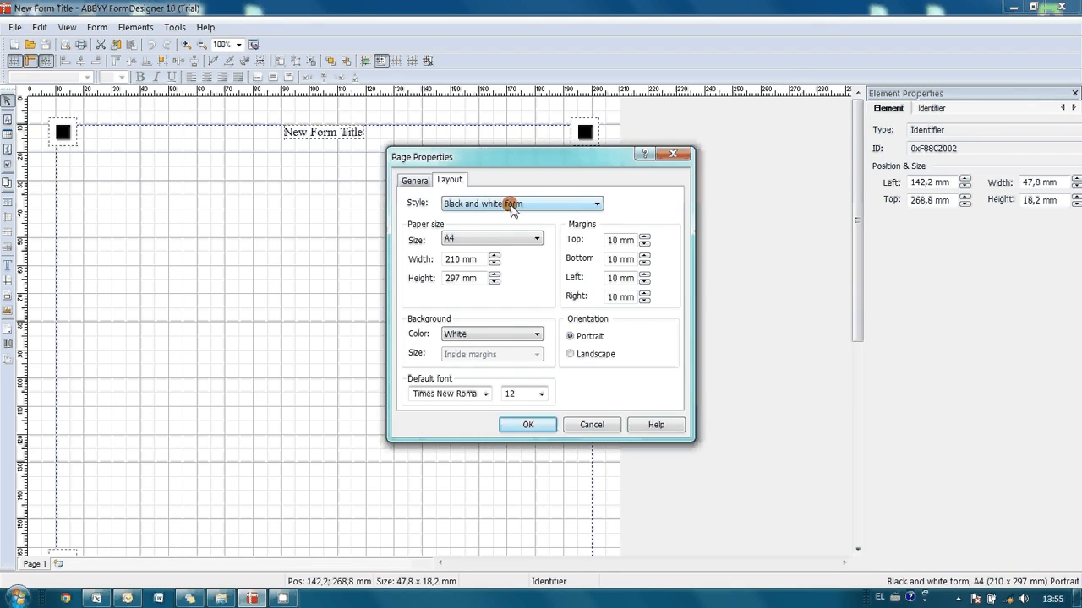
left_click(597, 203)
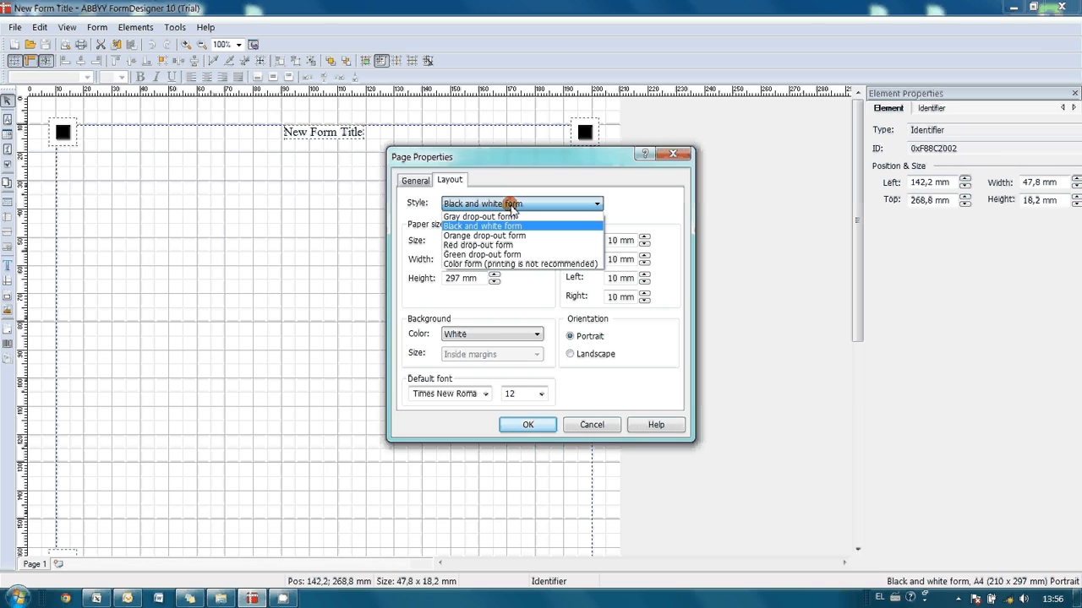
mouse_move(498, 245)
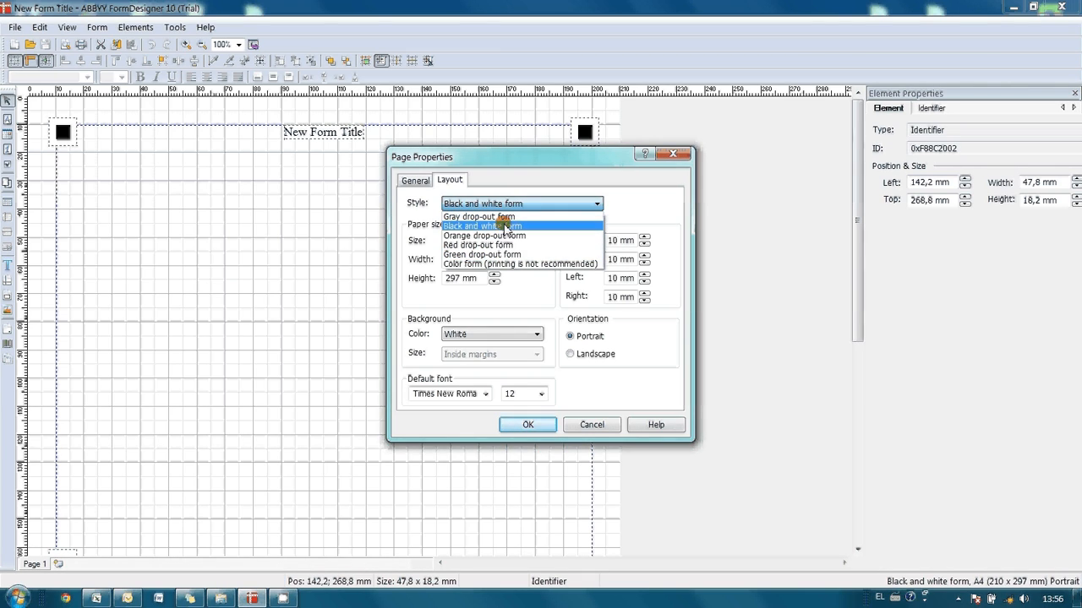
left_click(480, 216)
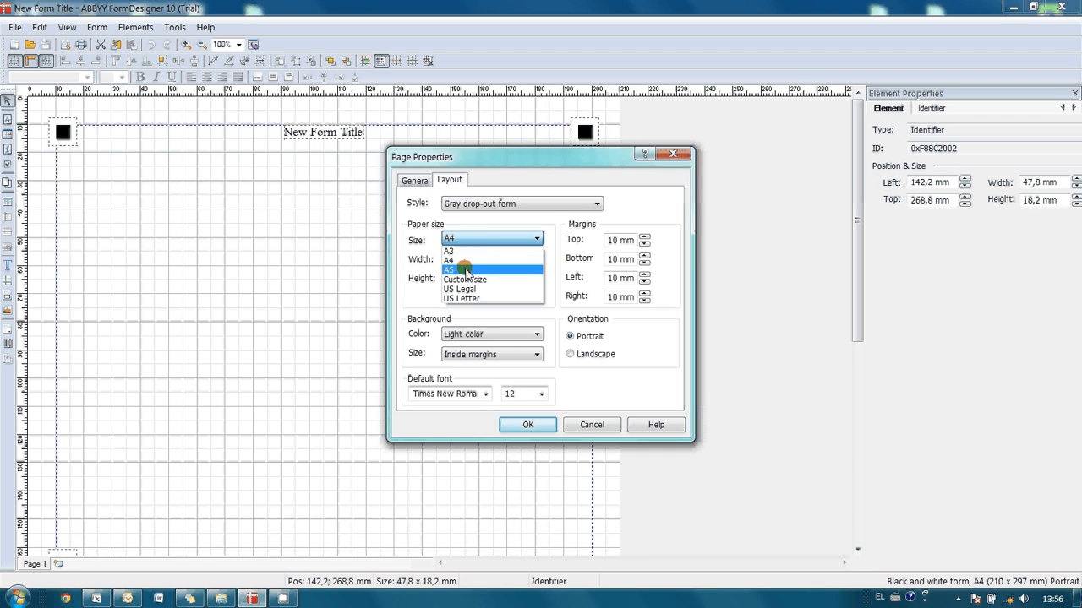
left_click(450, 270)
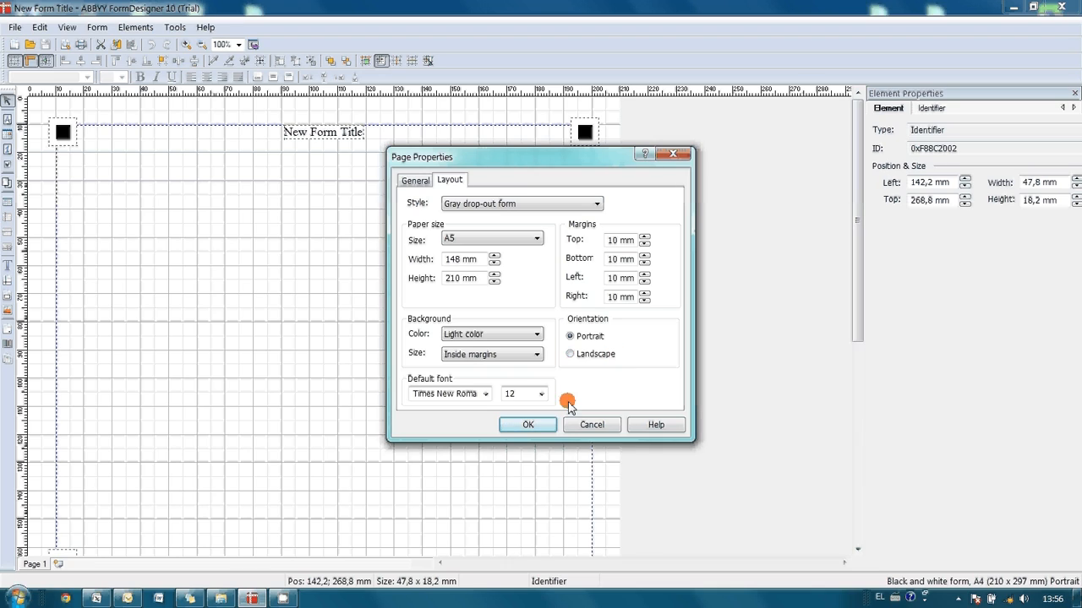
mouse_move(561, 386)
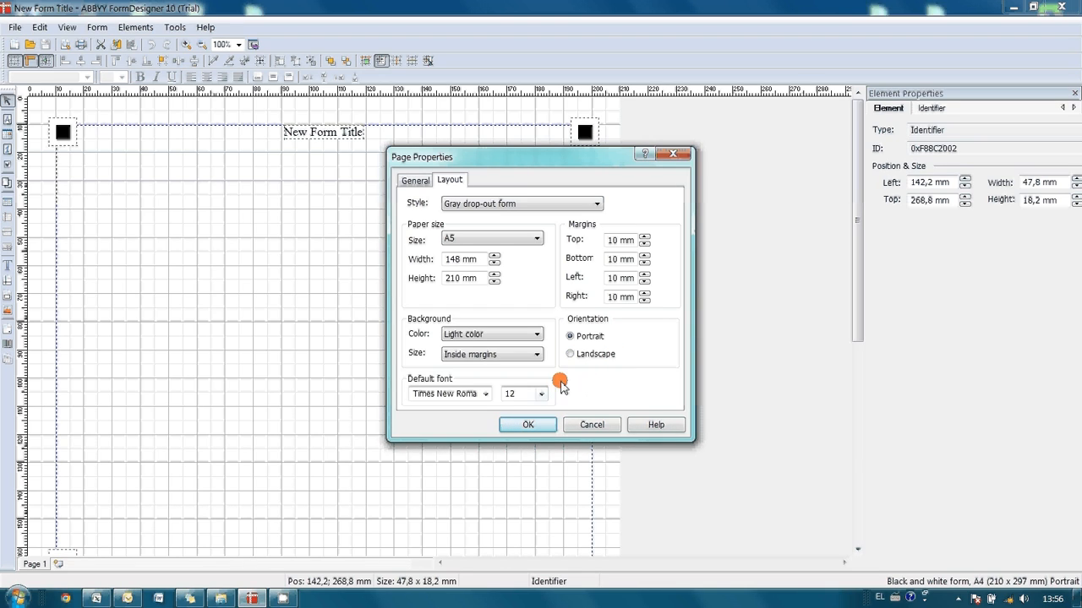
mouse_move(527, 425)
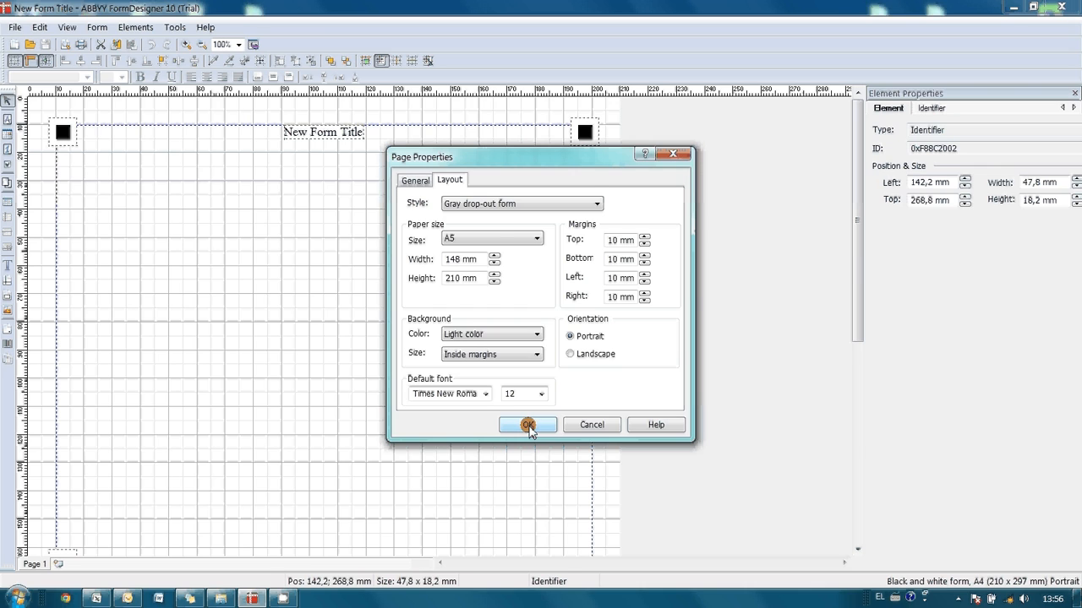
left_click(528, 426)
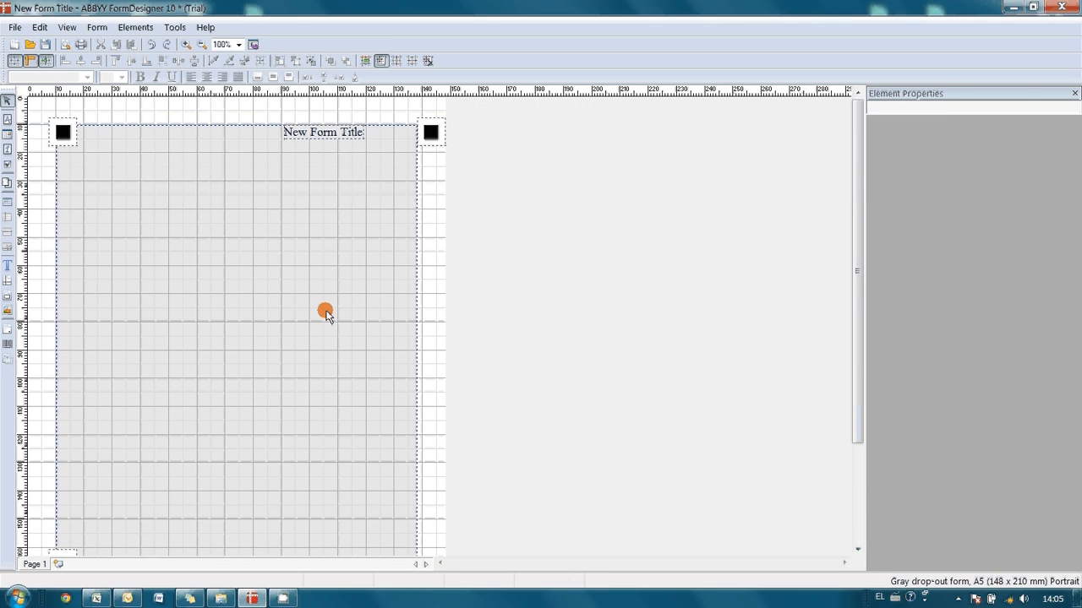
Change the title to 'Bonus card application form' in Verdana 18 pt.
left_click(324, 132)
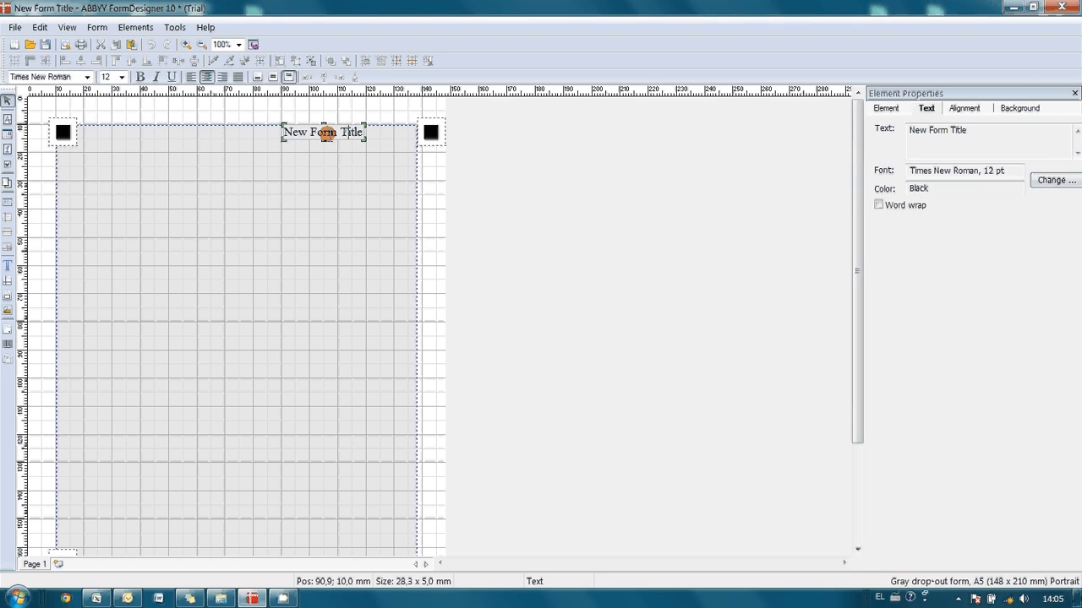
double_click(325, 132)
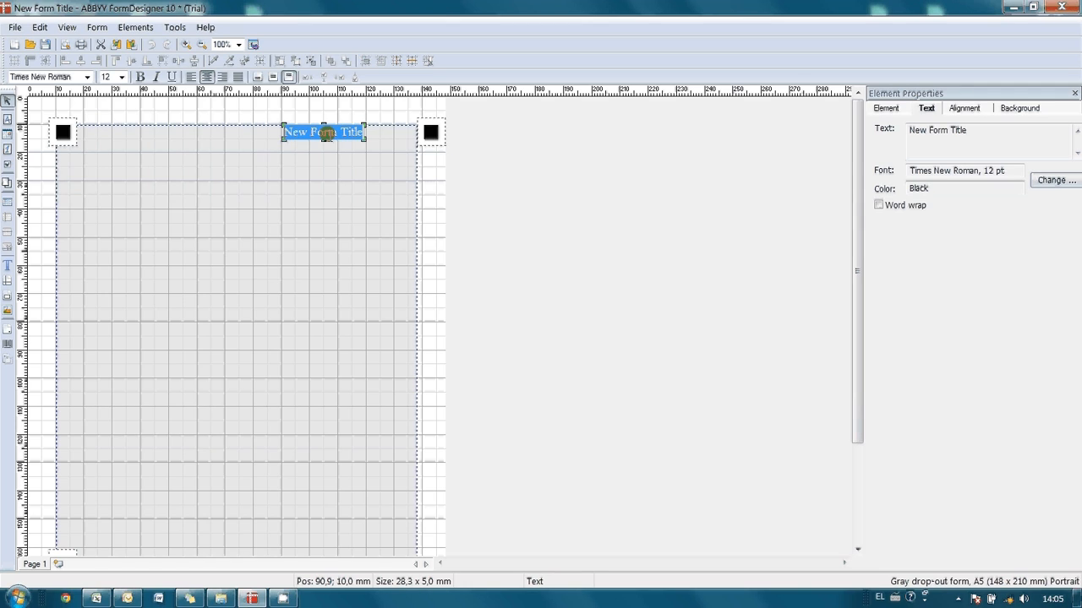
type("Bonus card application form")
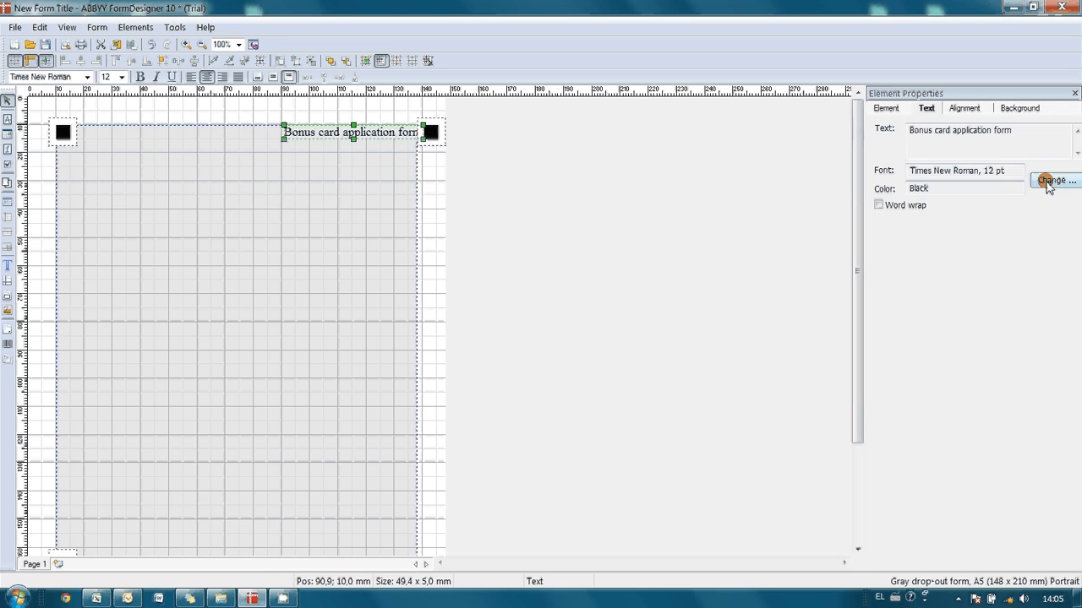
left_click(1054, 179)
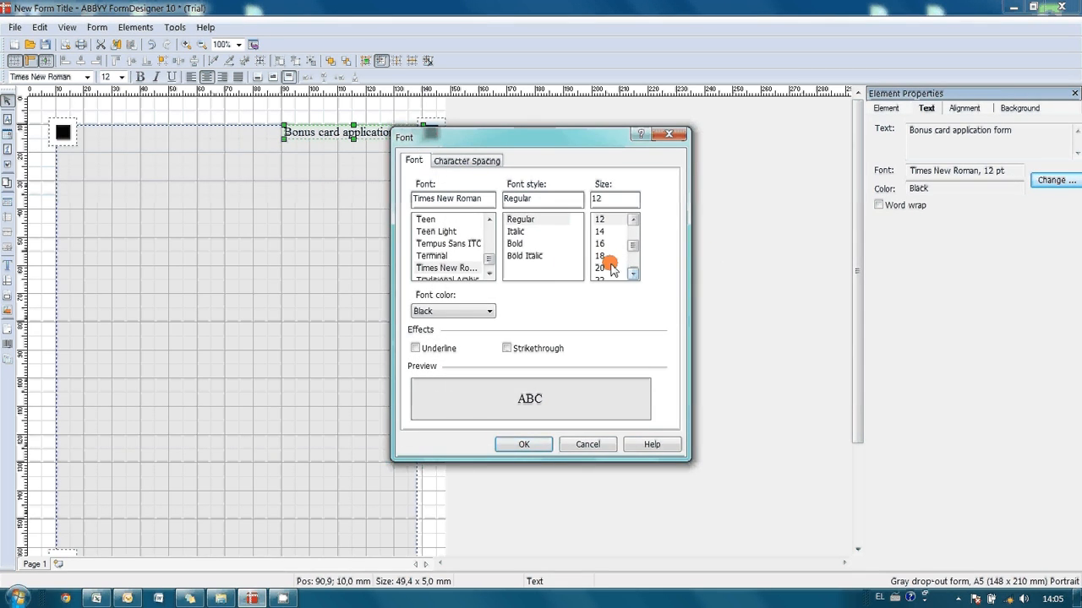
left_click(598, 257)
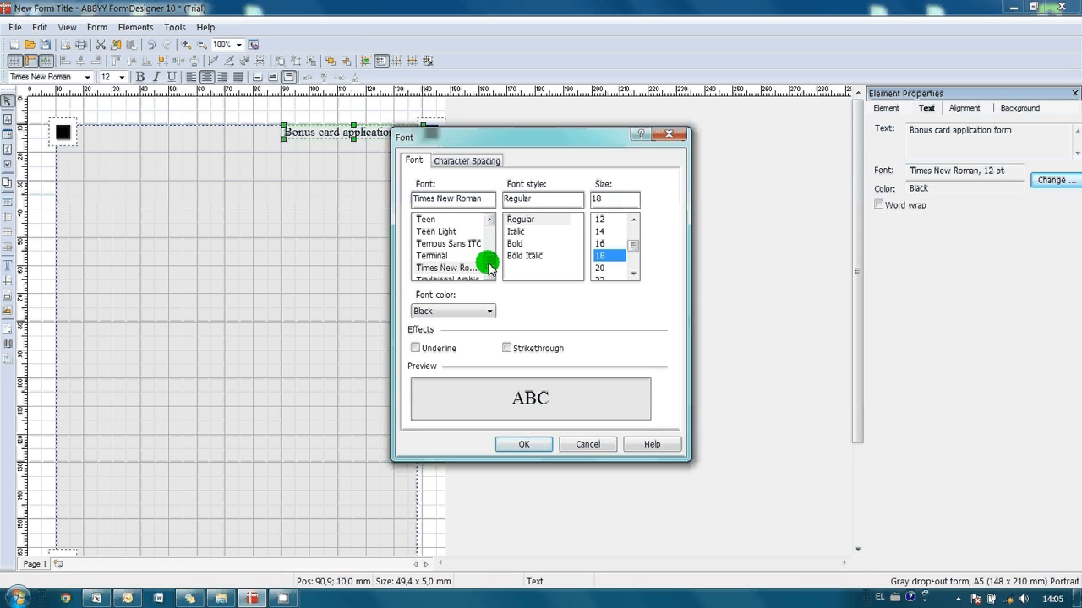
left_click(433, 232)
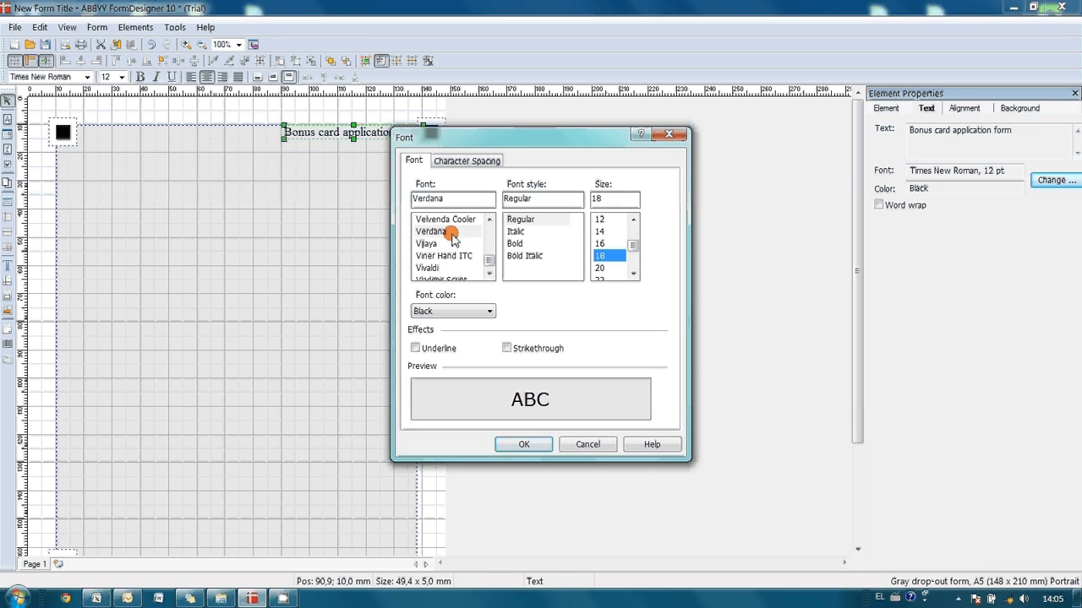
left_click(524, 443)
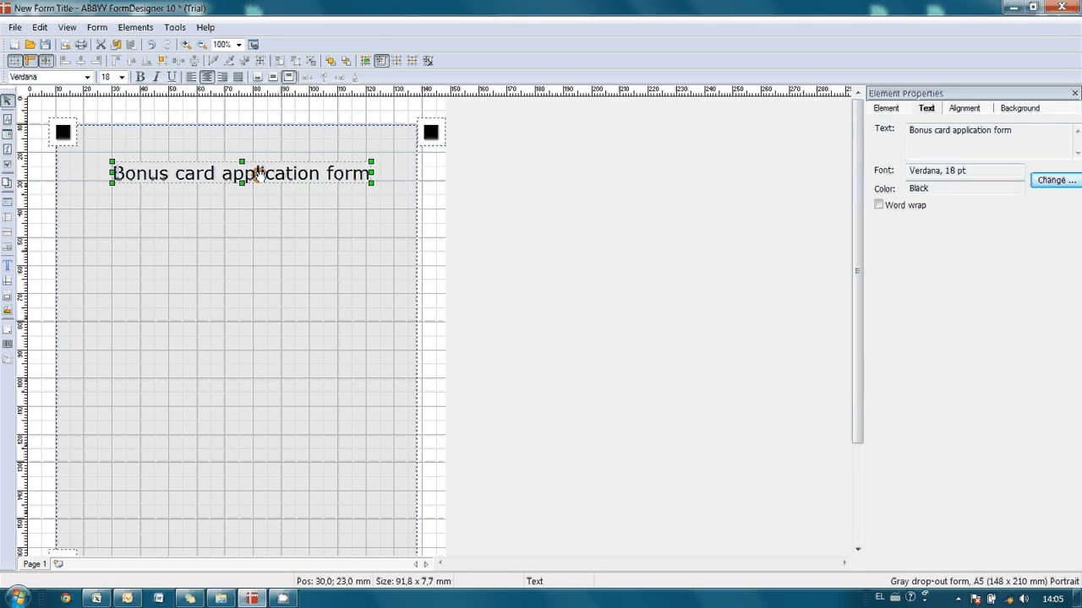
left_click(77, 302)
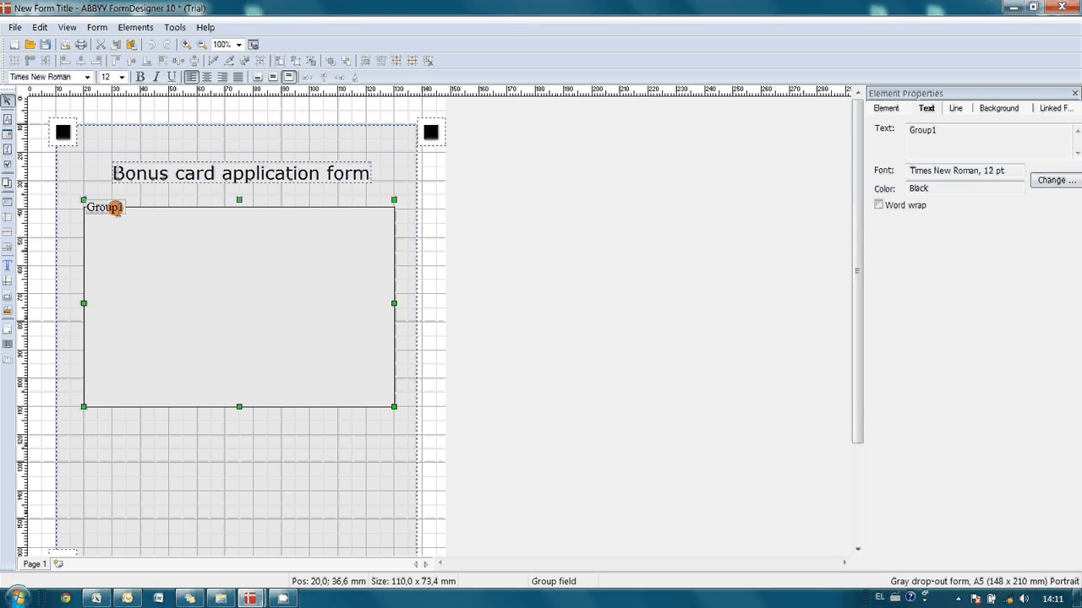
Caption the first group 'Personal info' and add a second group captioned 'Contact details'.
type("p")
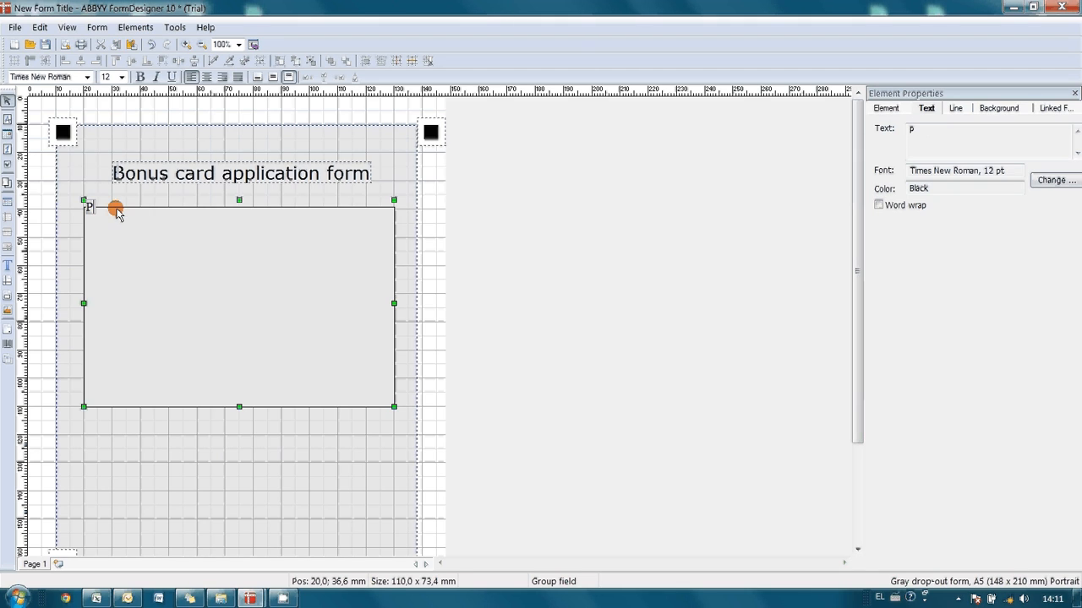
type("ersonal")
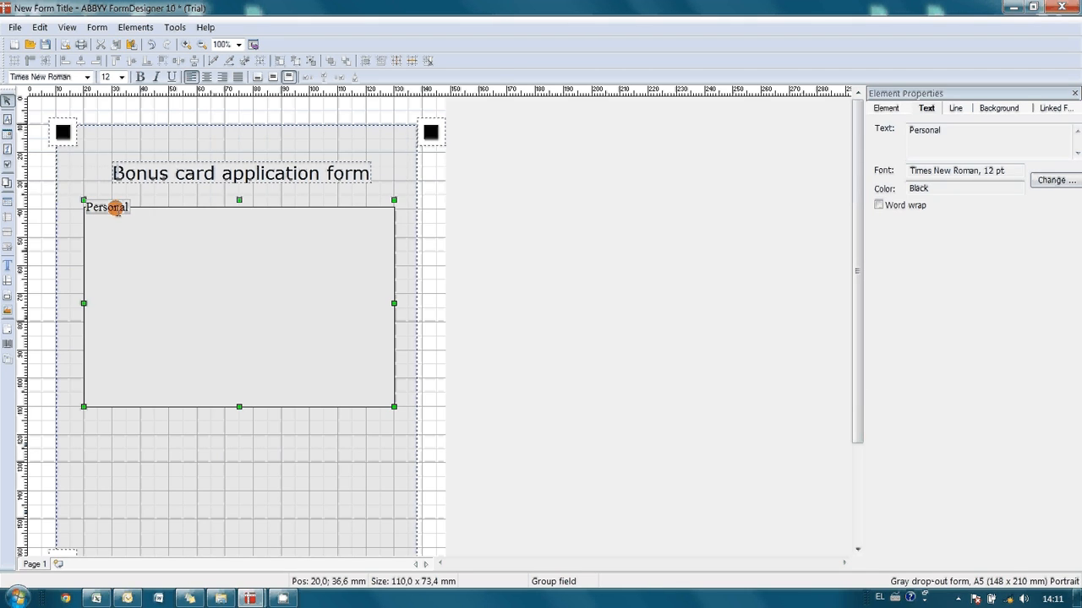
type("information")
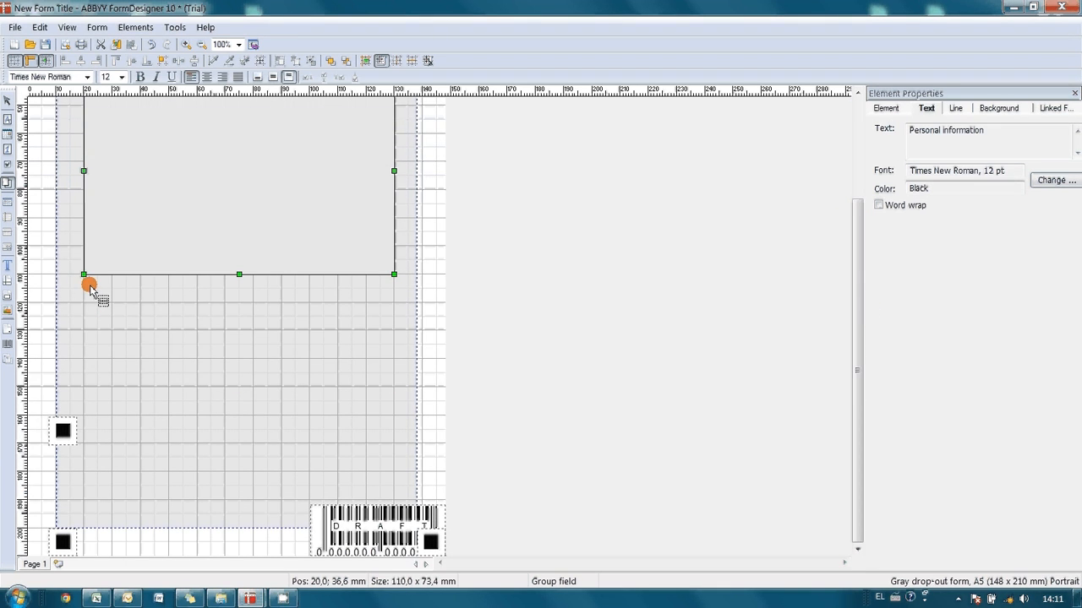
left_click_drag(88, 284, 389, 460)
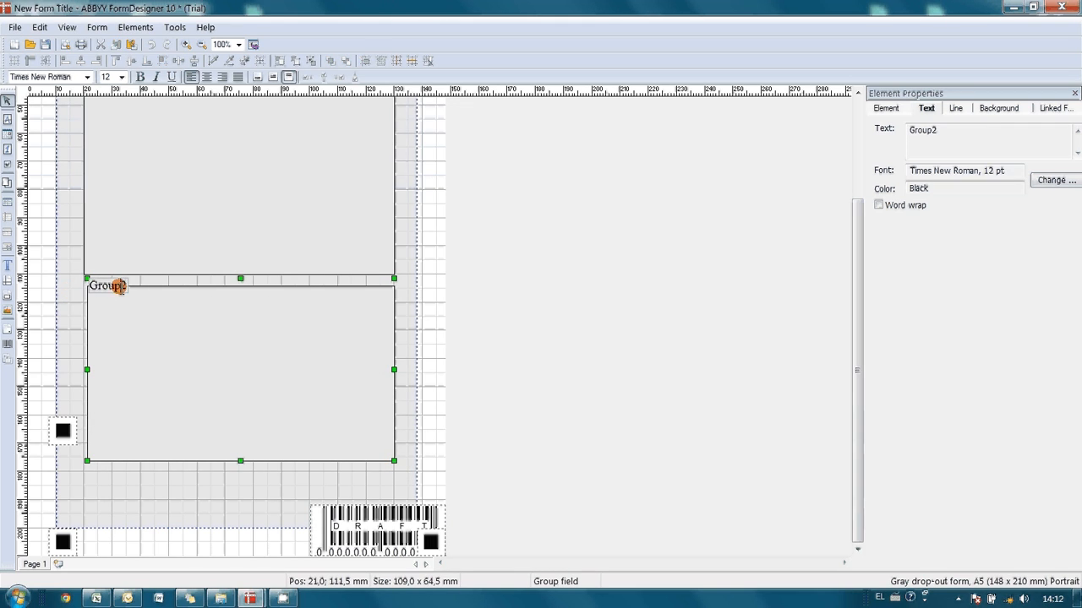
double_click(107, 286)
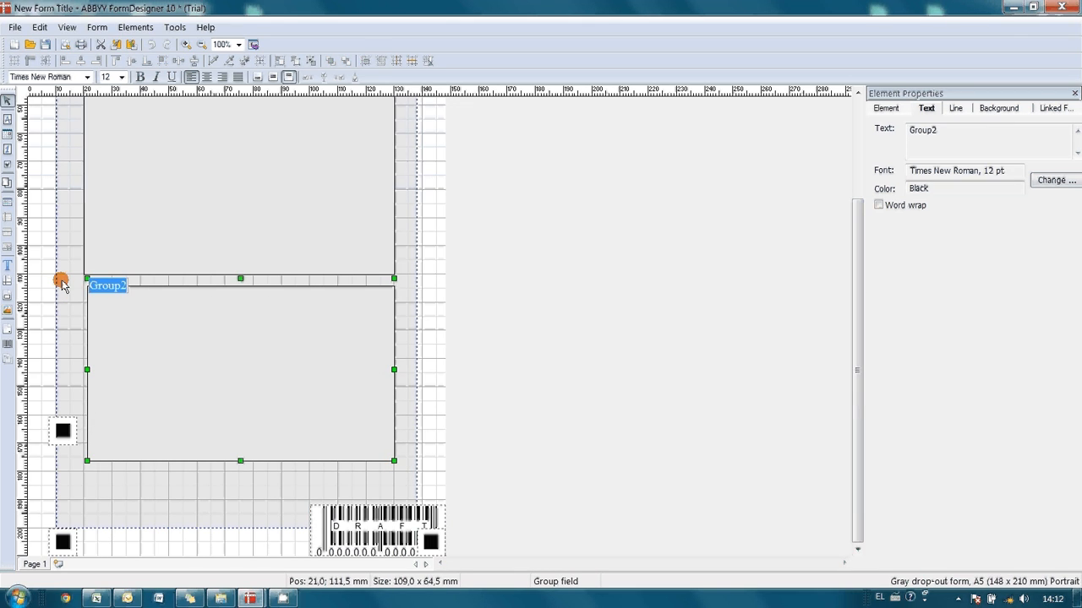
type("Contact d")
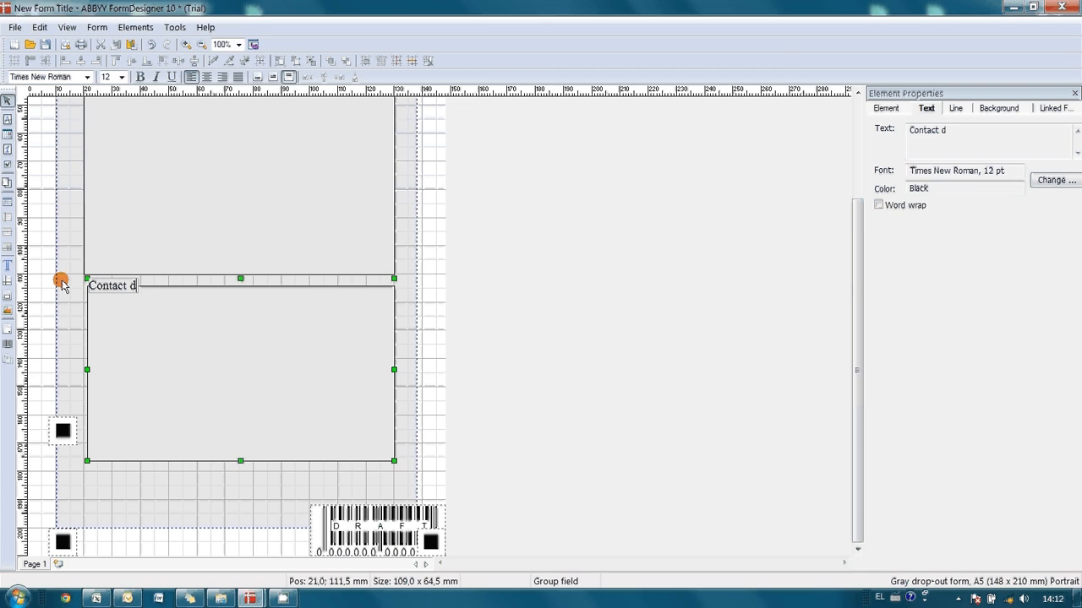
type("etails")
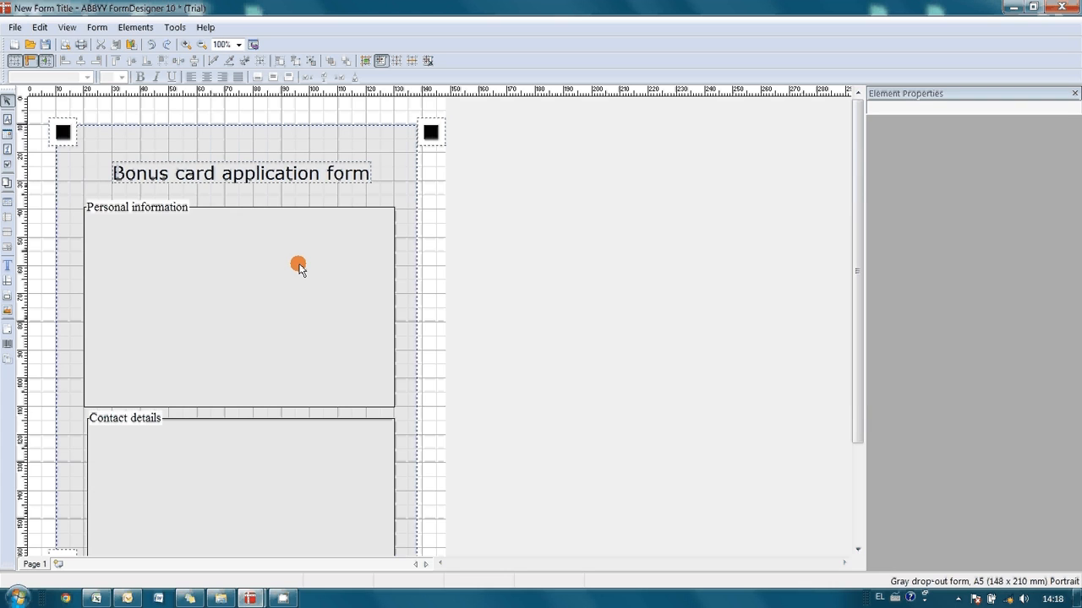
mouse_move(58, 162)
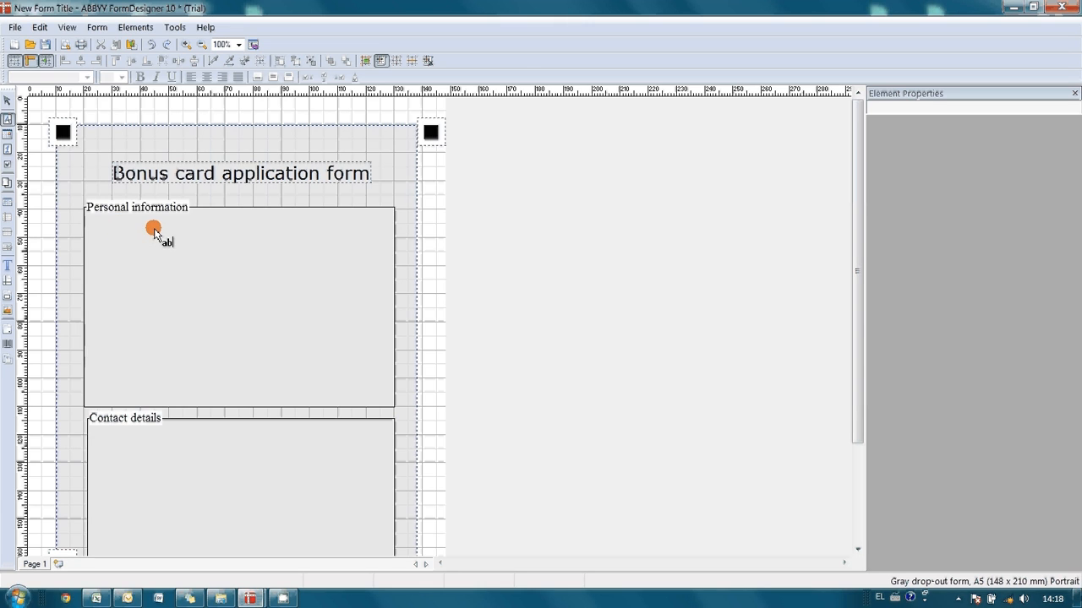
Add an entry field inside Personal information labelled 'Name'.
left_click_drag(153, 229, 376, 247)
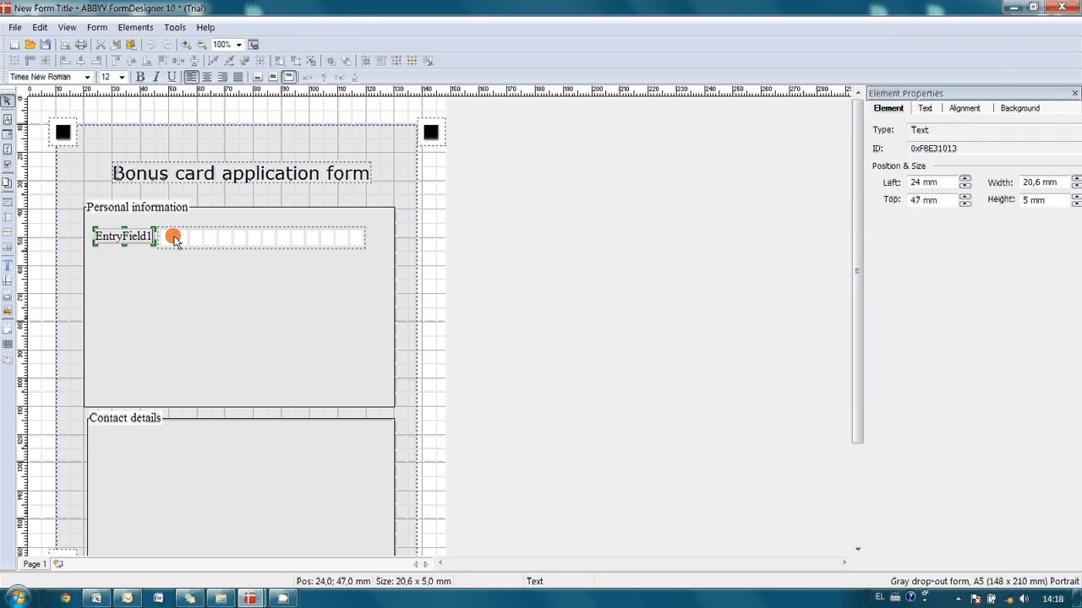
double_click(123, 237)
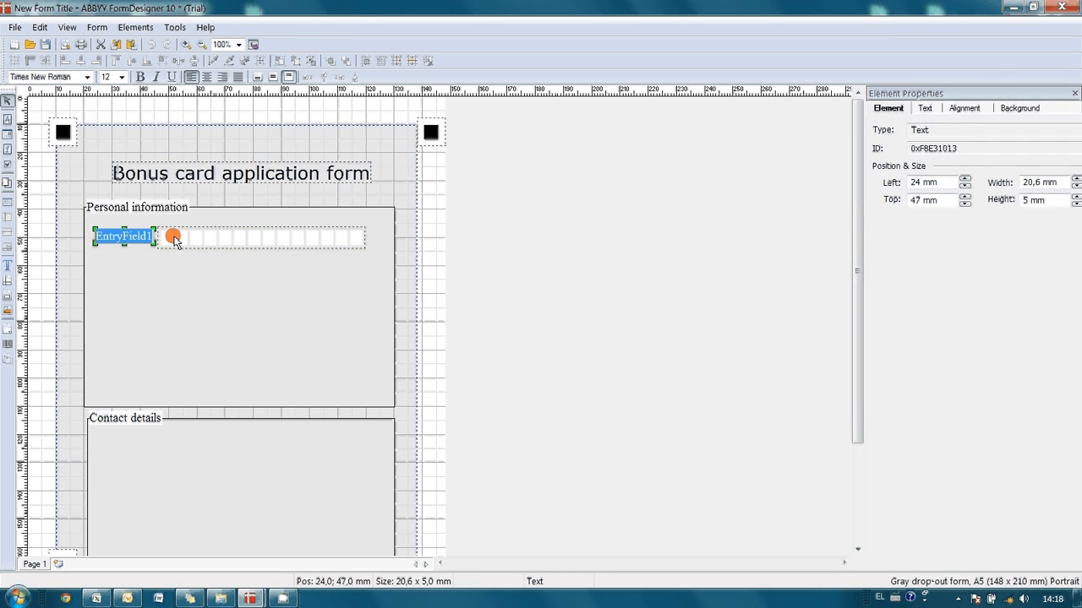
type("Name")
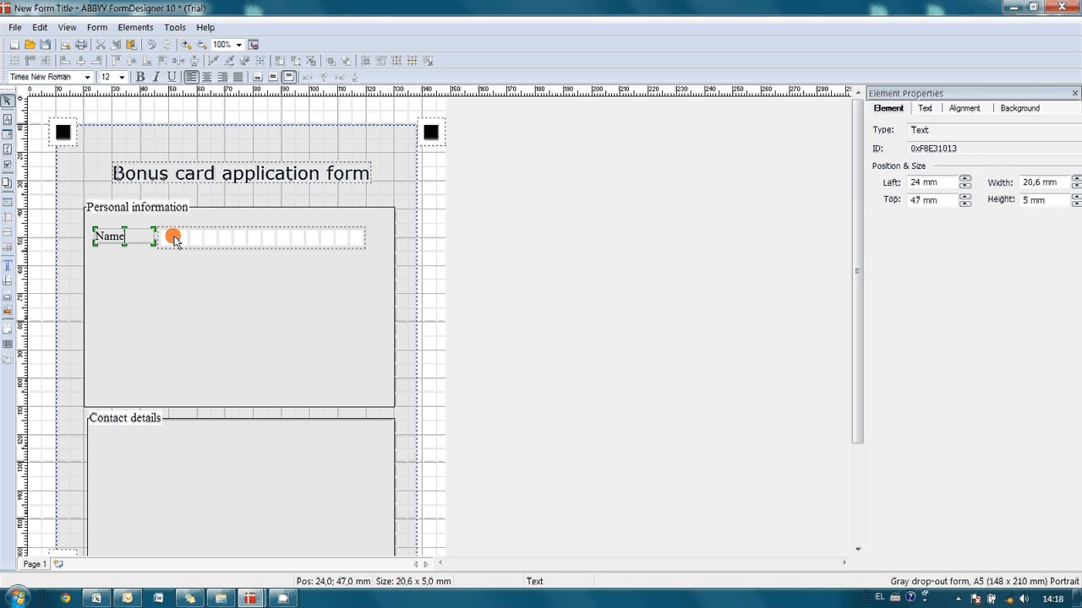
left_click(8, 120)
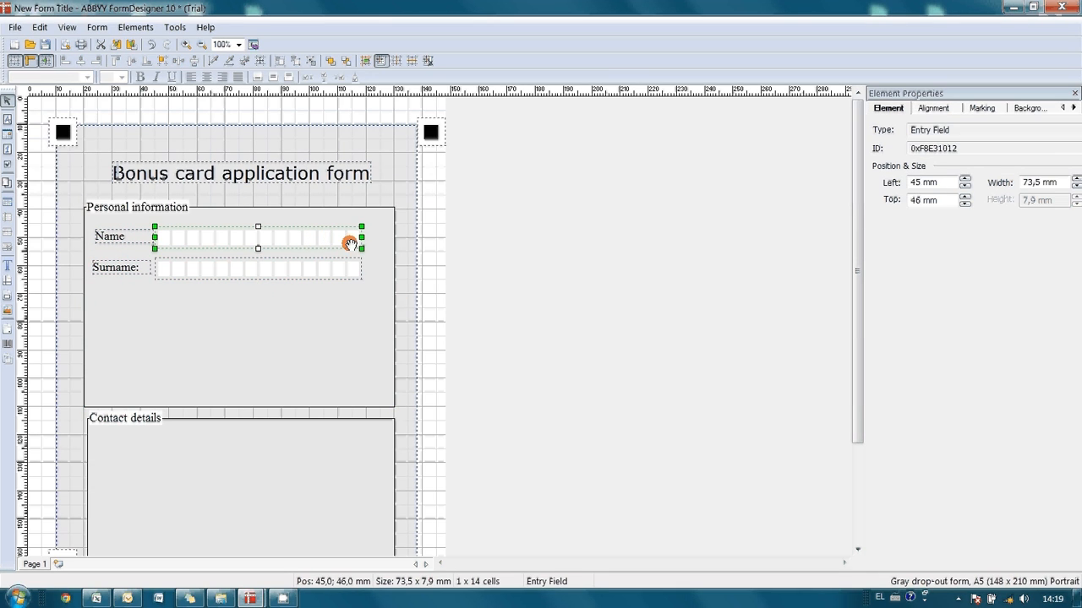
Widen the Name entry field to 15 cells, aligned with its row.
left_click_drag(362, 237, 371, 236)
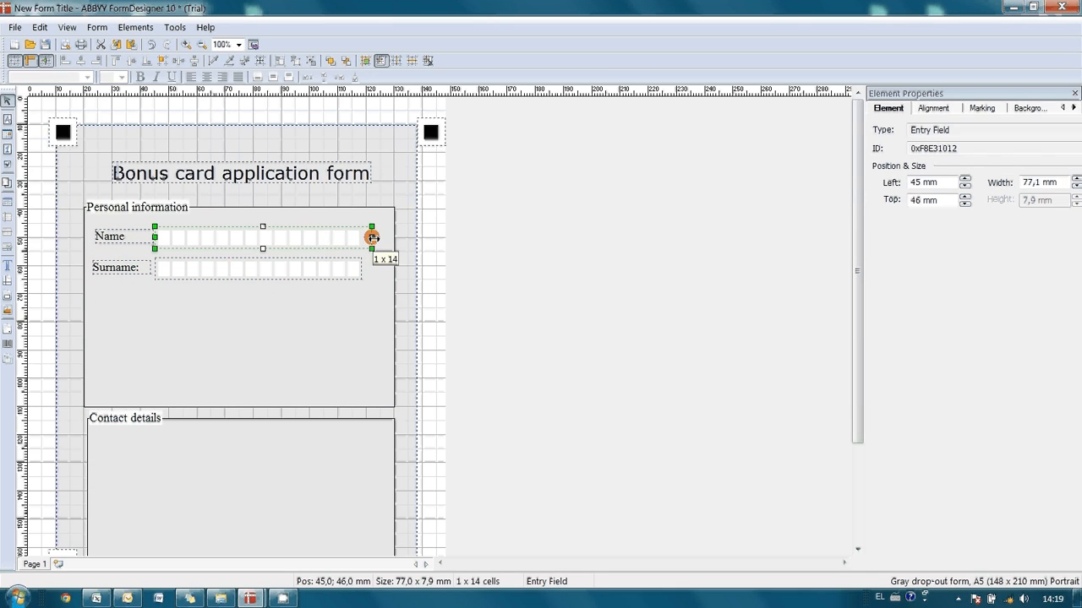
left_click_drag(372, 236, 382, 237)
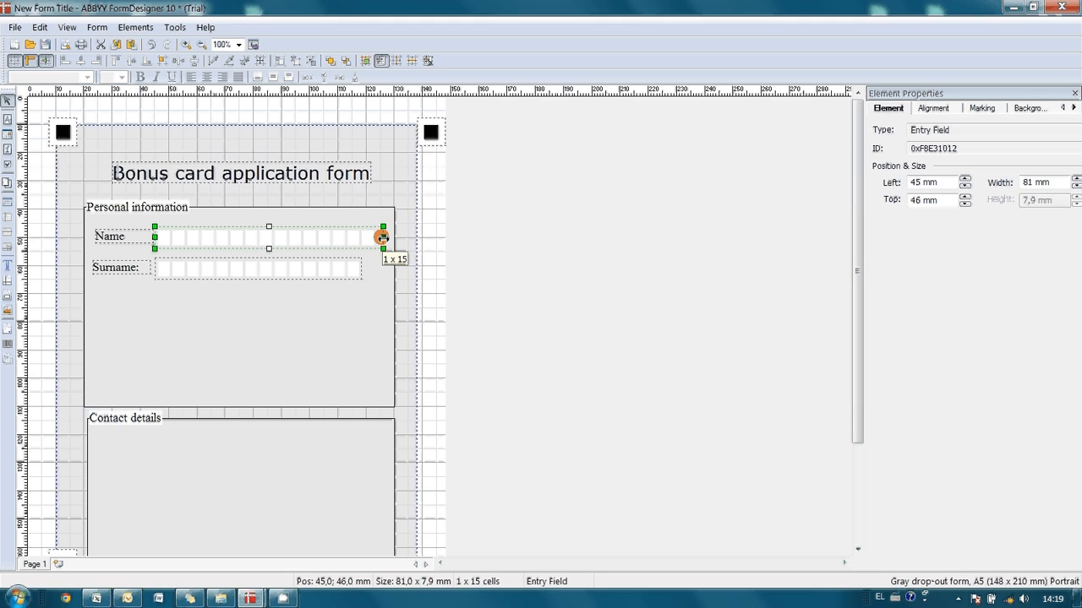
left_click_drag(382, 237, 375, 249)
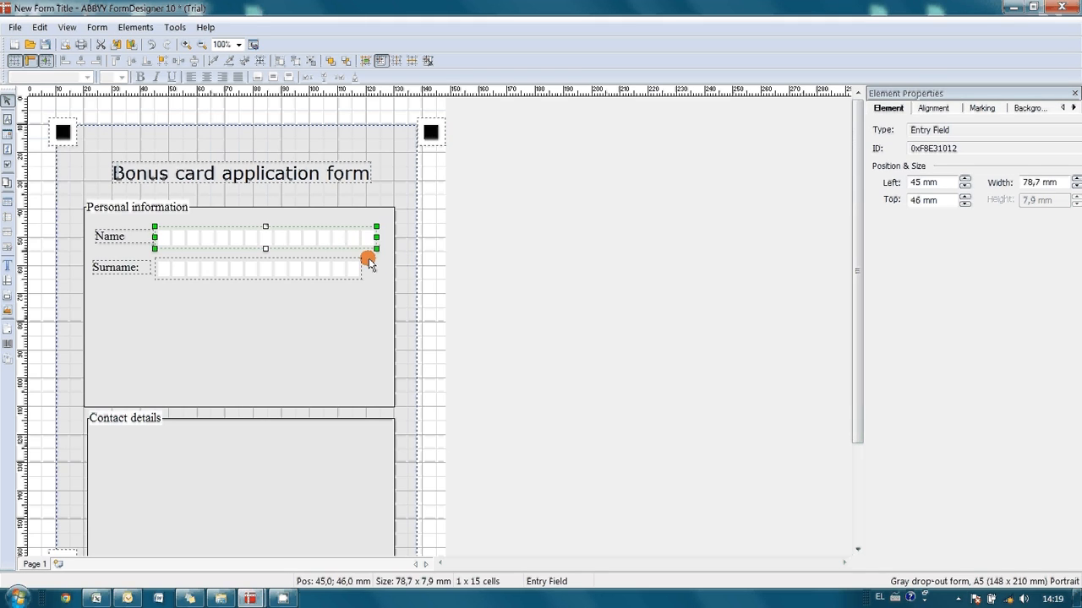
left_click_drag(368, 257, 380, 267)
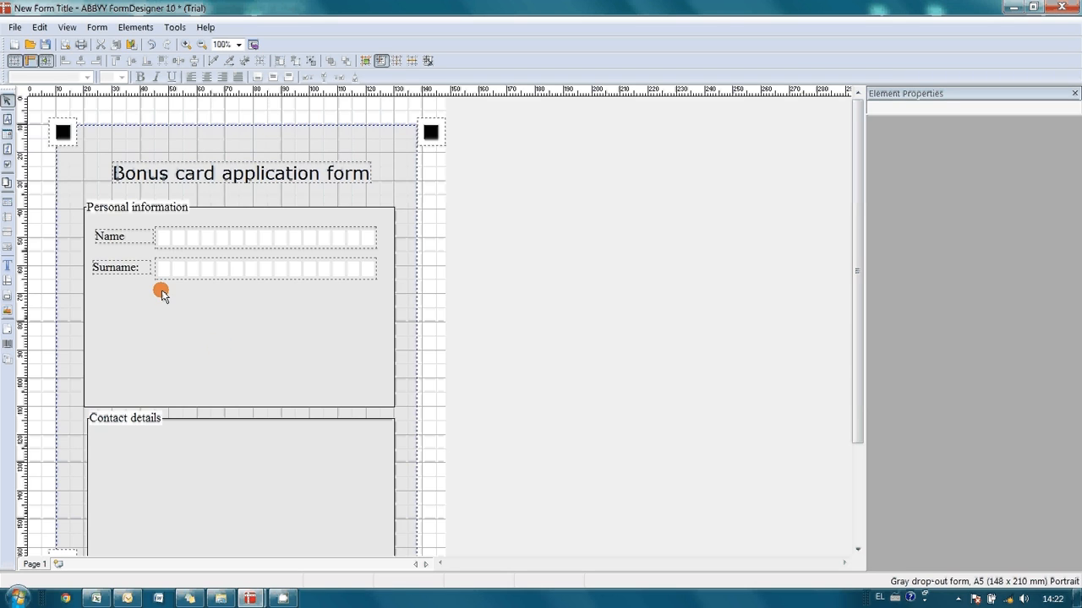
mouse_move(8, 133)
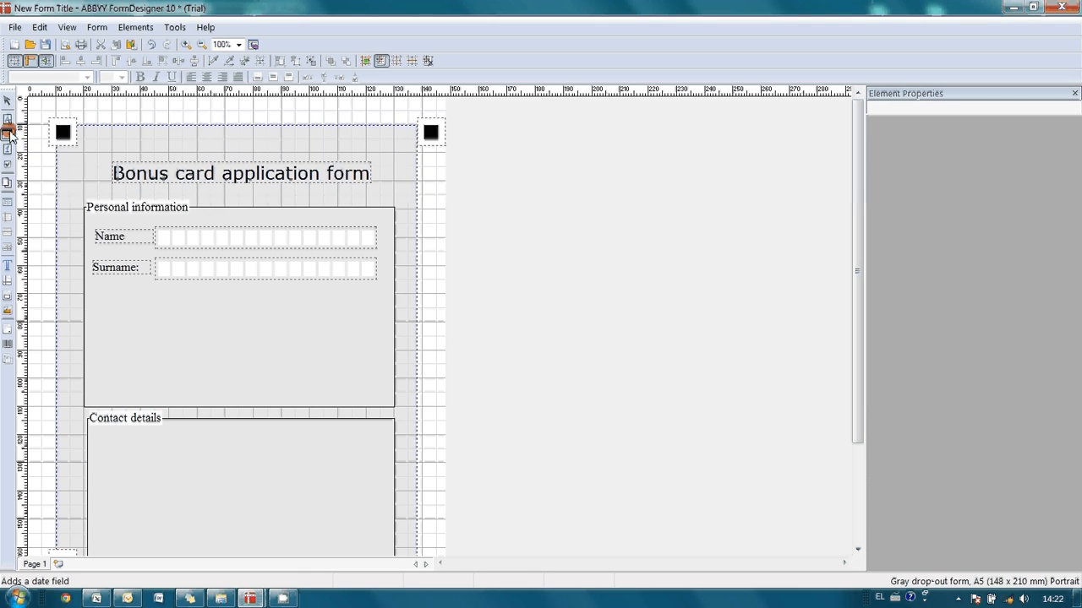
mouse_move(7, 135)
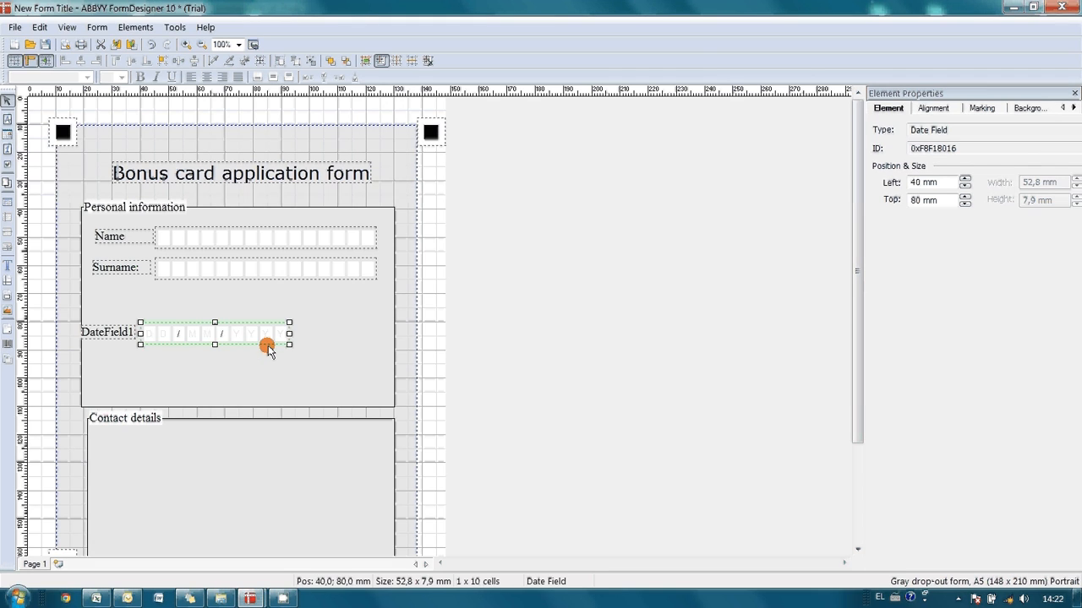
Place a date field labelled 'Date of birth:' and move it under Surname.
left_click_drag(267, 345, 183, 328)
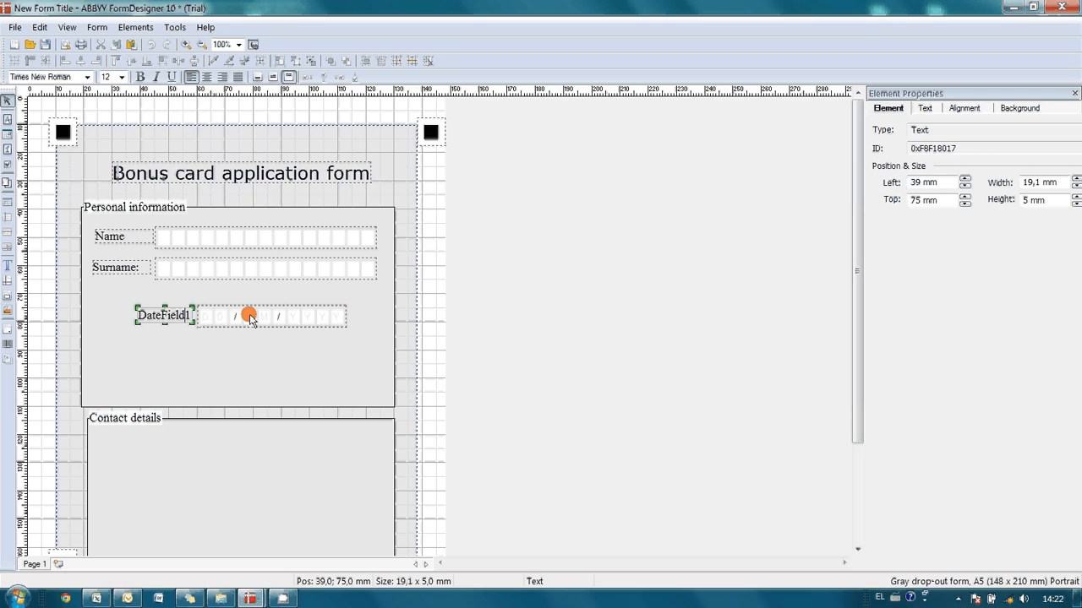
double_click(164, 316)
type(" of birth:")
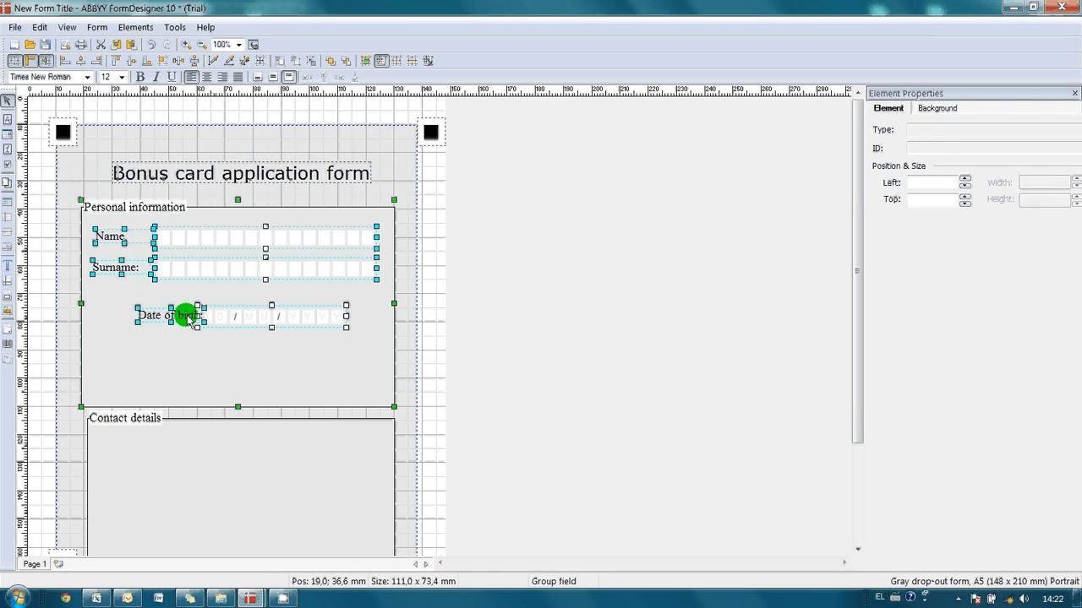
left_click(170, 316)
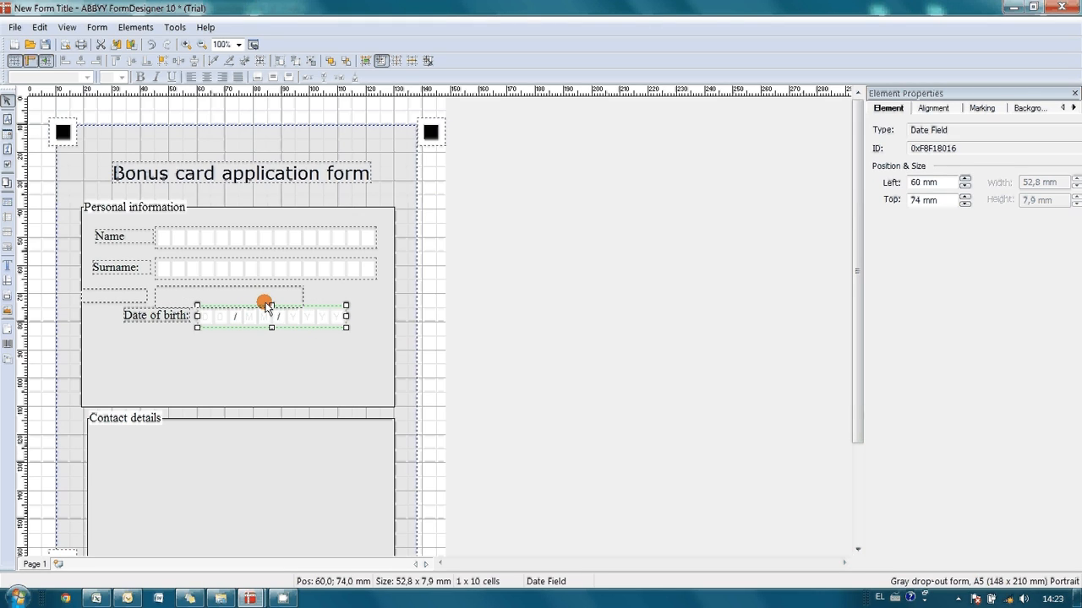
left_click_drag(267, 315, 263, 296)
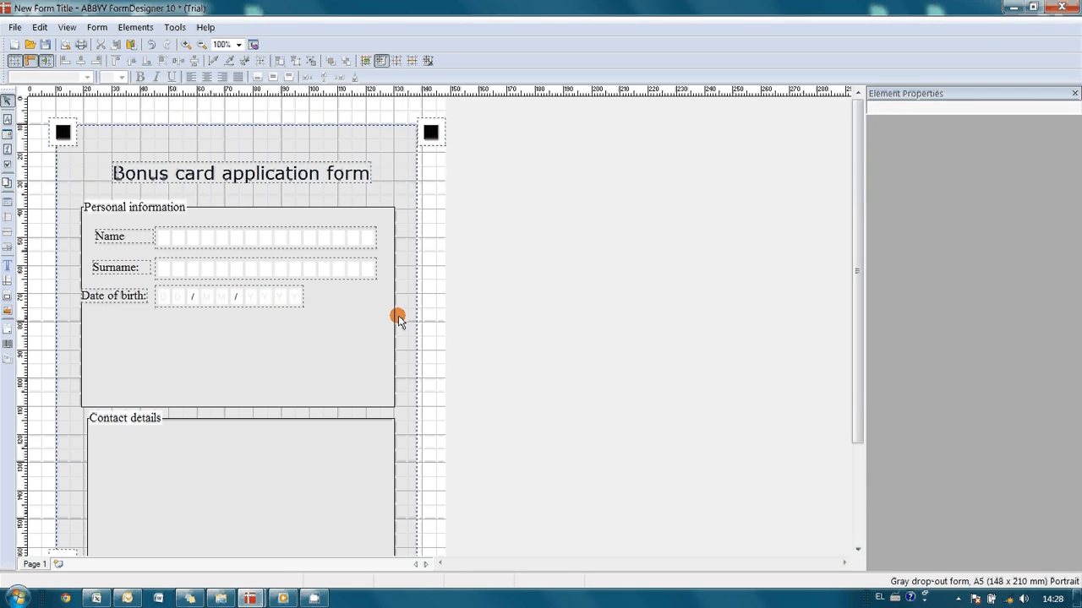
mouse_move(245, 287)
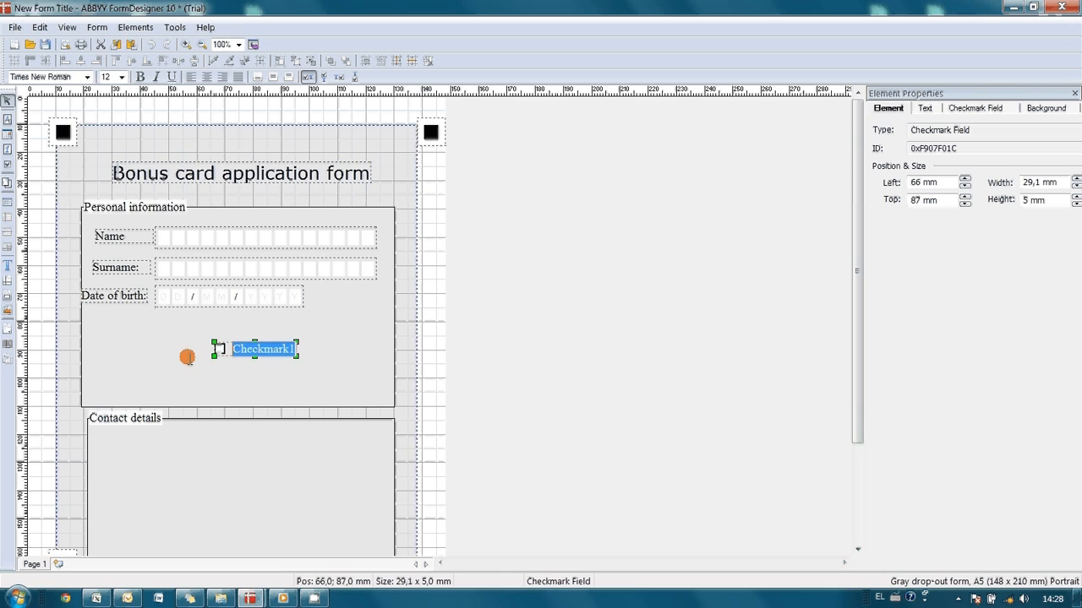
Add Male and Female checkboxes and place them side by side.
type("Male")
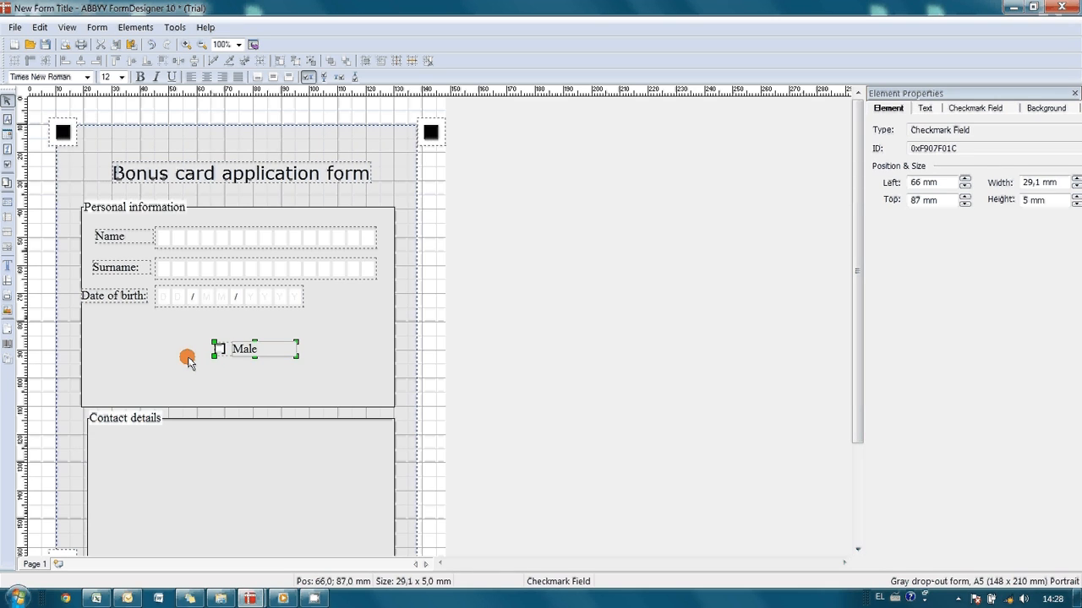
mouse_move(8, 166)
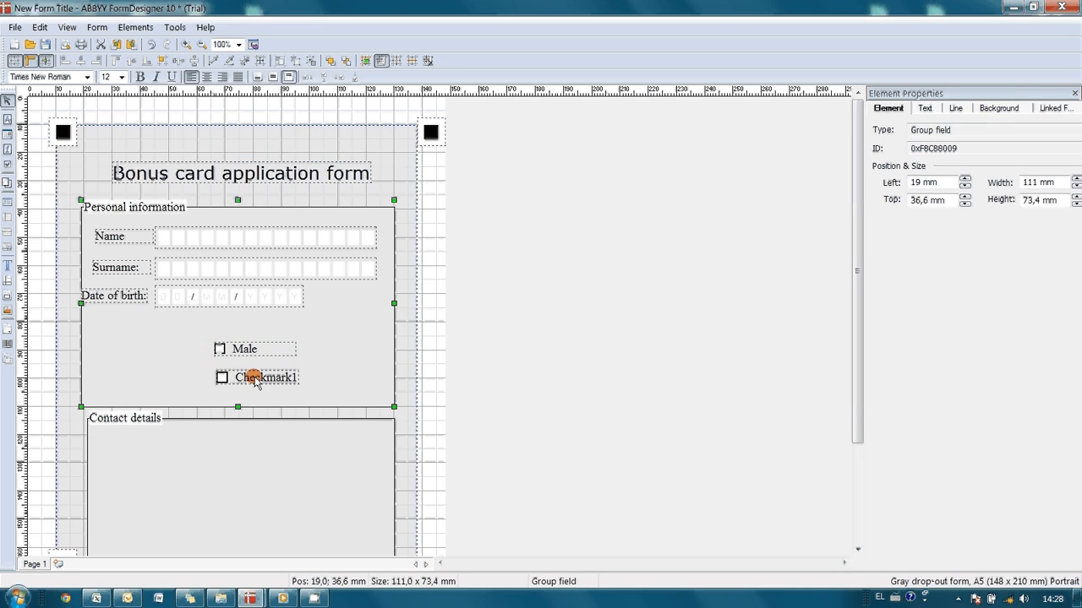
left_click(267, 377)
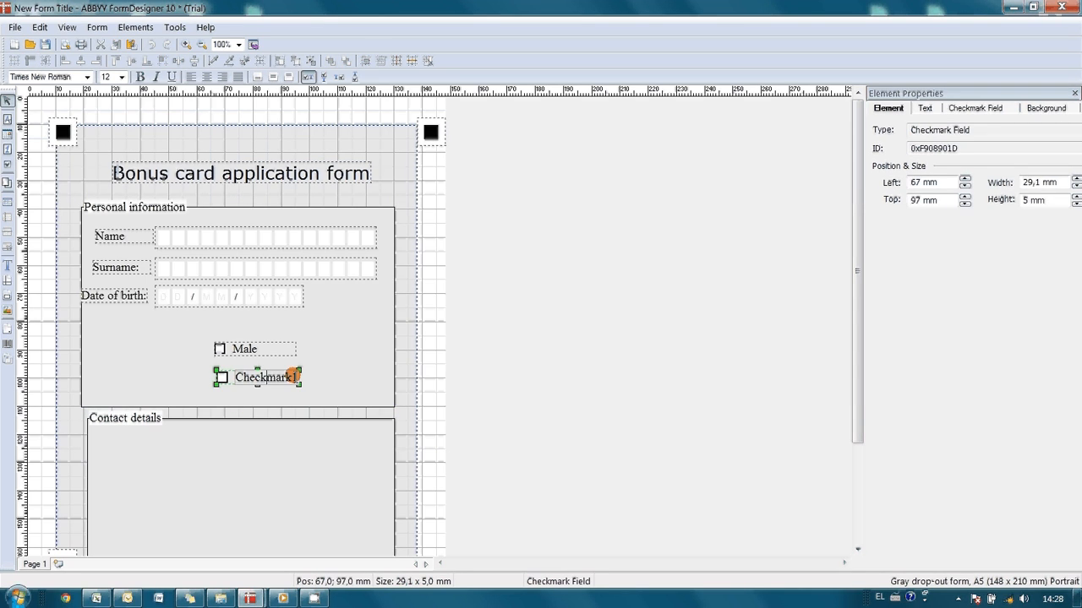
double_click(267, 377)
type("Female")
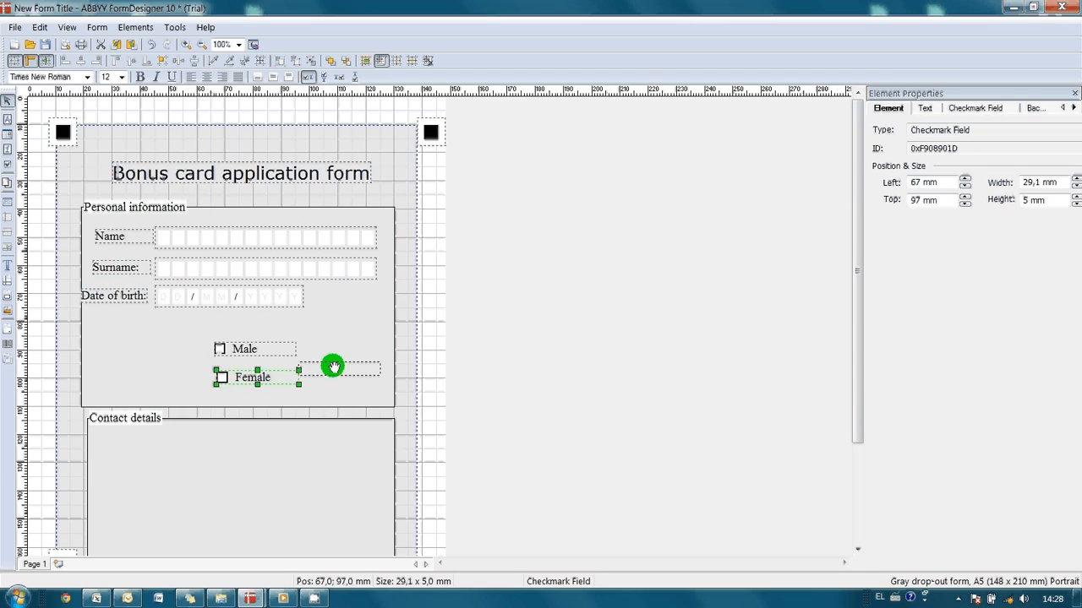
left_click_drag(334, 365, 308, 348)
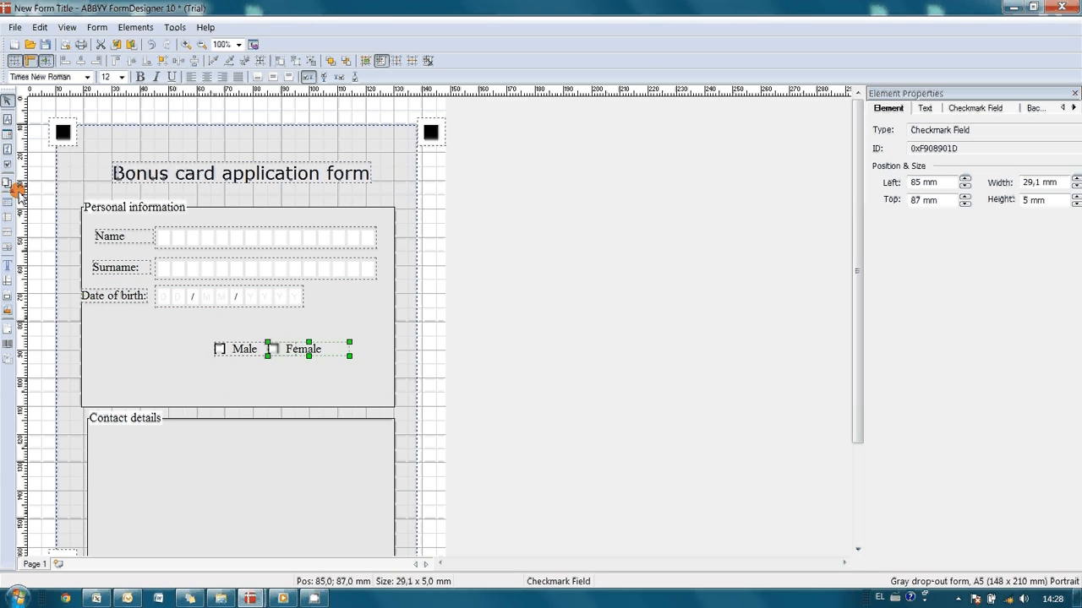
mouse_move(6, 183)
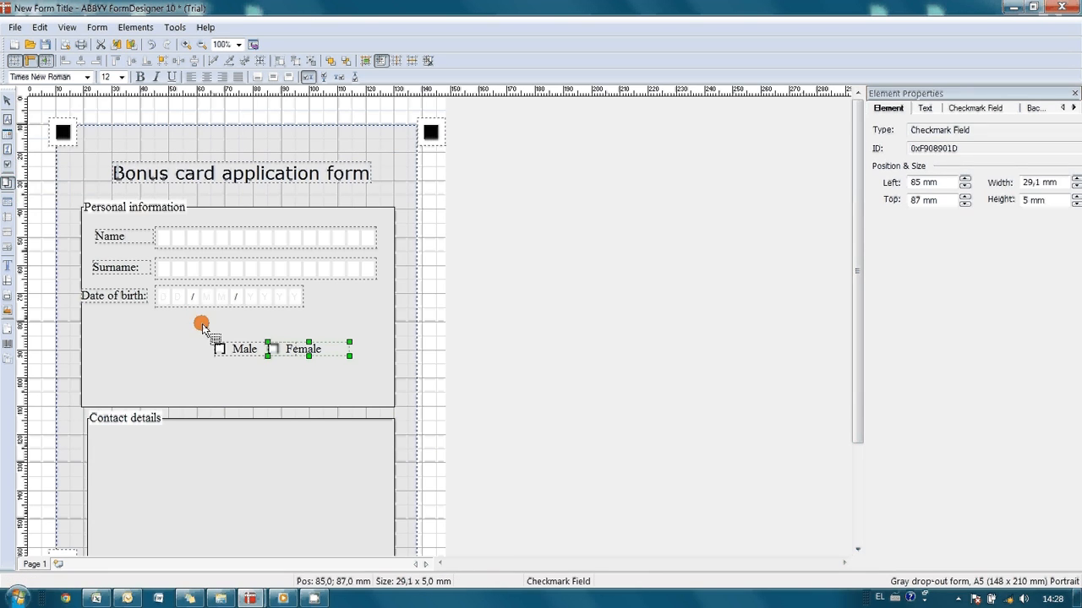
Enclose both checkboxes in a group headed 'Gender'.
left_click_drag(201, 321, 362, 370)
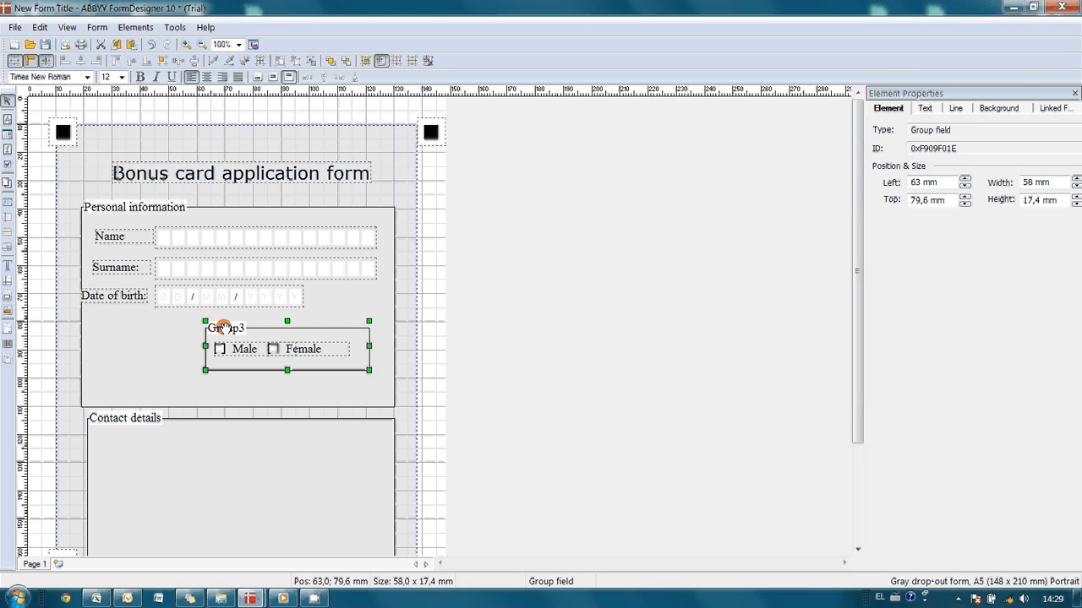
left_click(264, 320)
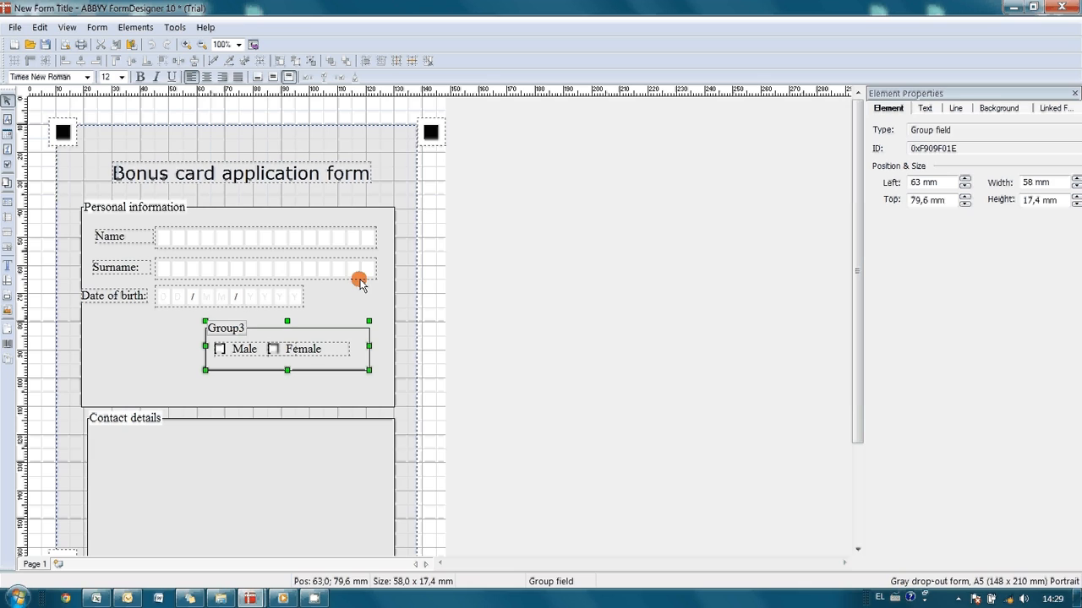
double_click(226, 328)
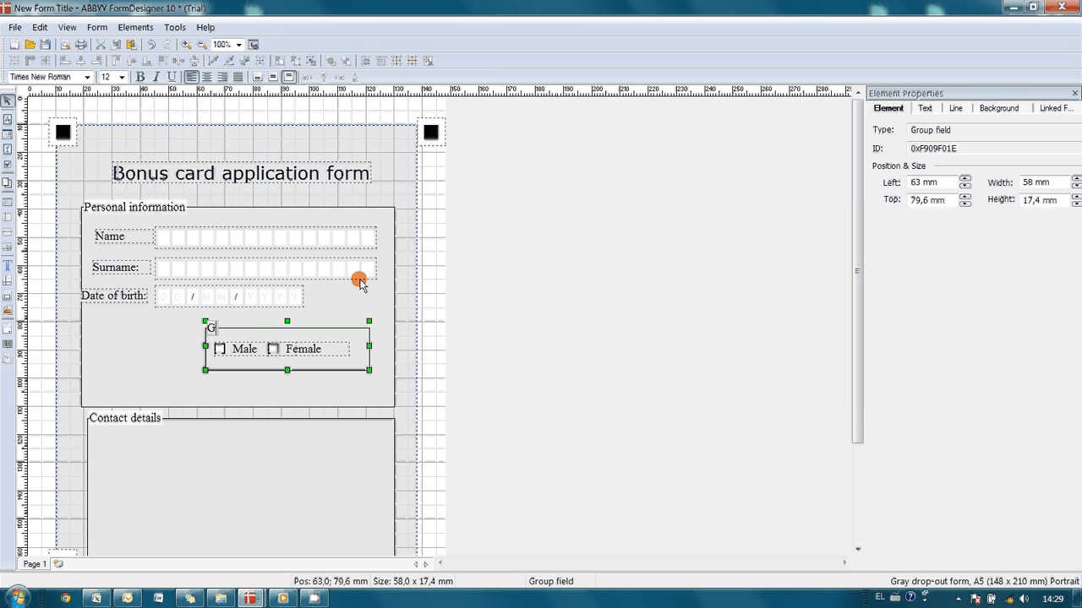
type("ender")
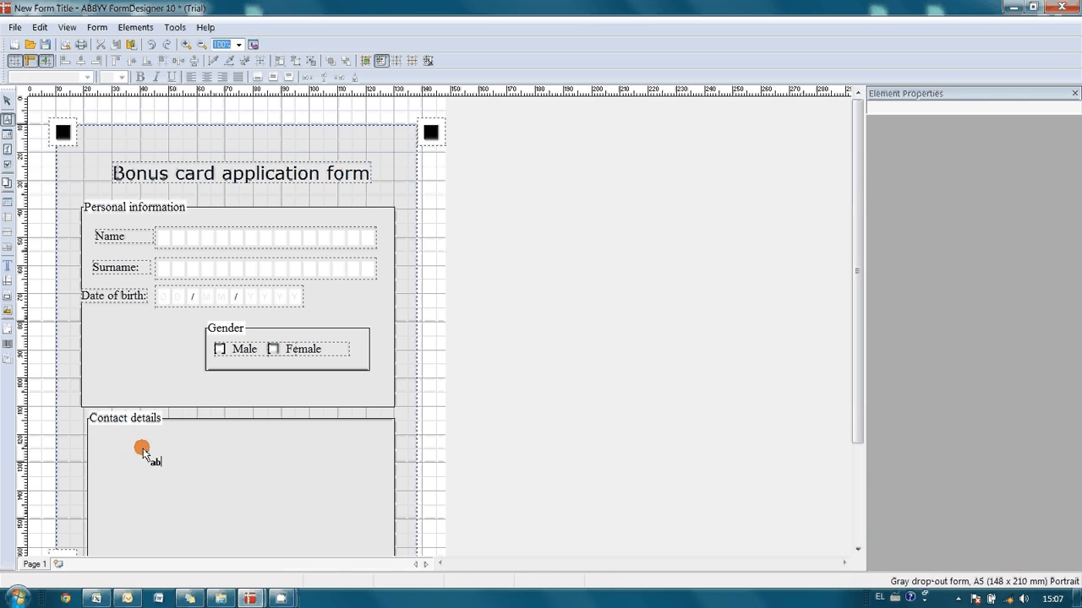
Add an 'Address' label in Contact details with its entry field widened to 14 cells.
left_click(142, 448)
type("Add")
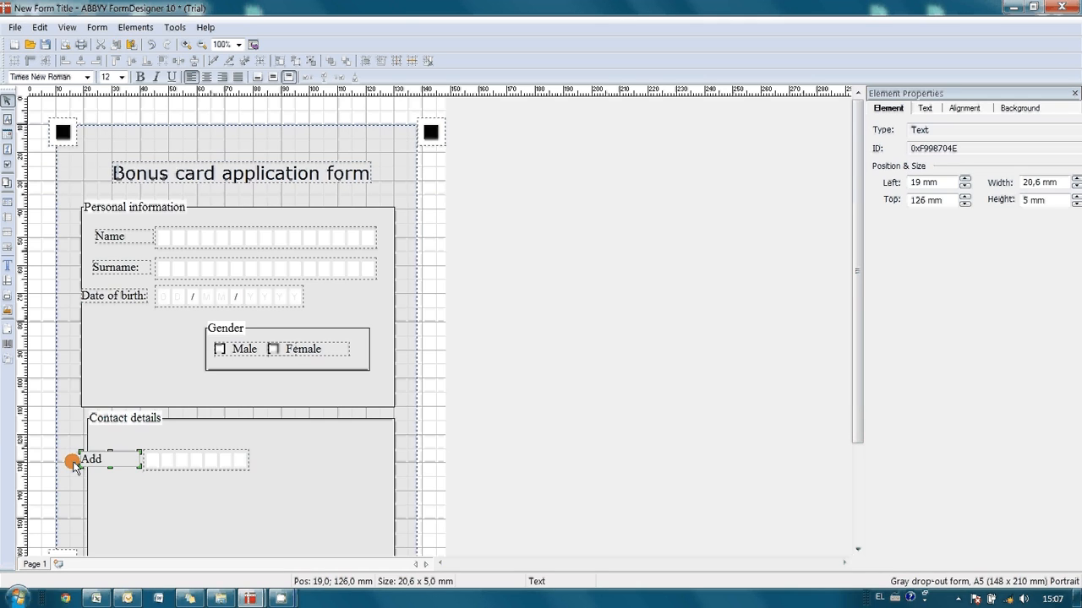
type("ress:")
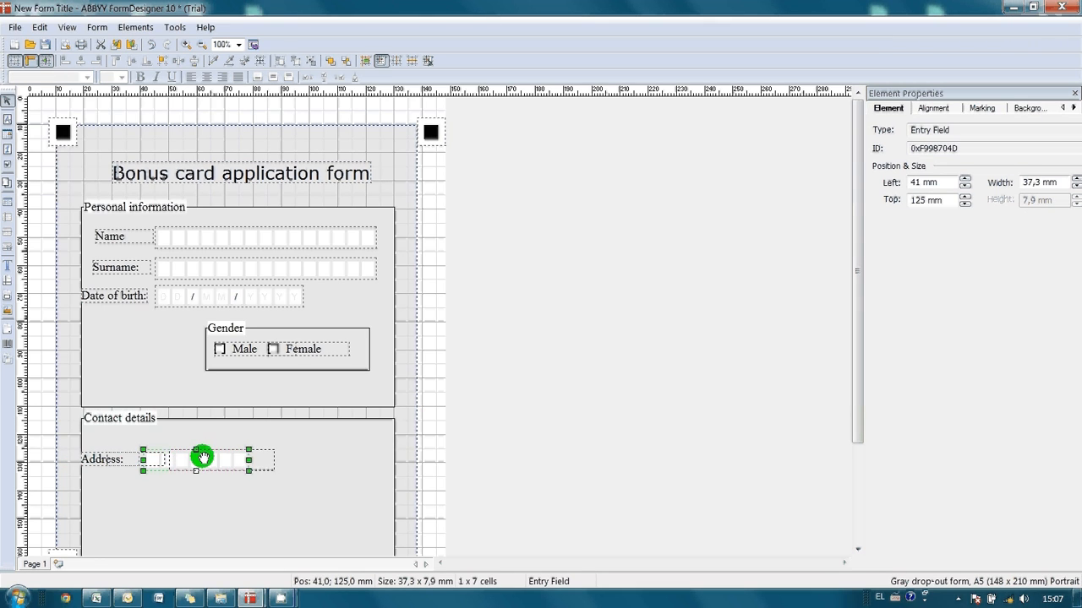
left_click_drag(203, 456, 170, 470)
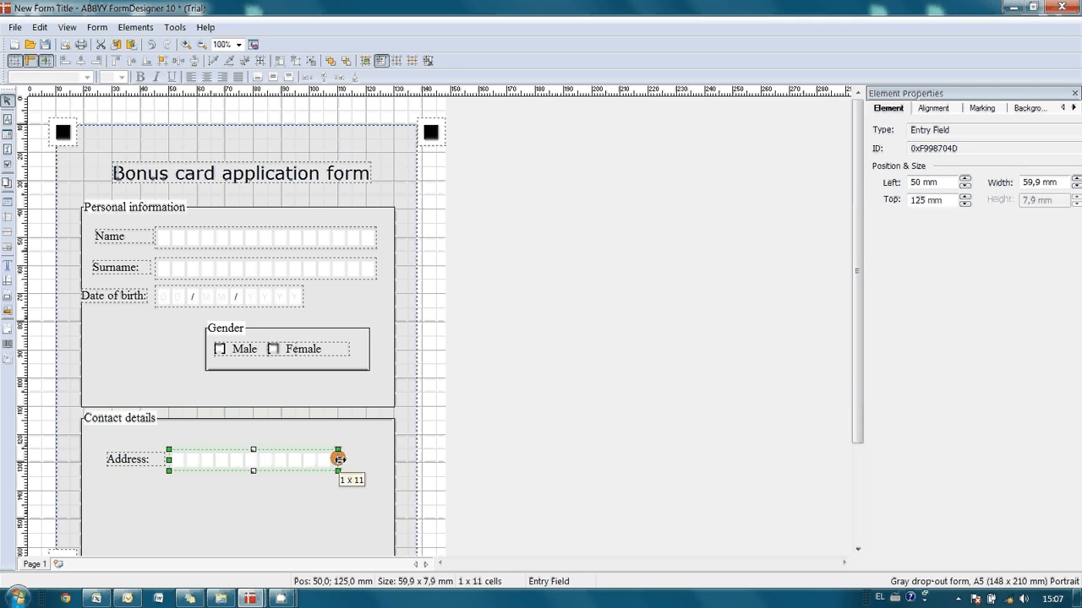
left_click_drag(339, 460, 382, 460)
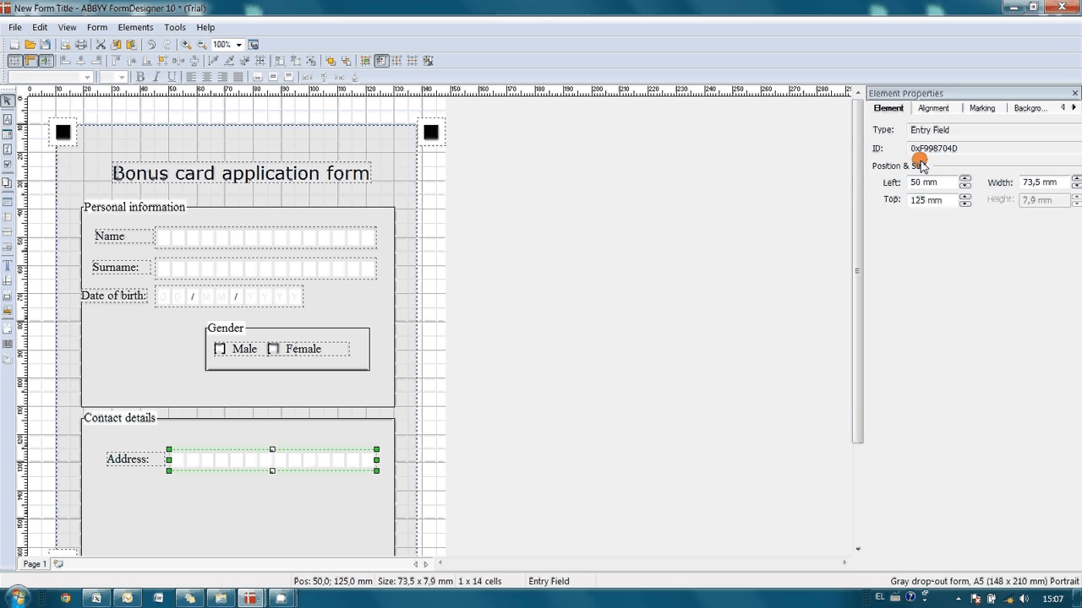
Allow multiple rows and stretch the Address field to 2 x 14 cells.
left_click(982, 109)
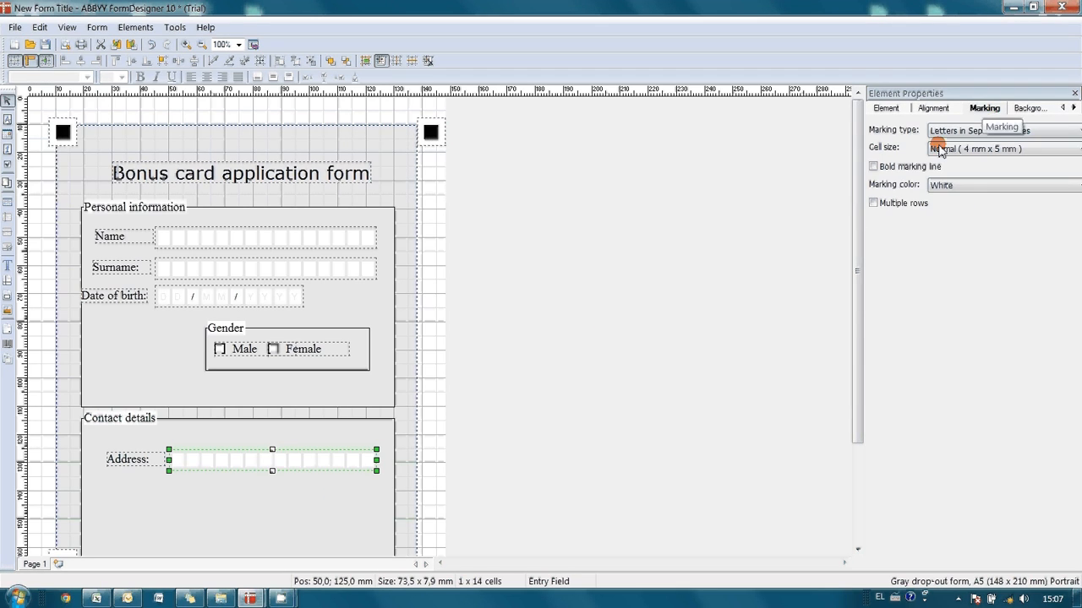
left_click(874, 203)
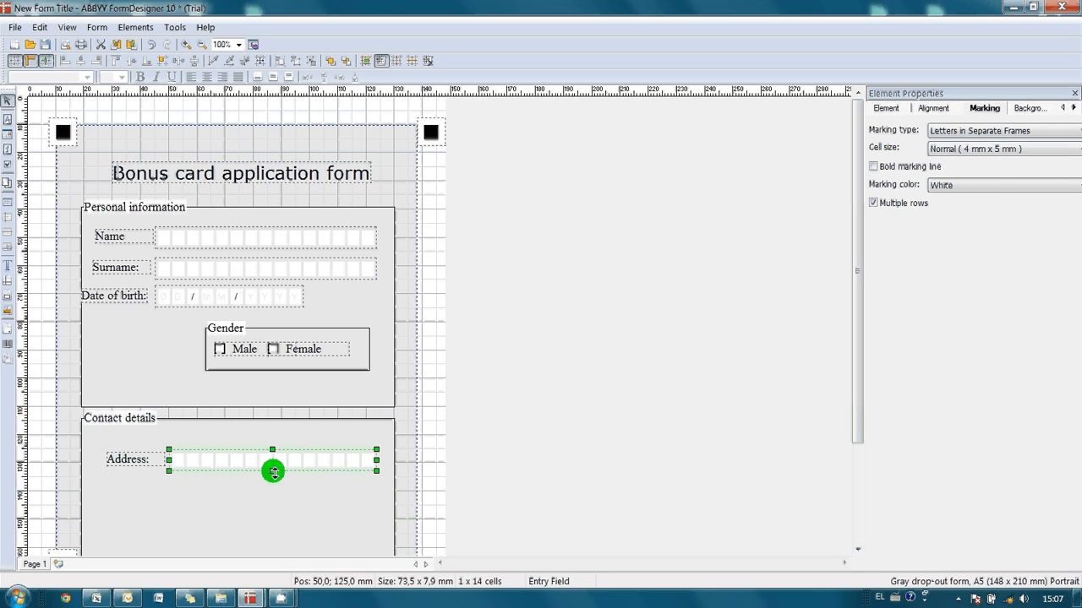
left_click_drag(274, 472, 273, 504)
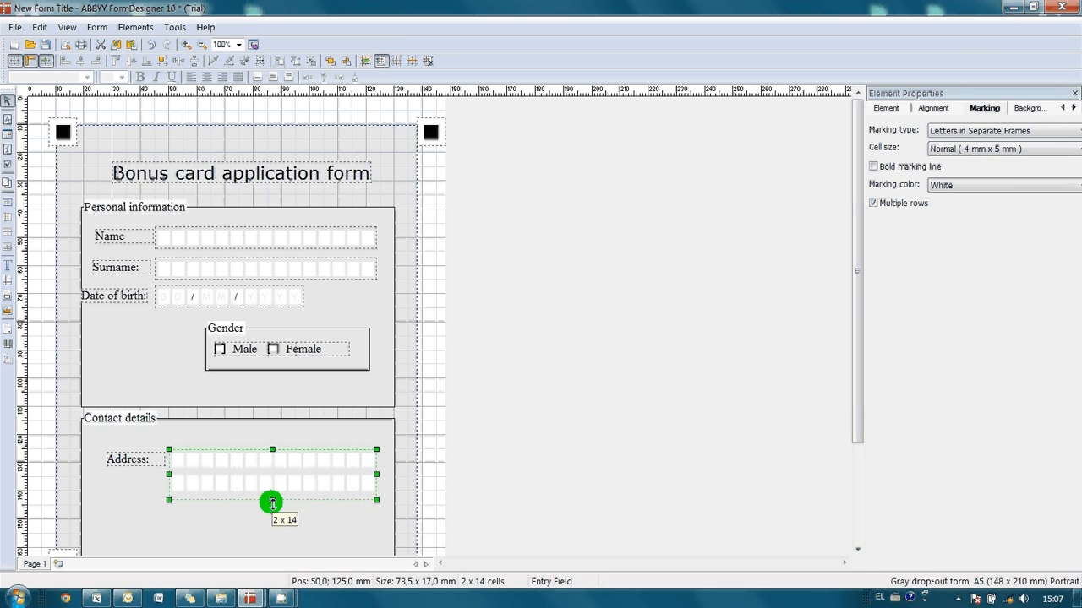
left_click_drag(270, 504, 271, 507)
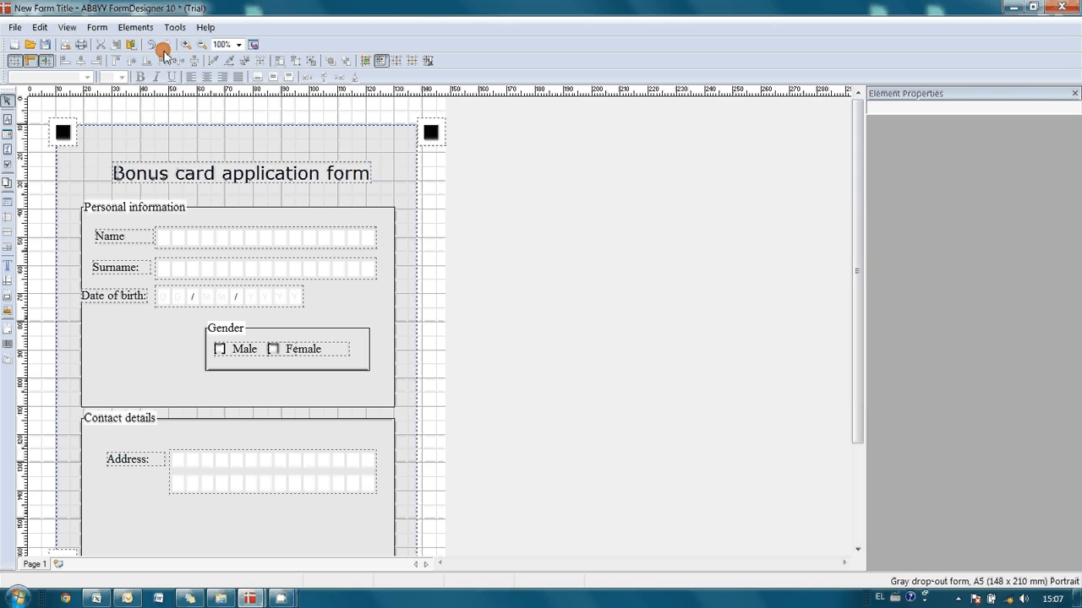
Insert an English filling template at the top of the form above the title.
left_click(135, 27)
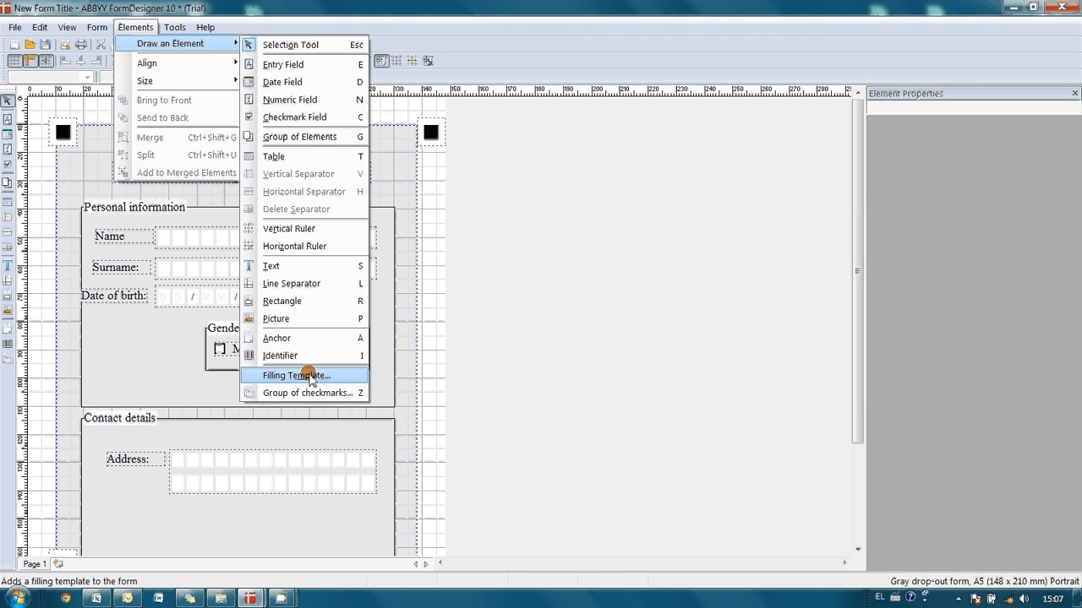
left_click(296, 375)
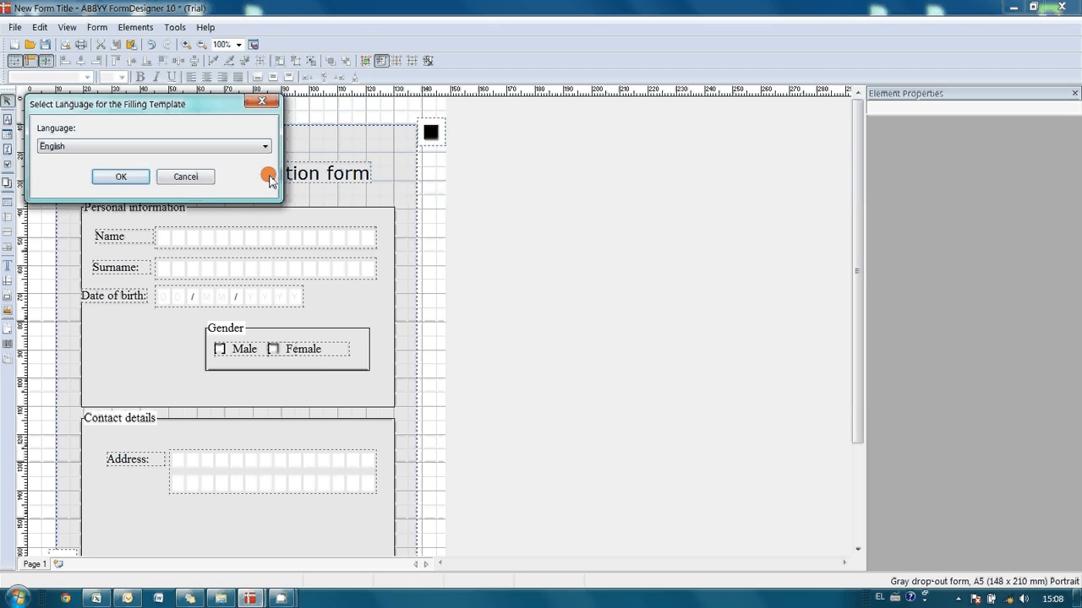
left_click(266, 146)
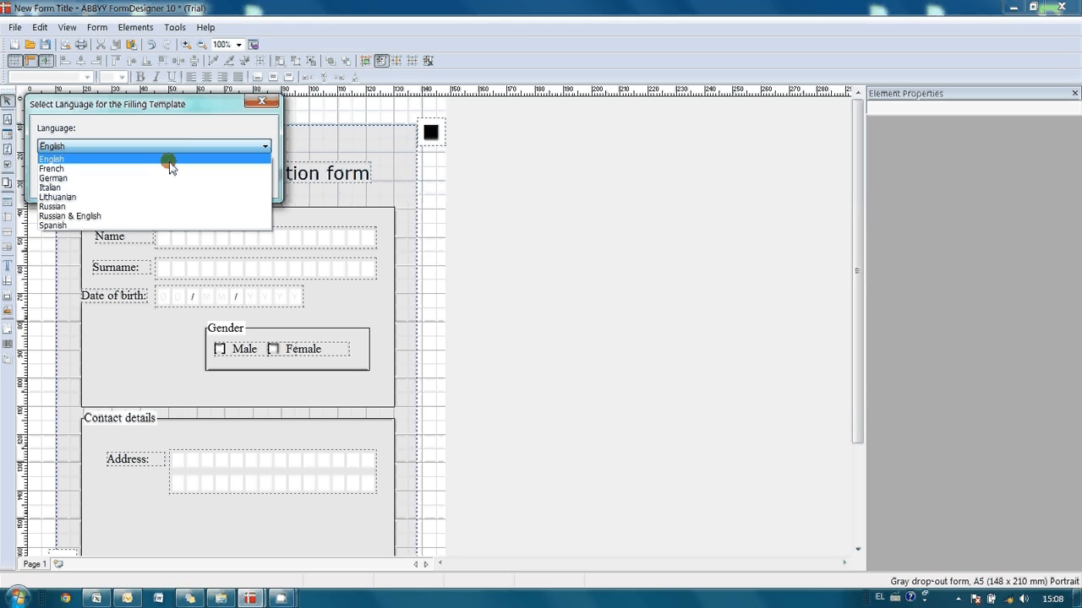
left_click(51, 159)
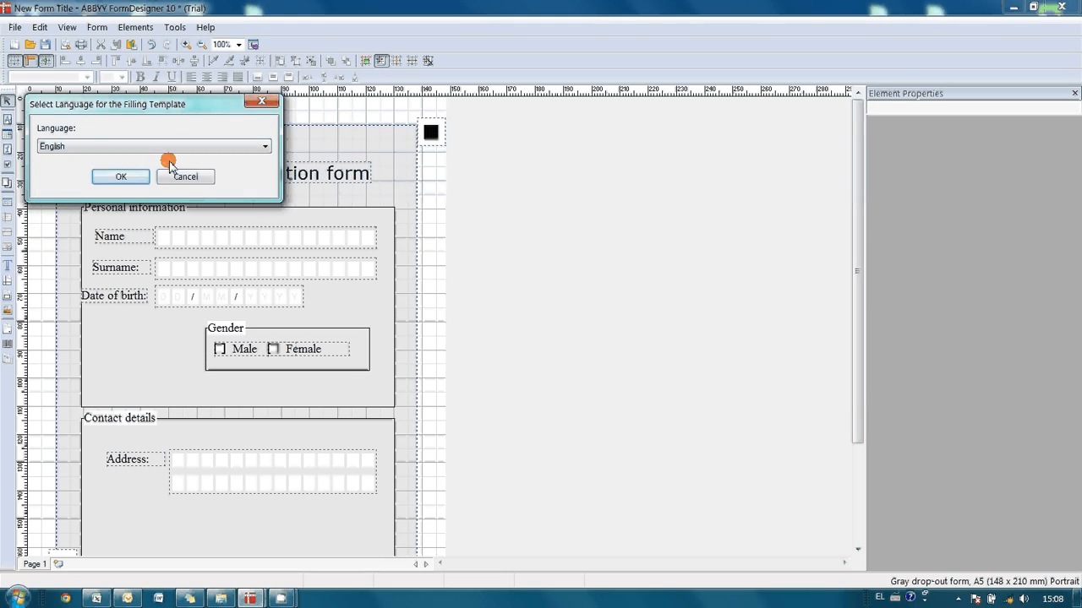
left_click(120, 177)
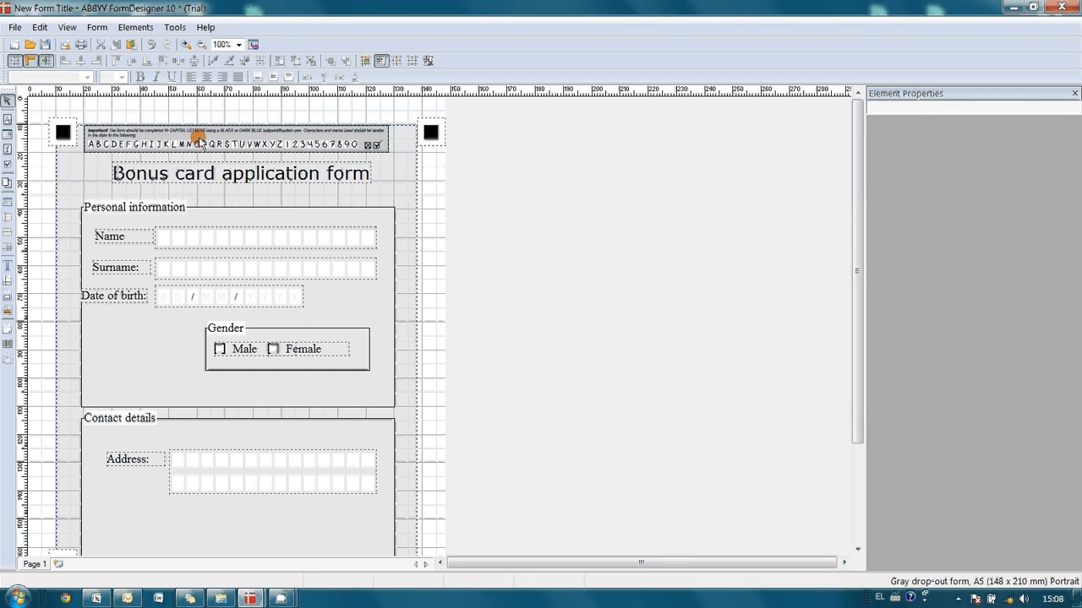
left_click(199, 137)
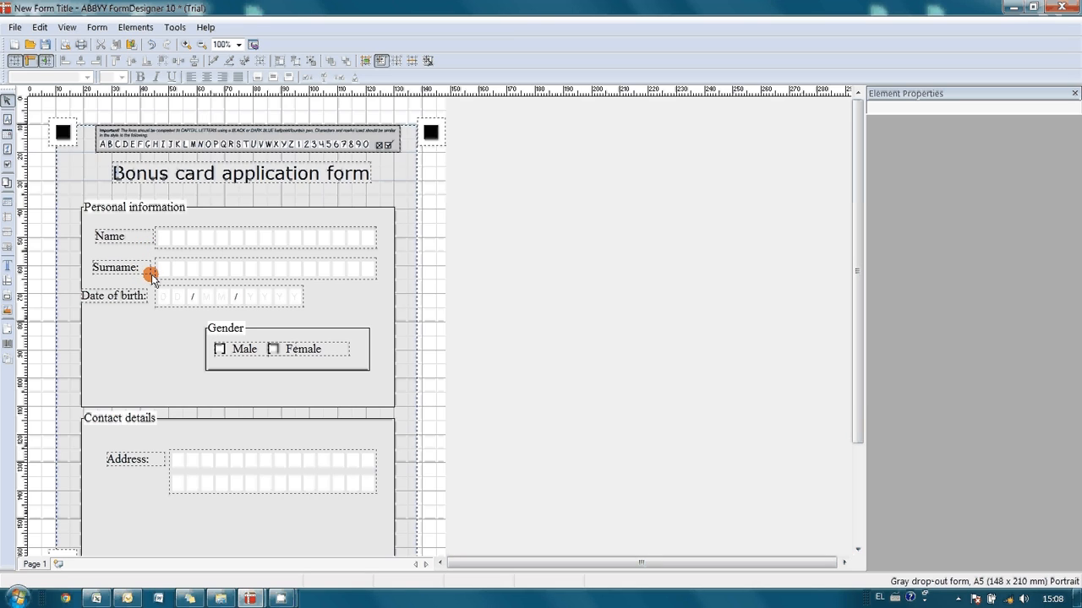
mouse_move(219, 304)
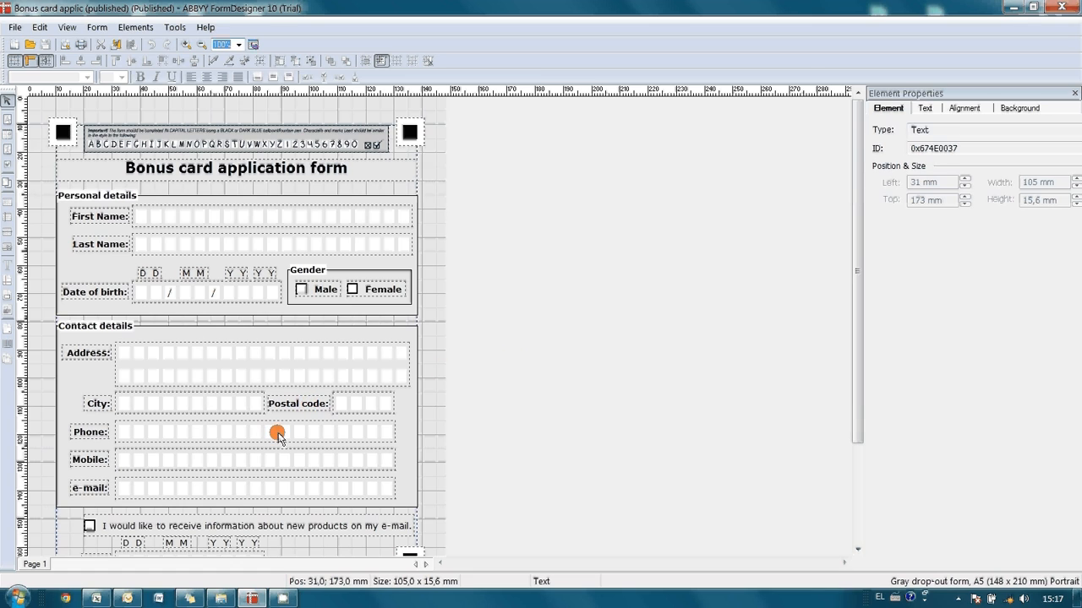
mouse_move(652, 257)
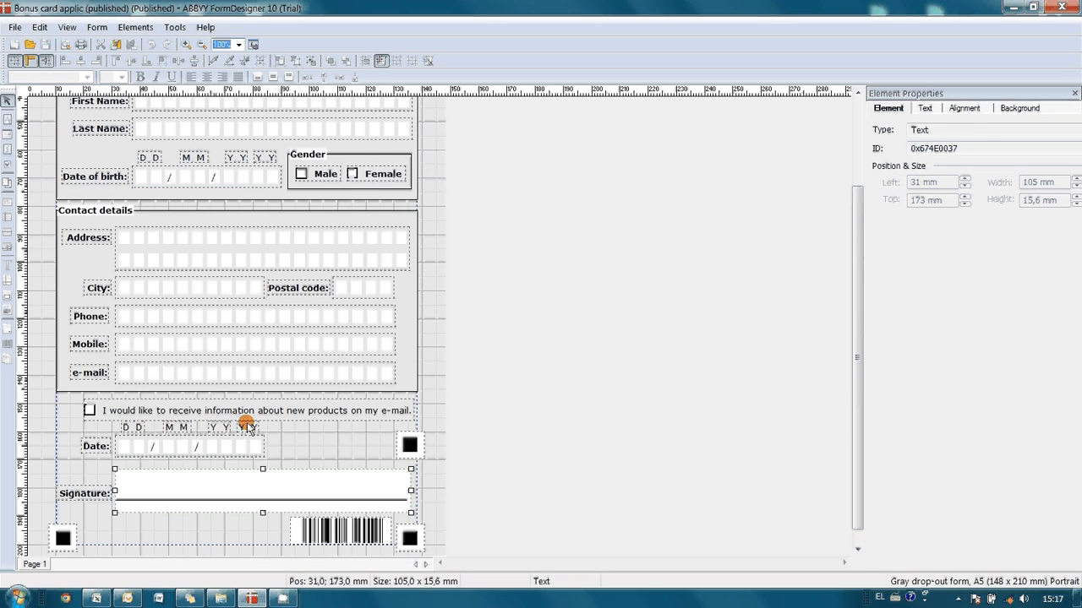
mouse_move(254, 426)
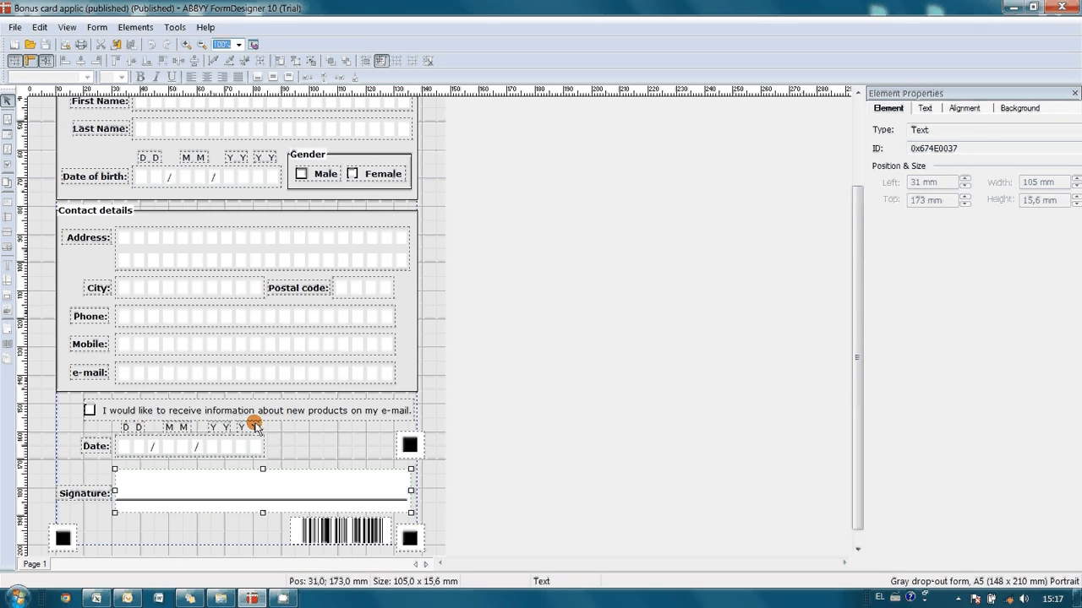
mouse_move(125, 450)
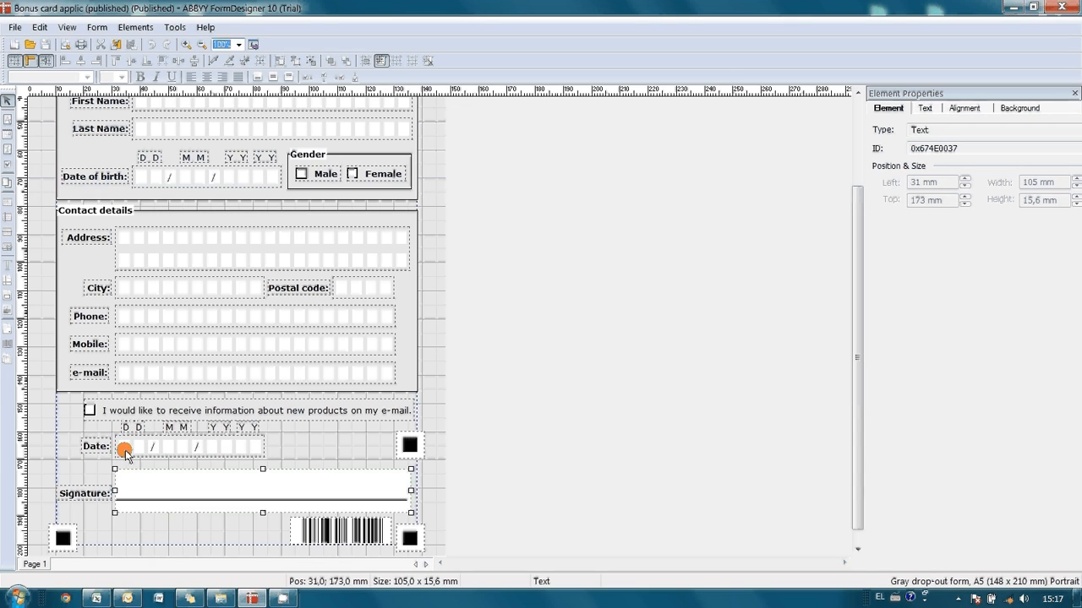
mouse_move(81, 476)
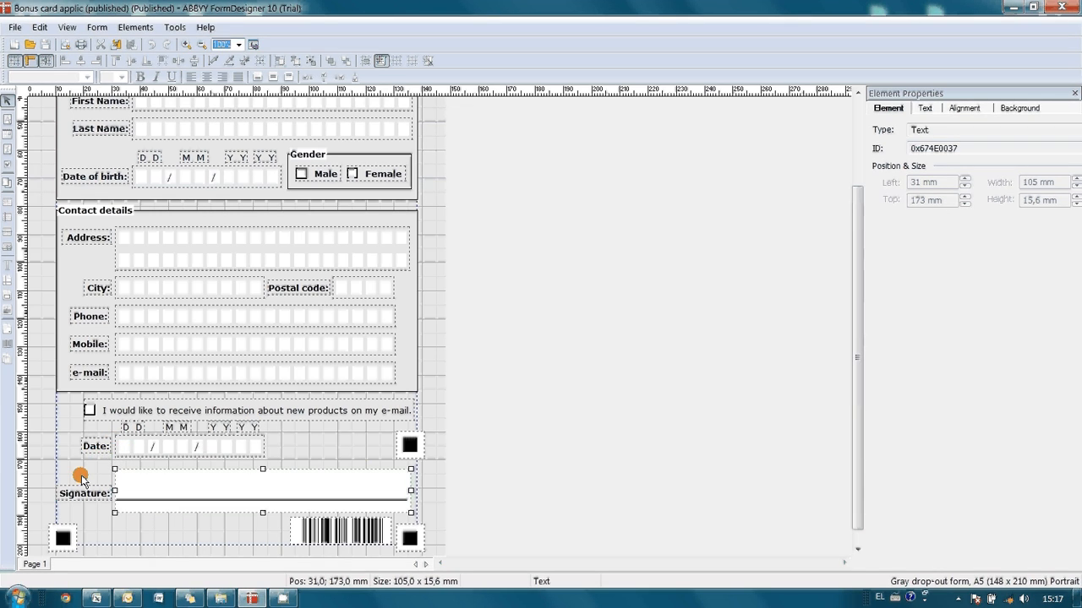
mouse_move(303, 502)
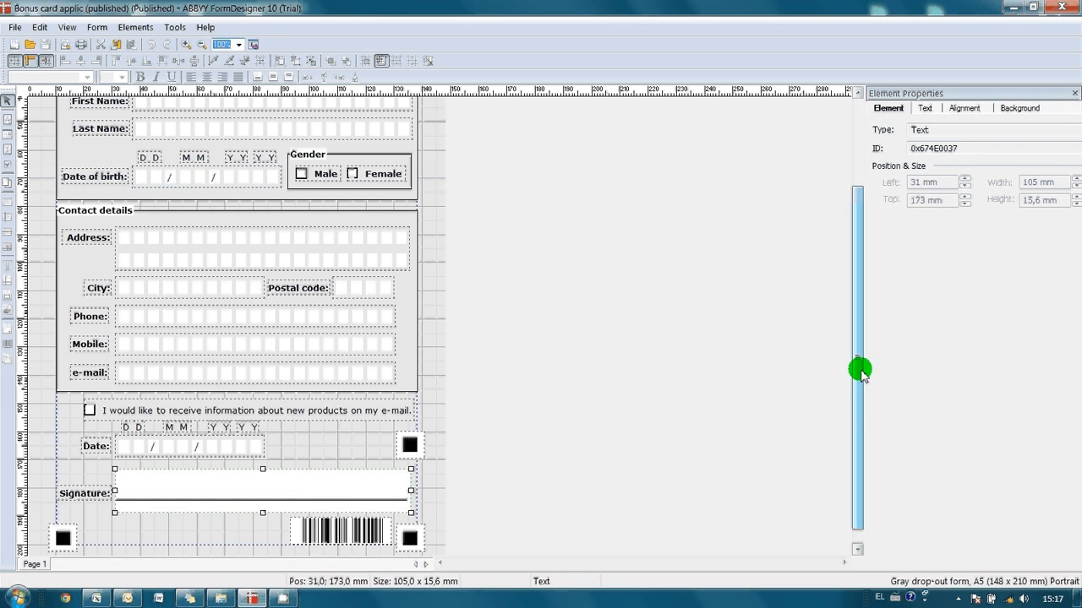
Scroll the published form down to the signature and barcode, then back up.
left_click_drag(860, 369, 838, 226)
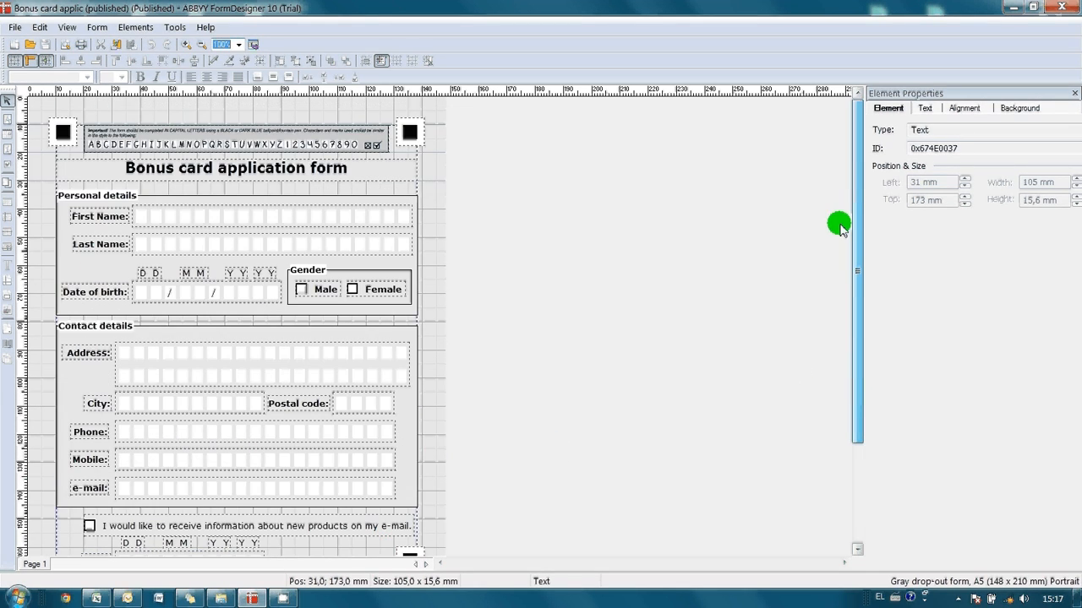
left_click(13, 27)
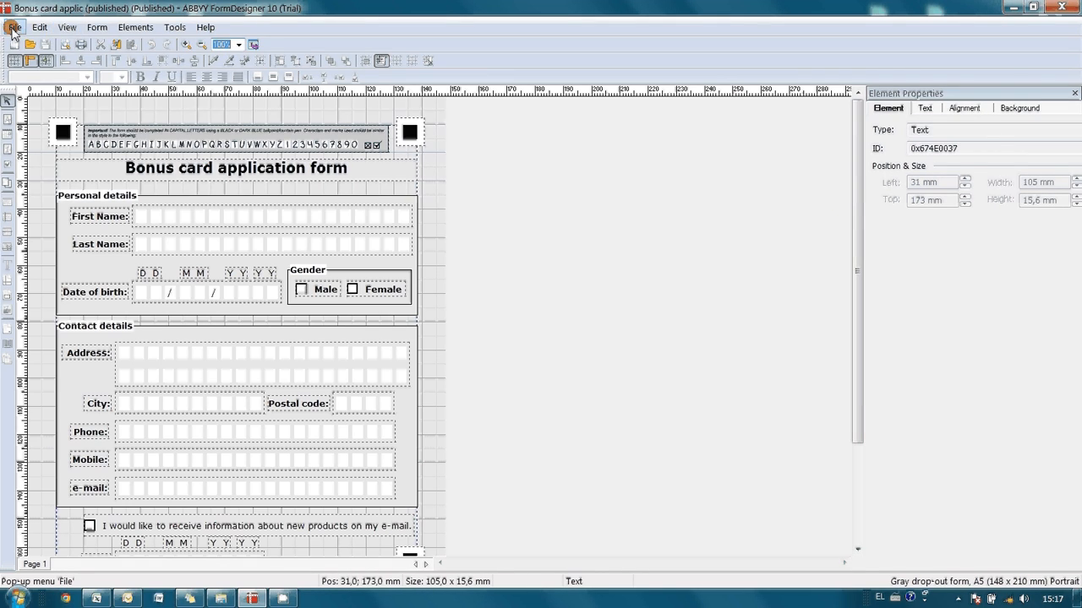
Export the bonus card form as an XML Form Definition file in the ScreenCast BonusCard folder.
left_click(14, 27)
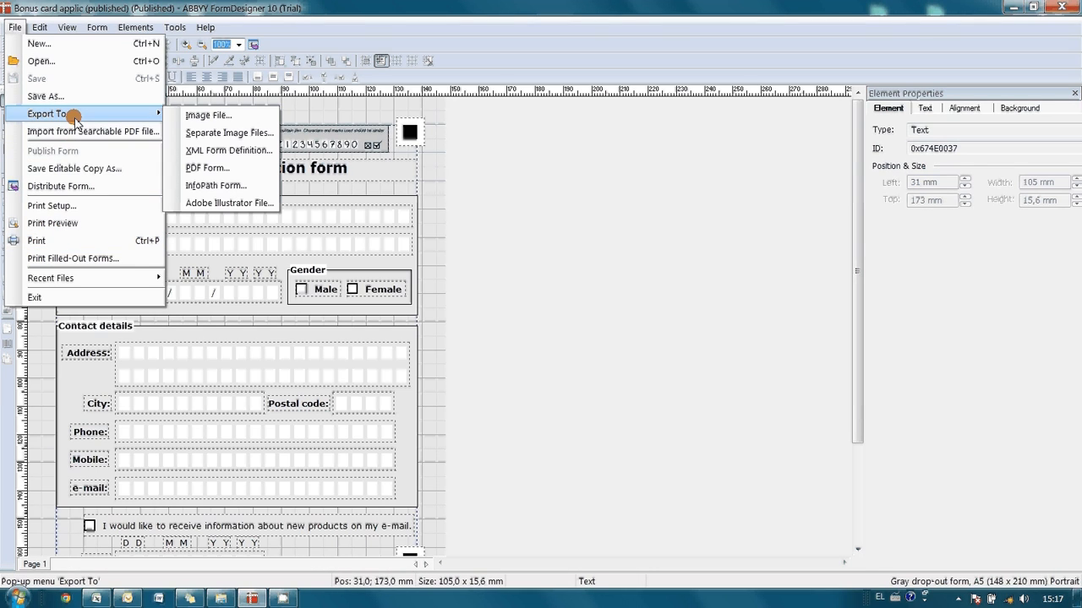
mouse_move(206, 167)
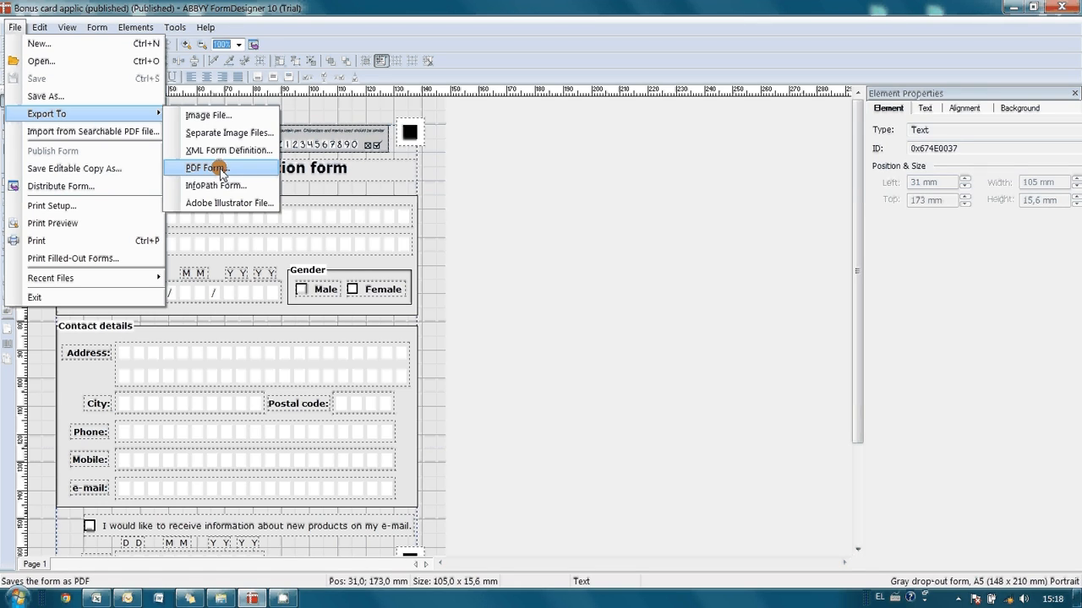
mouse_move(223, 151)
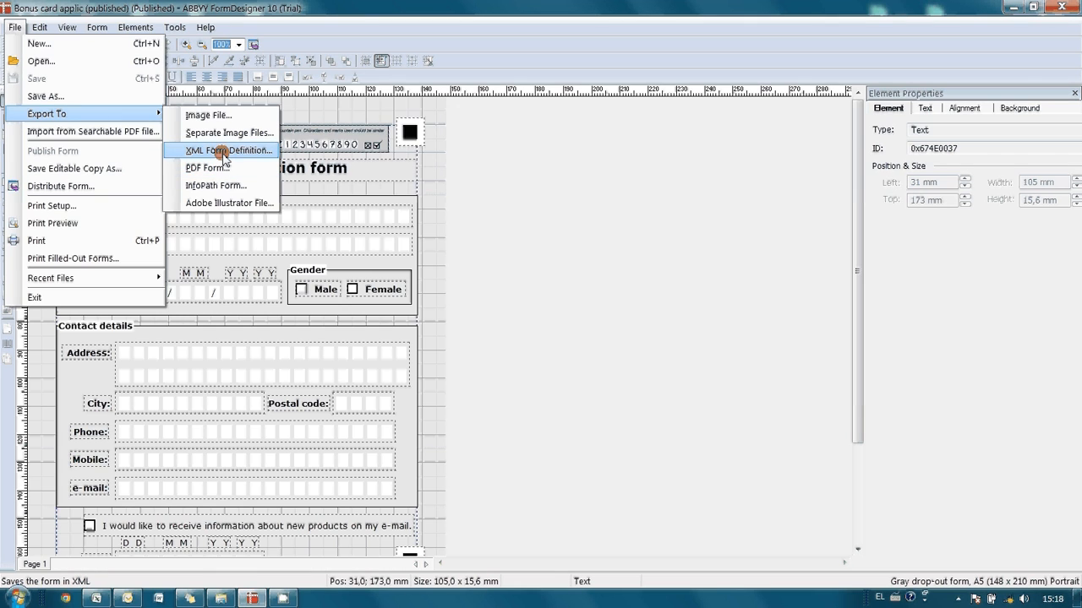
left_click(228, 151)
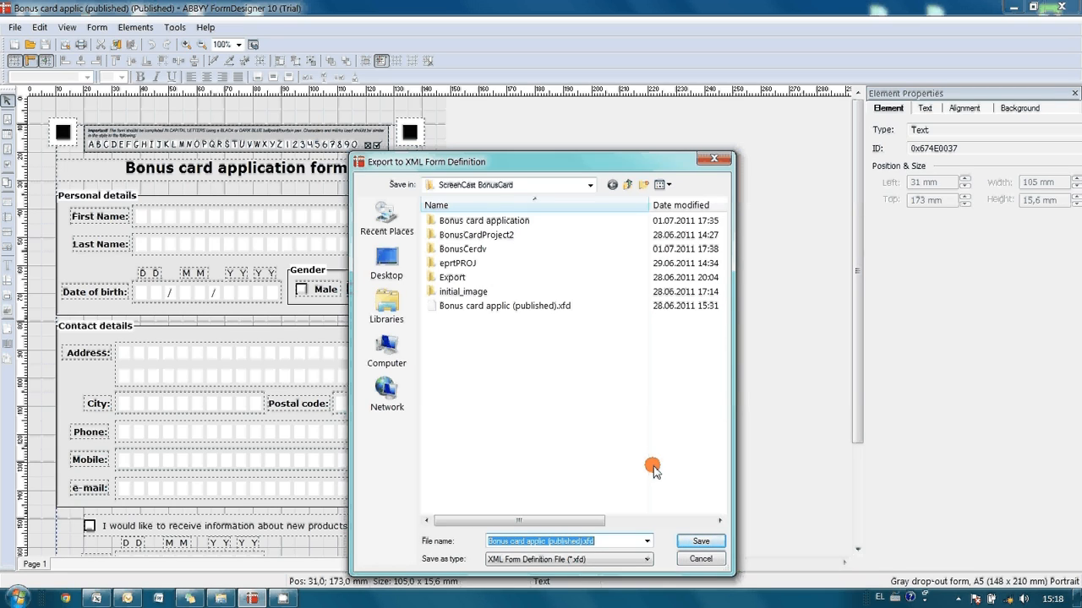
left_click(700, 541)
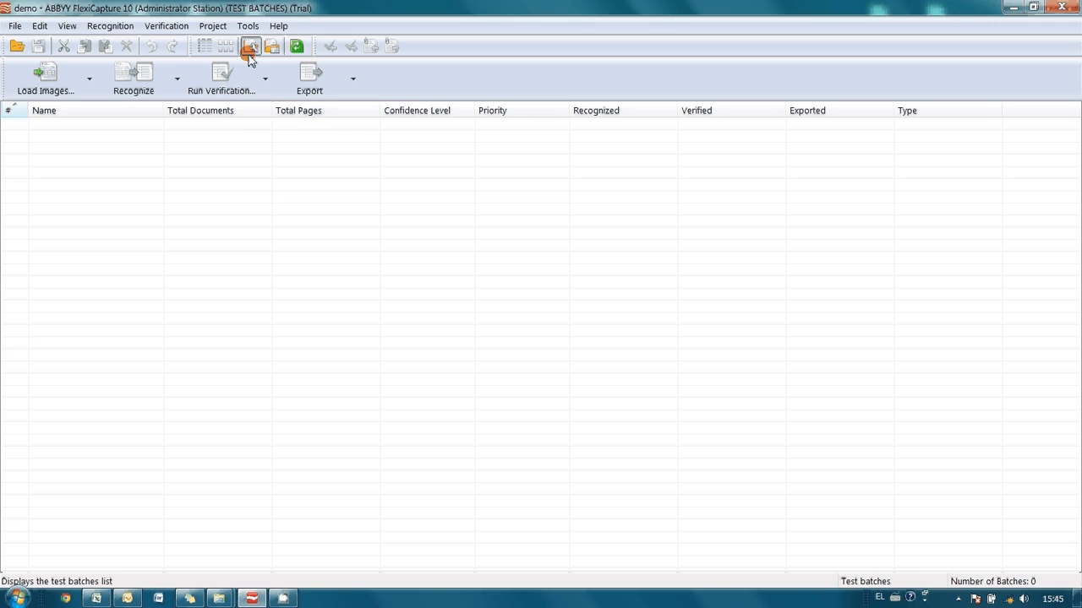
Import Bonus card applic (published).xfd as a document definition into the demo project.
left_click(213, 25)
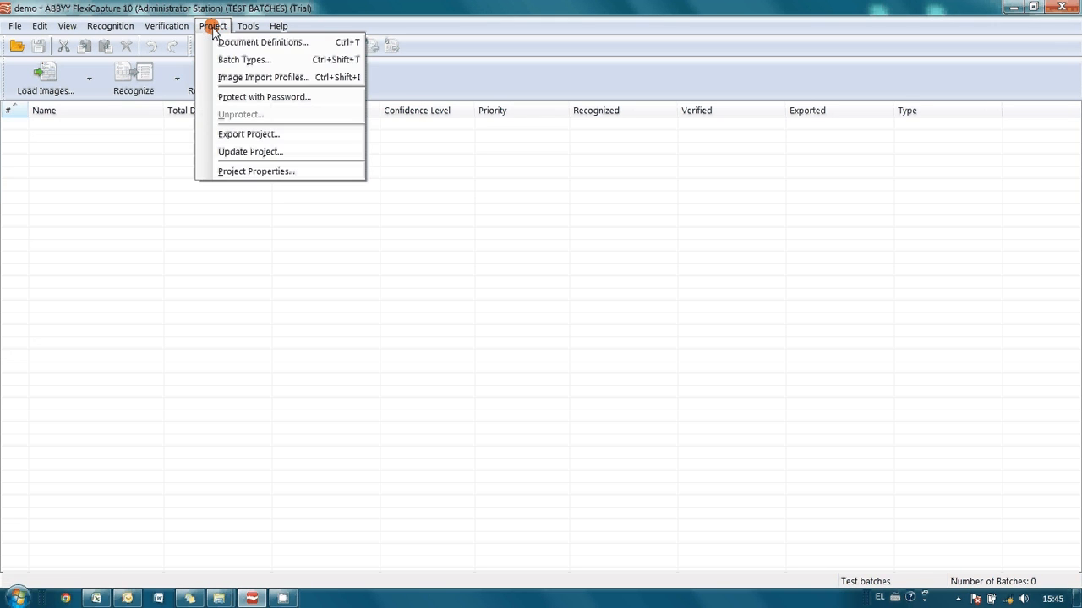
left_click(262, 42)
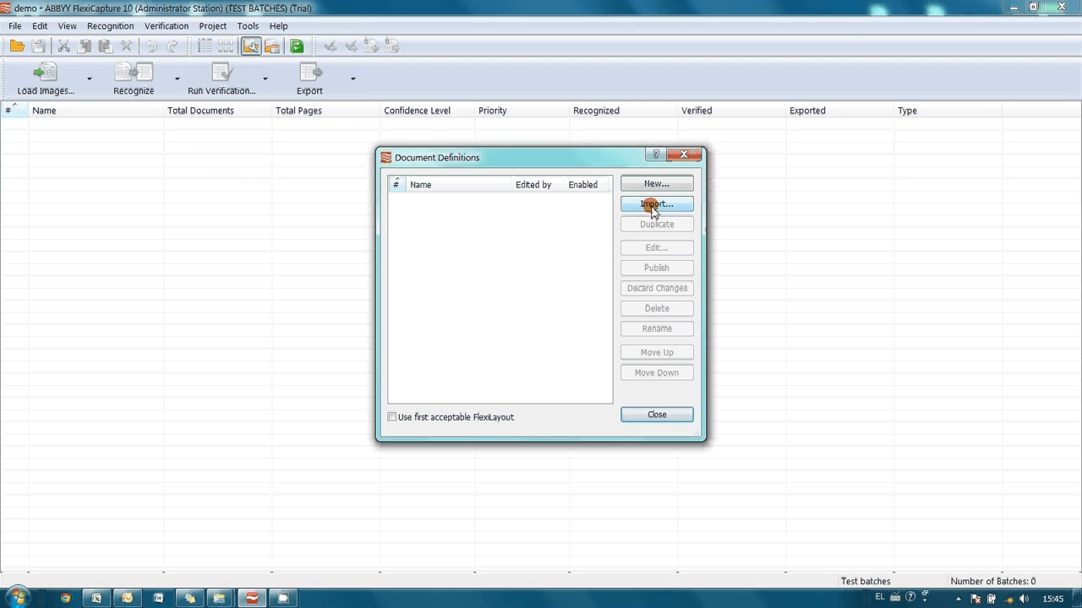
left_click(656, 203)
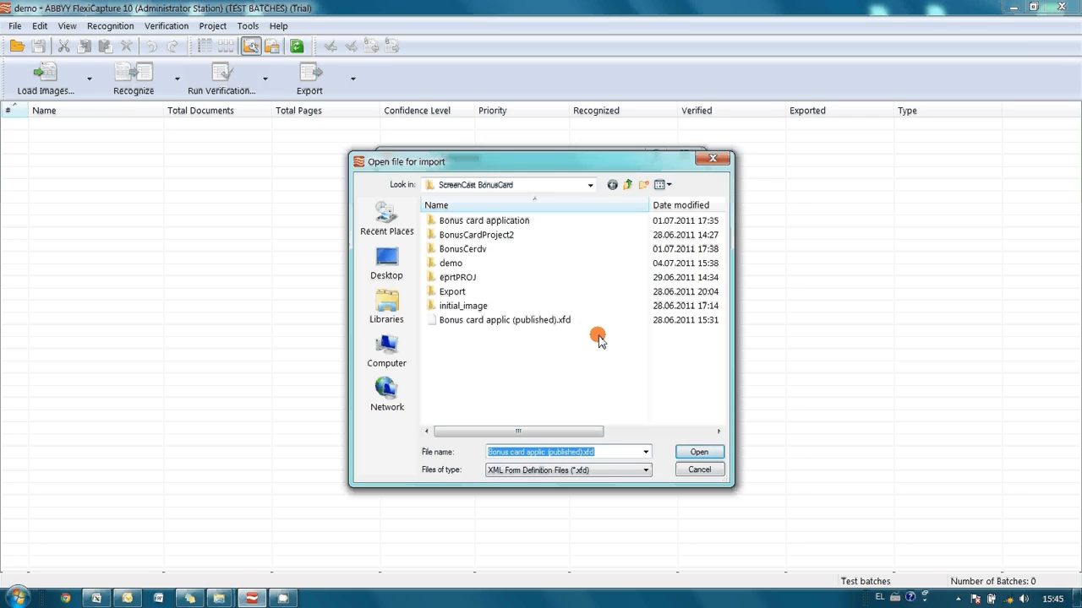
left_click(504, 319)
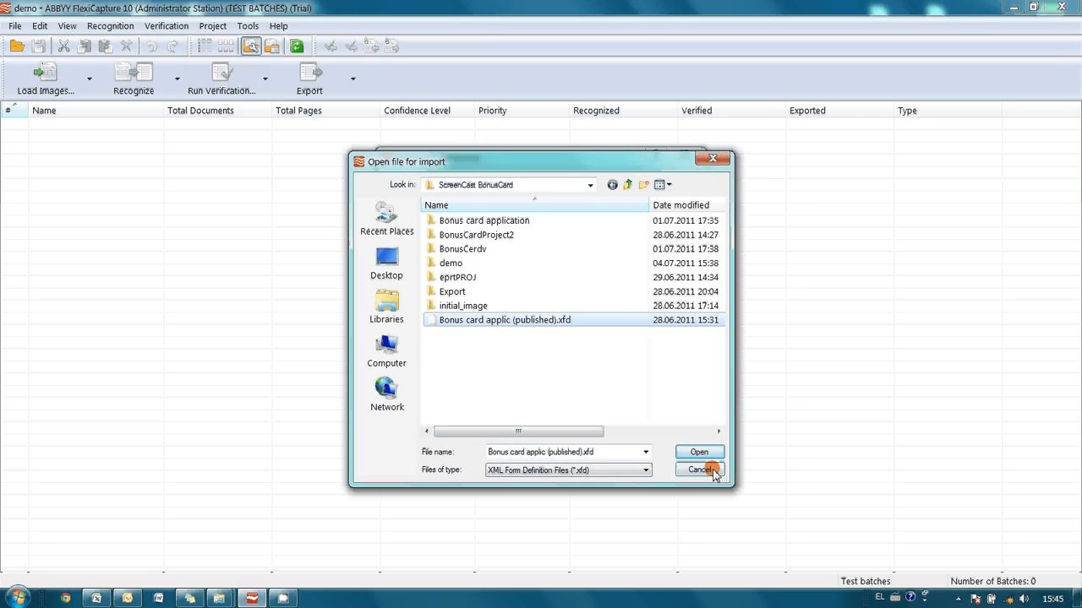
left_click(699, 451)
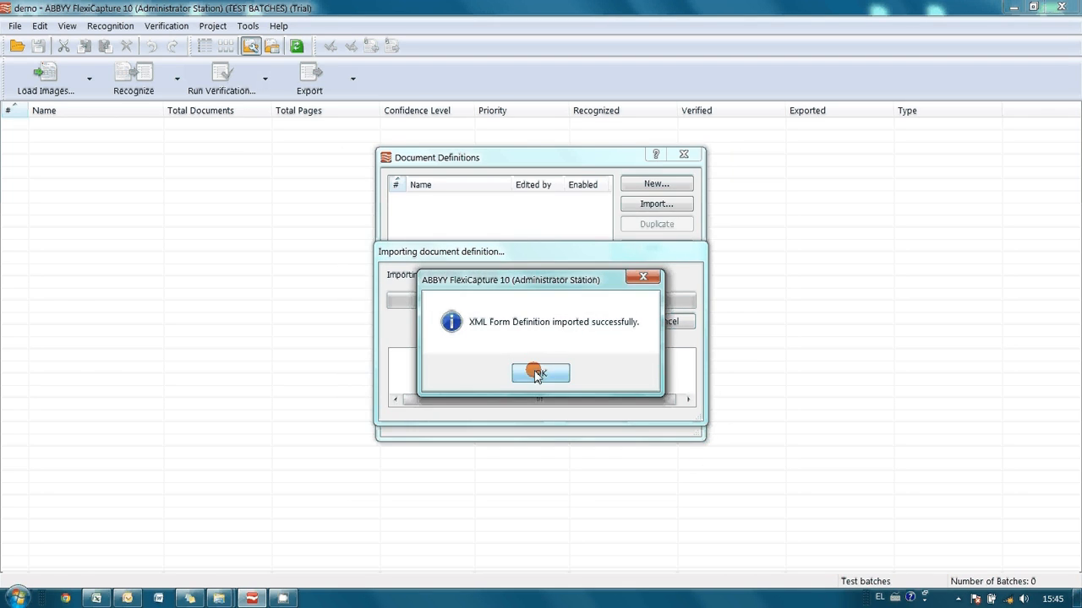
Acknowledge the successful import and open the definition in the Document Definition Editor.
left_click(541, 374)
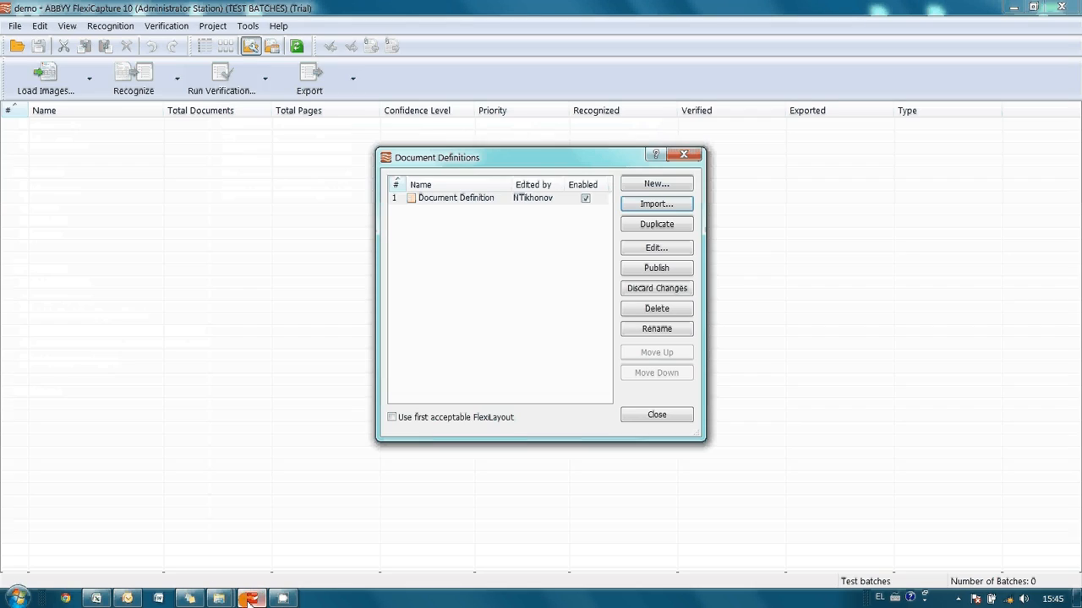
left_click(655, 247)
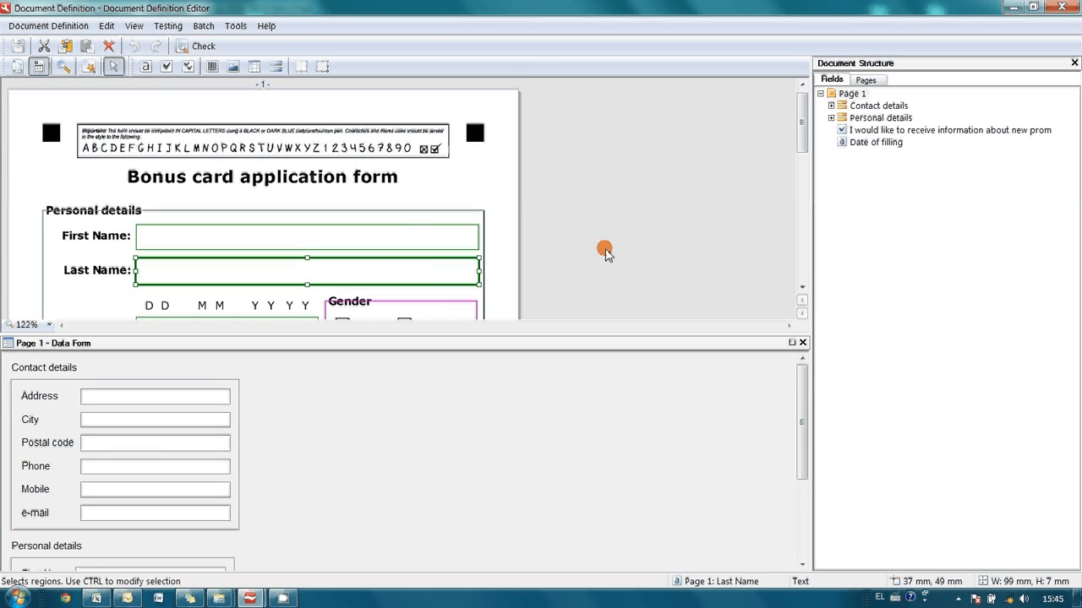
mouse_move(161, 279)
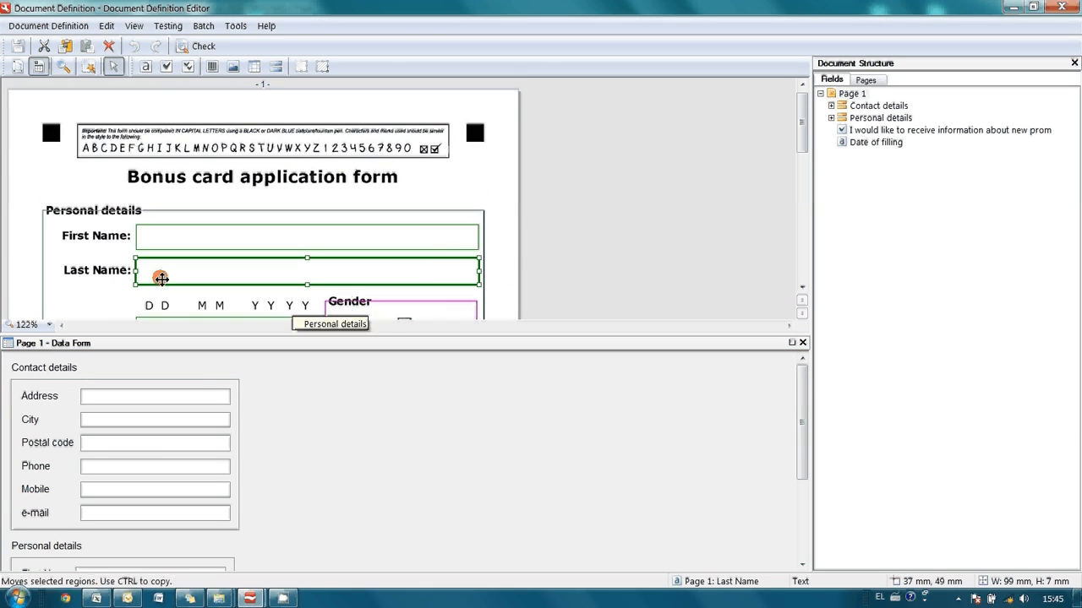
Edit the Main destination in the definition's Export Settings and browse for its output file.
left_click(48, 25)
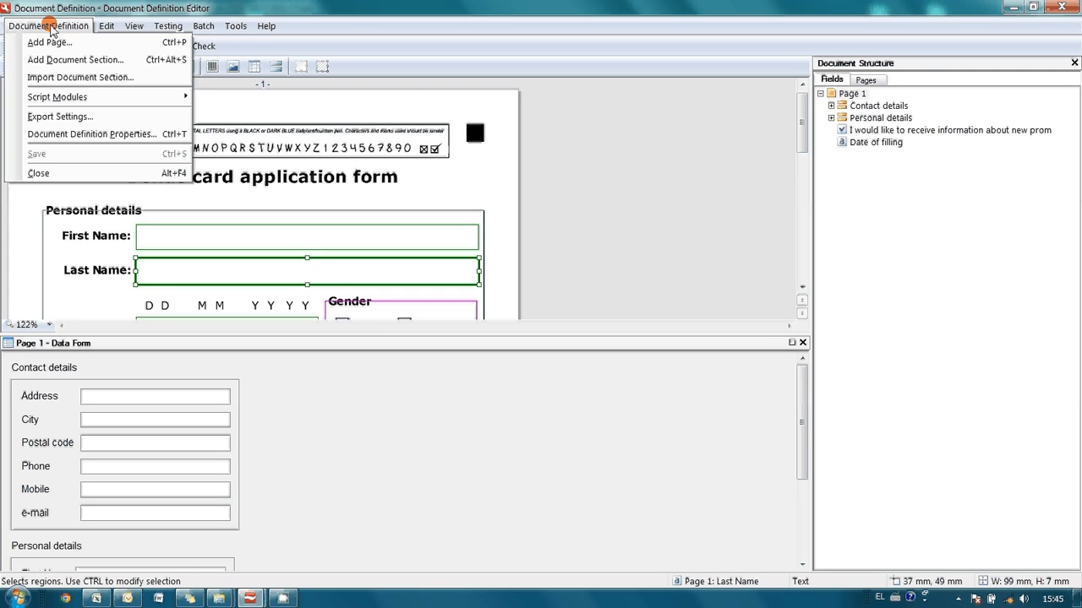
mouse_move(61, 117)
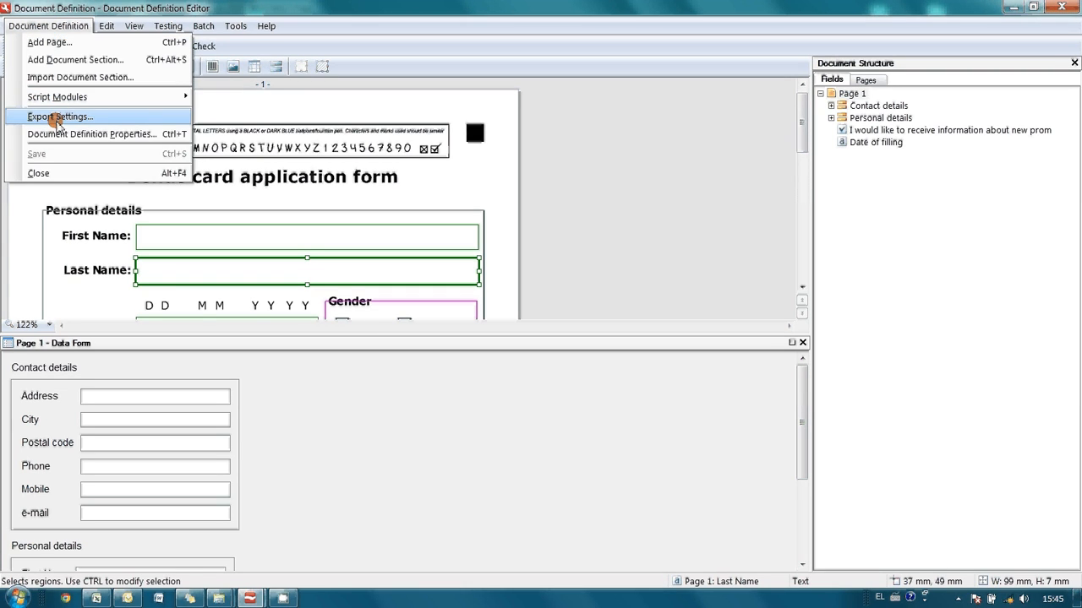
left_click(61, 115)
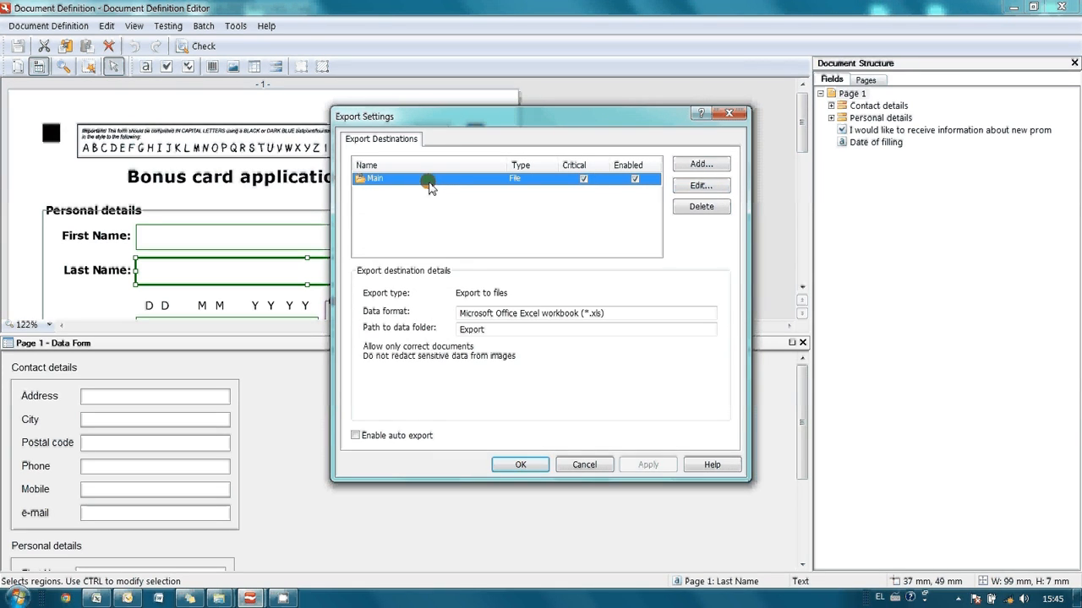
left_click(700, 185)
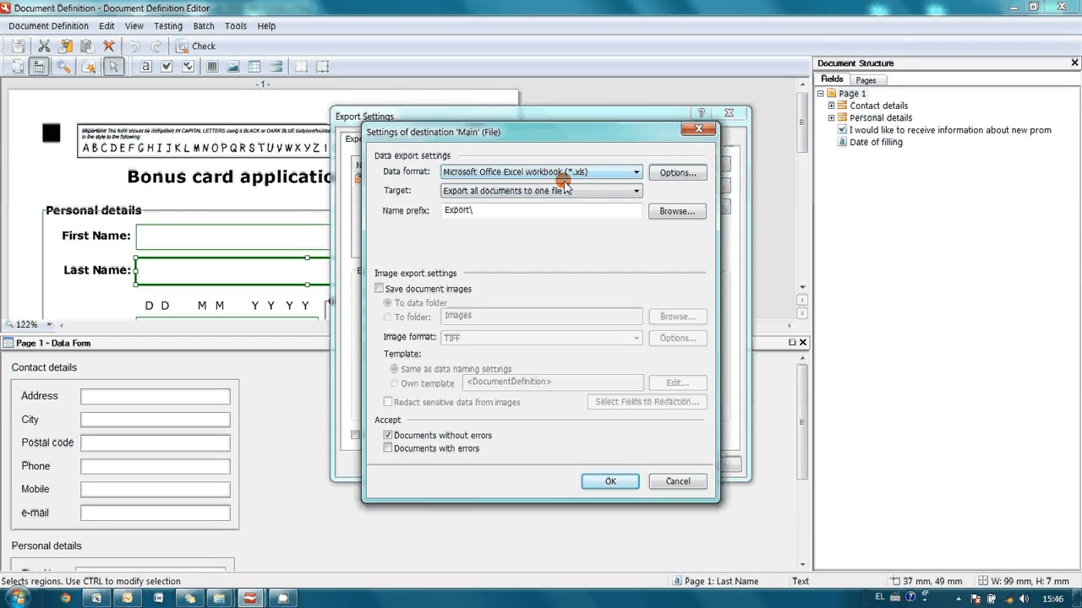
left_click(676, 212)
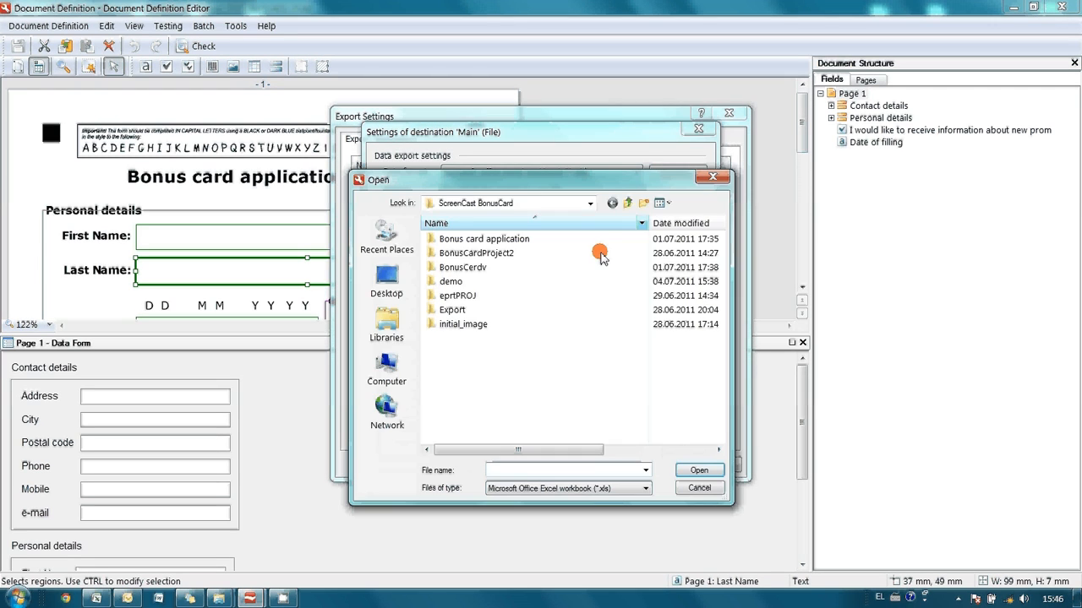
Point the Main Excel destination to BonusCardApplications.xls in the Export folder.
double_click(453, 309)
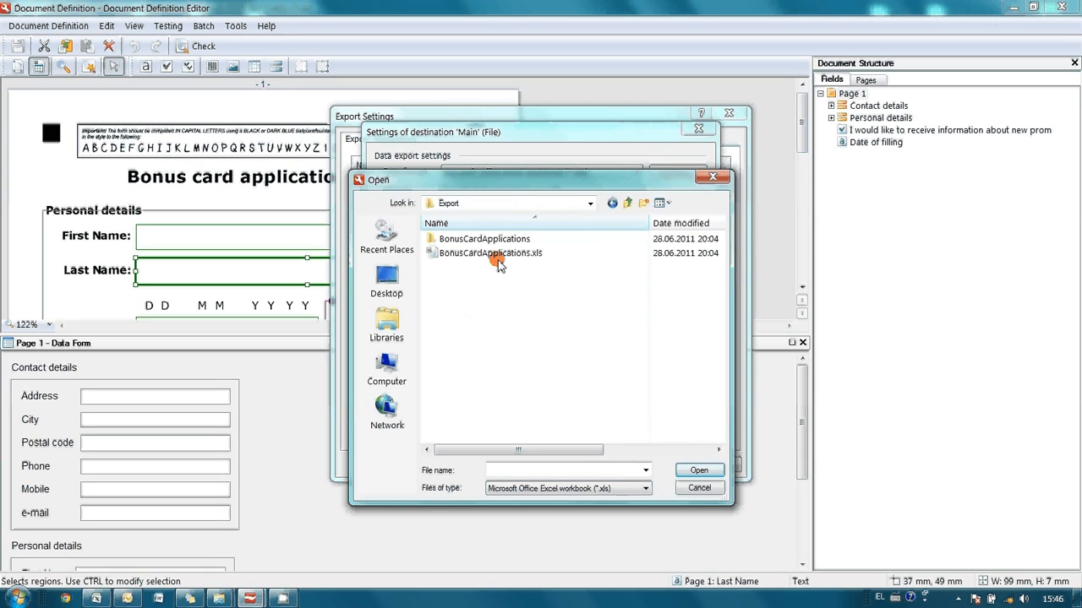
left_click(490, 254)
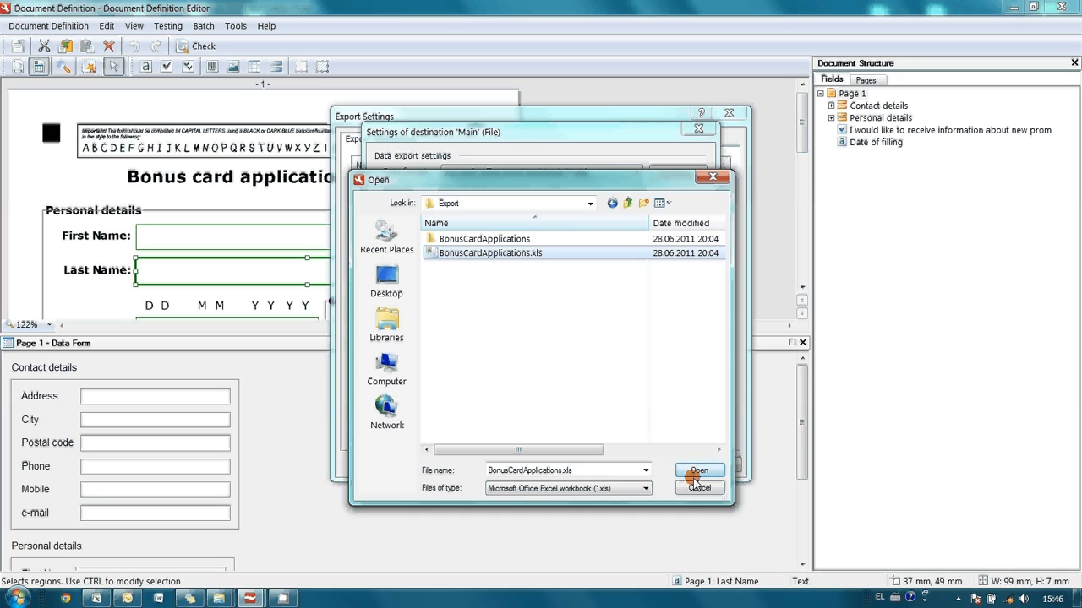
left_click(700, 469)
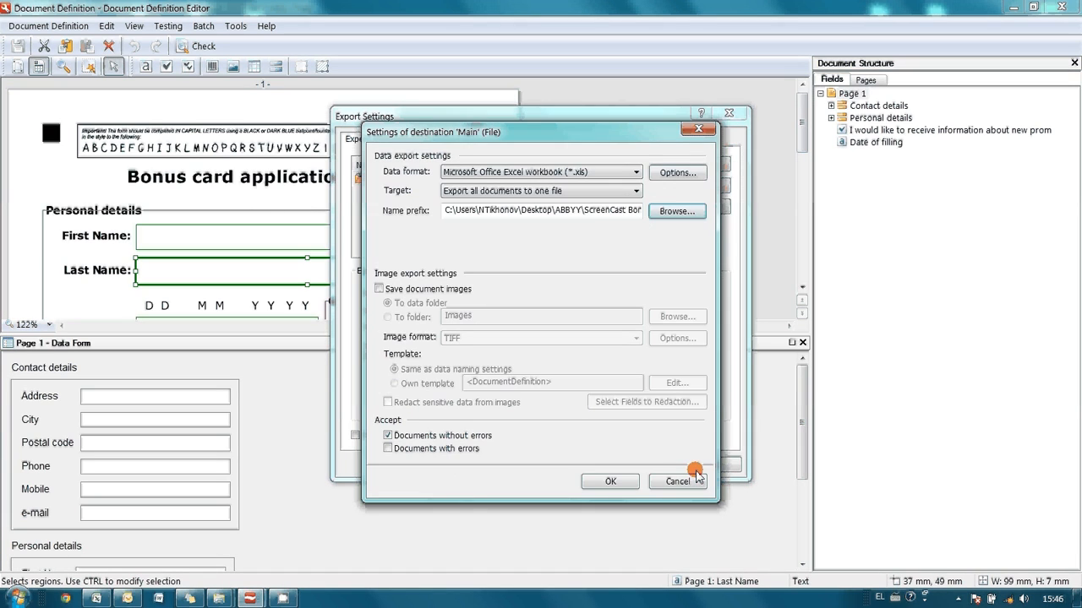
left_click(676, 480)
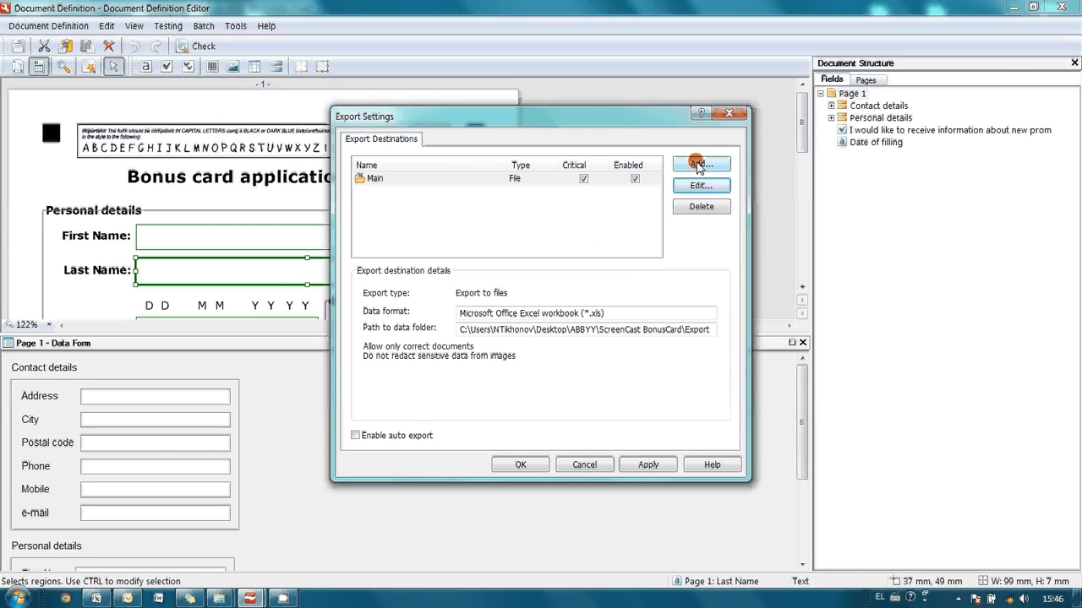
Add a new export destination of type Export to image files.
left_click(700, 162)
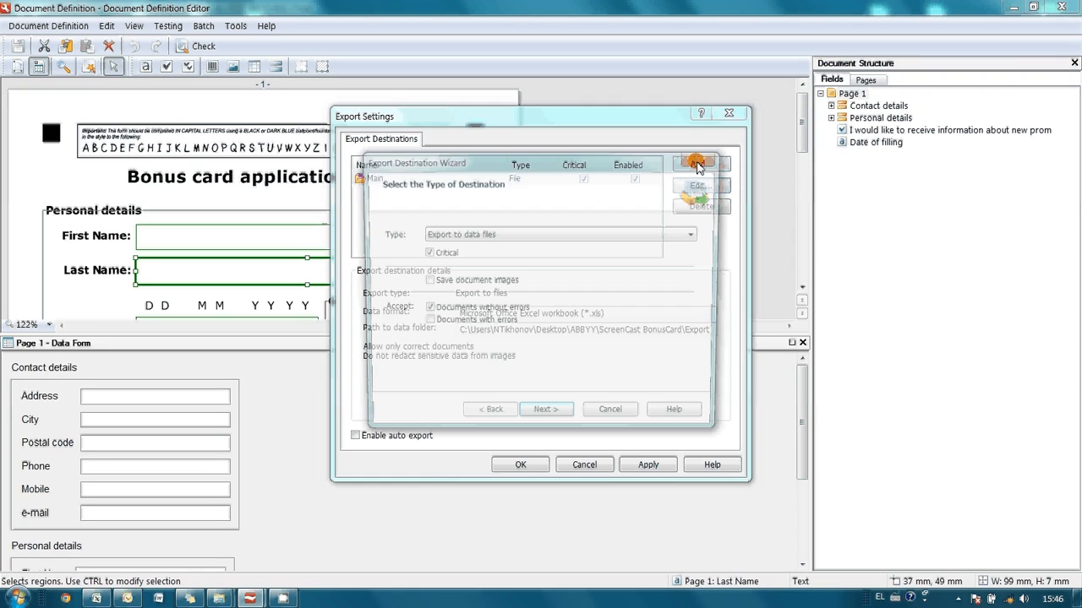
left_click(695, 233)
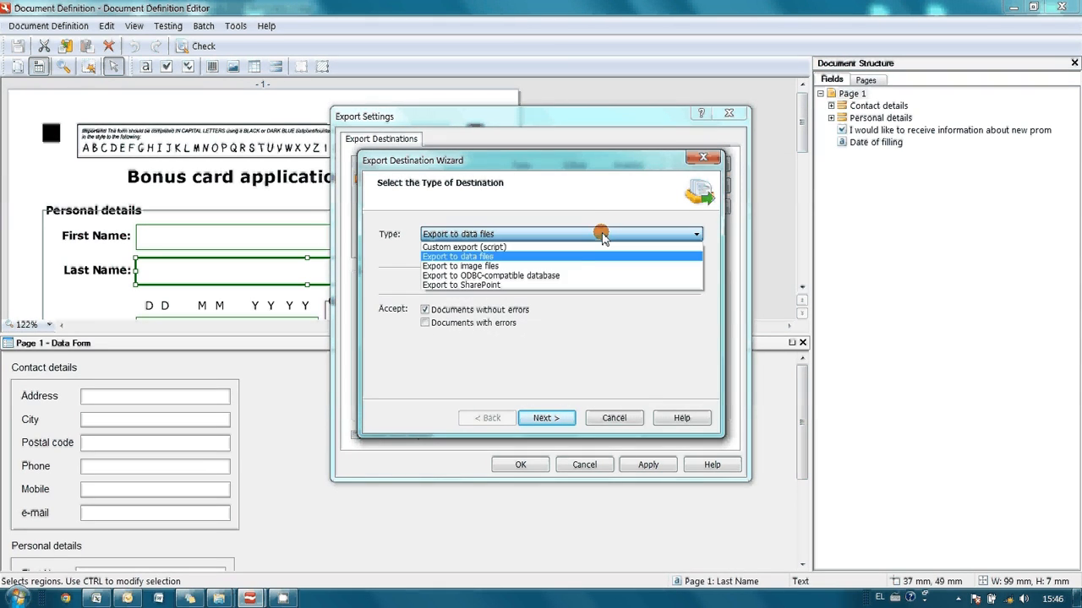
mouse_move(554, 265)
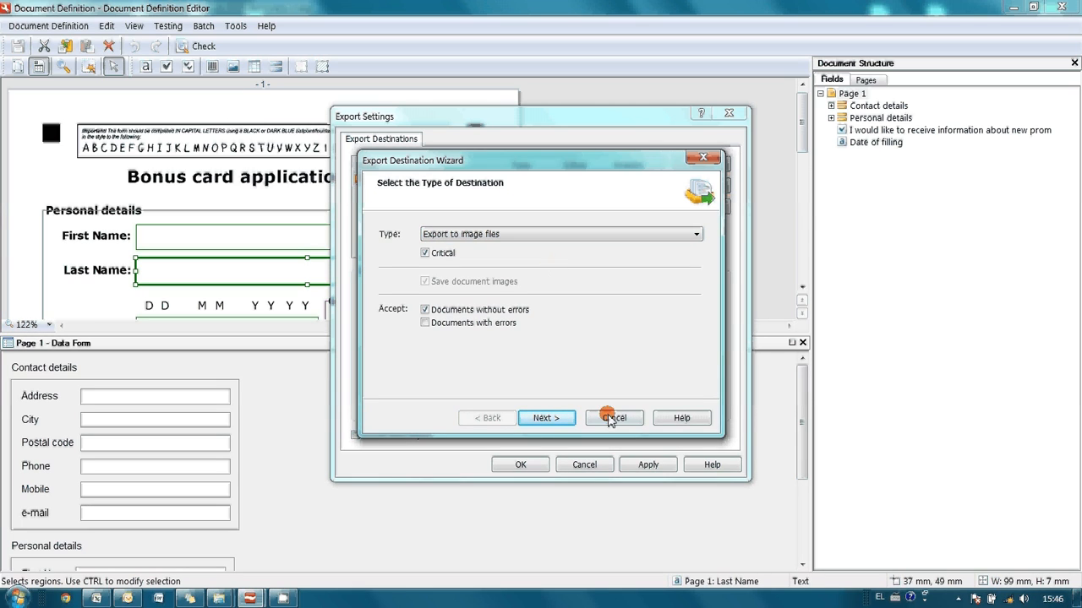
left_click(546, 418)
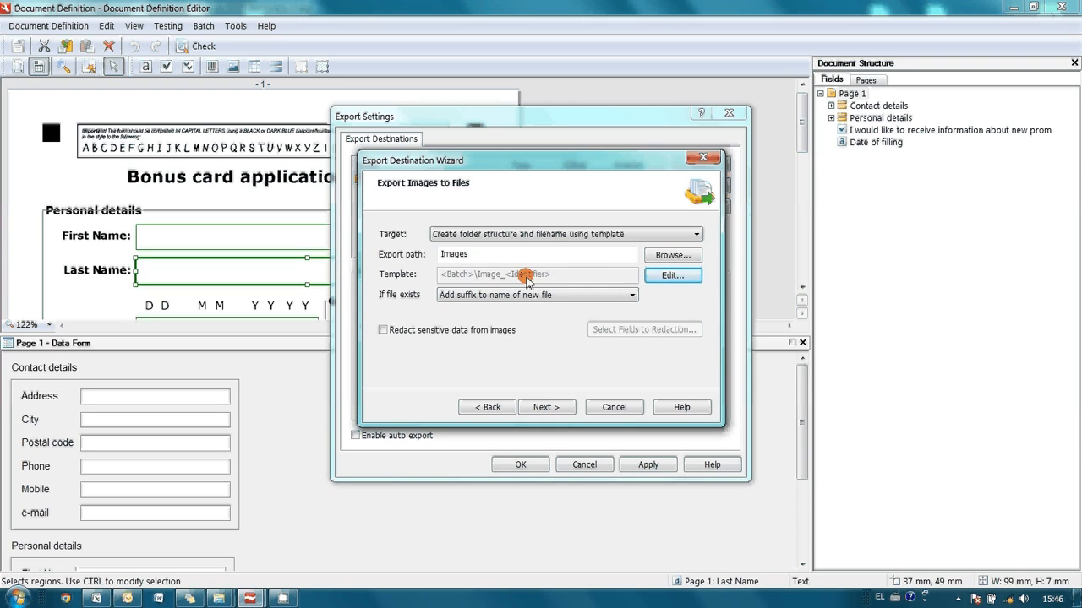
mouse_move(557, 281)
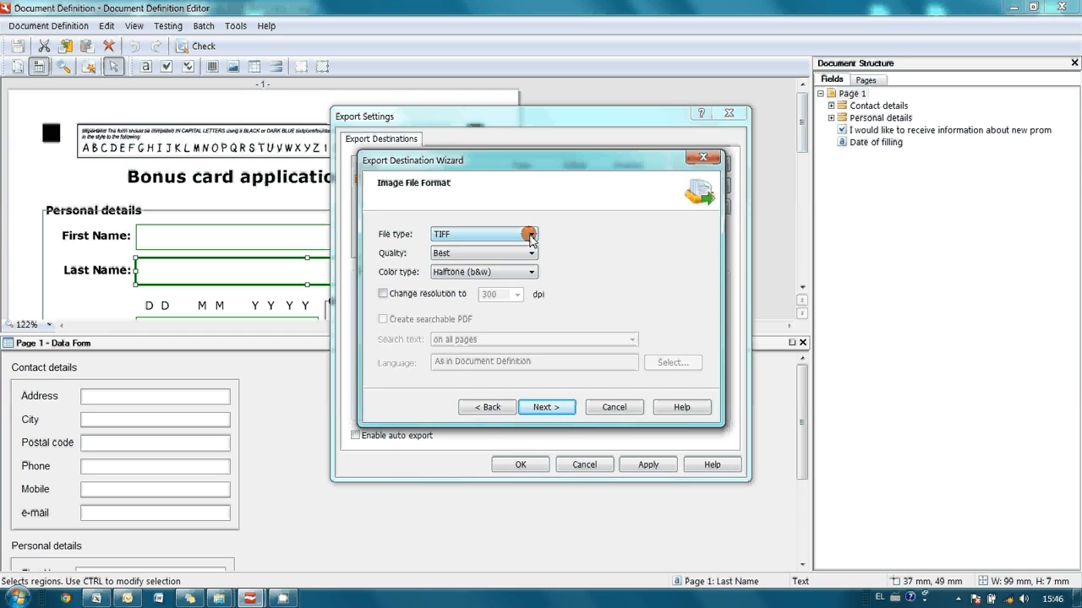
Set the image destination to searchable PDF in the Images folder and finish creating it.
left_click(531, 233)
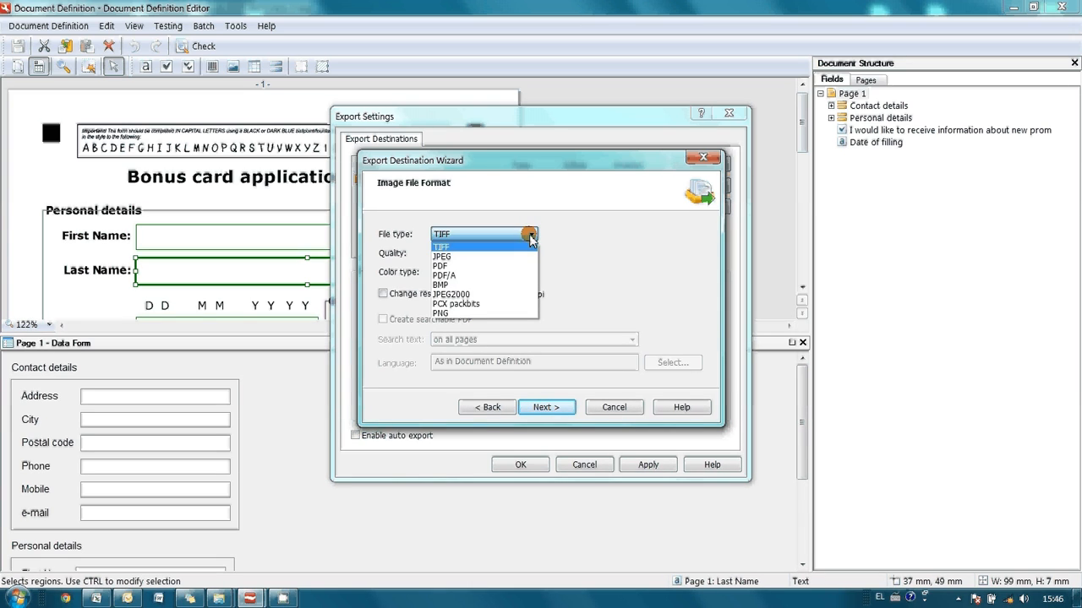
left_click(439, 267)
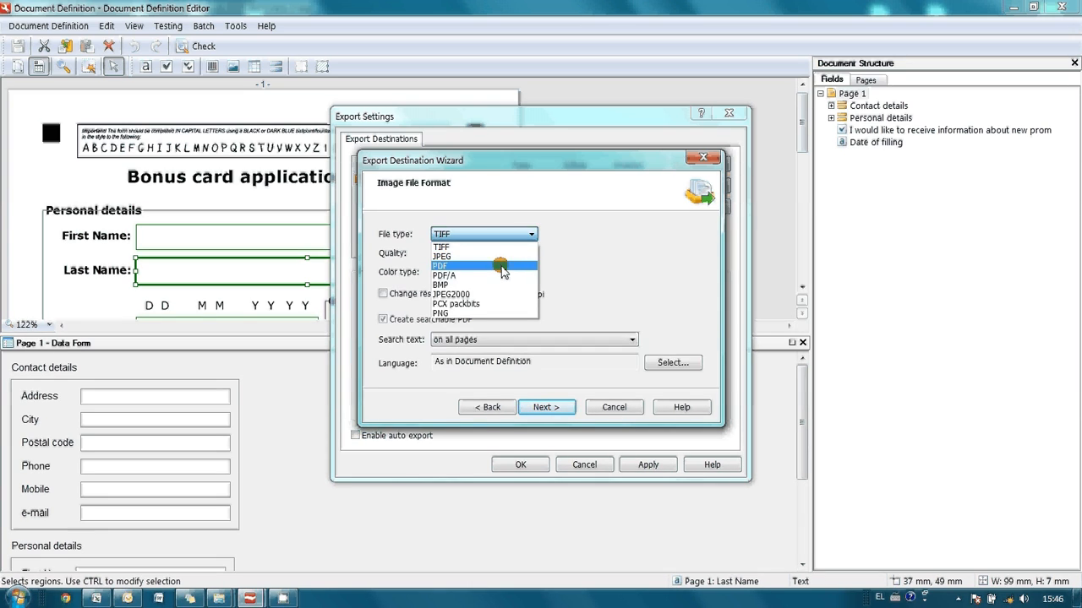
left_click(439, 266)
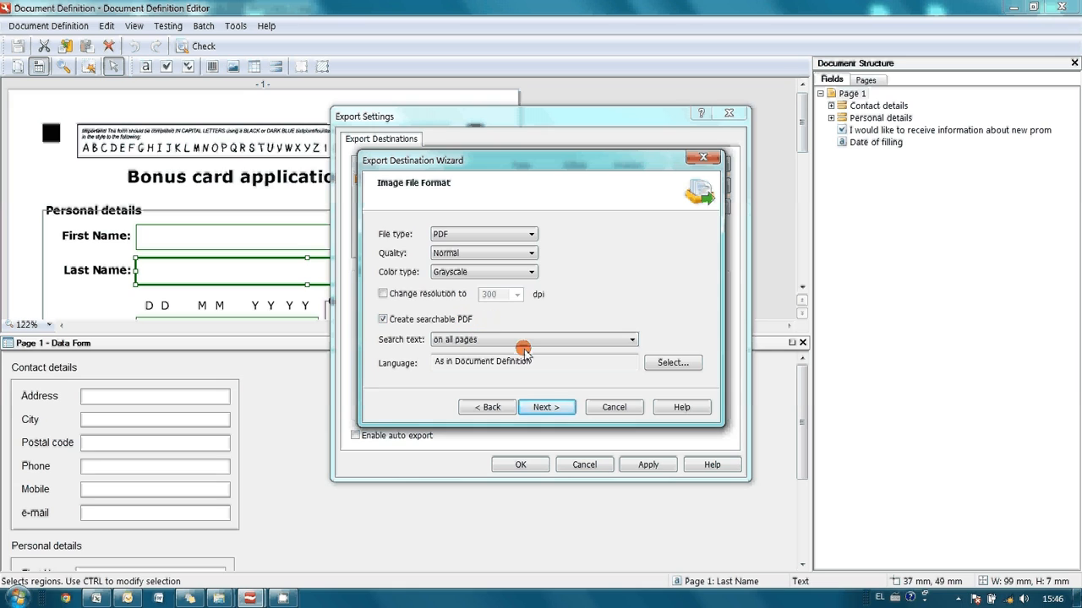
left_click(548, 408)
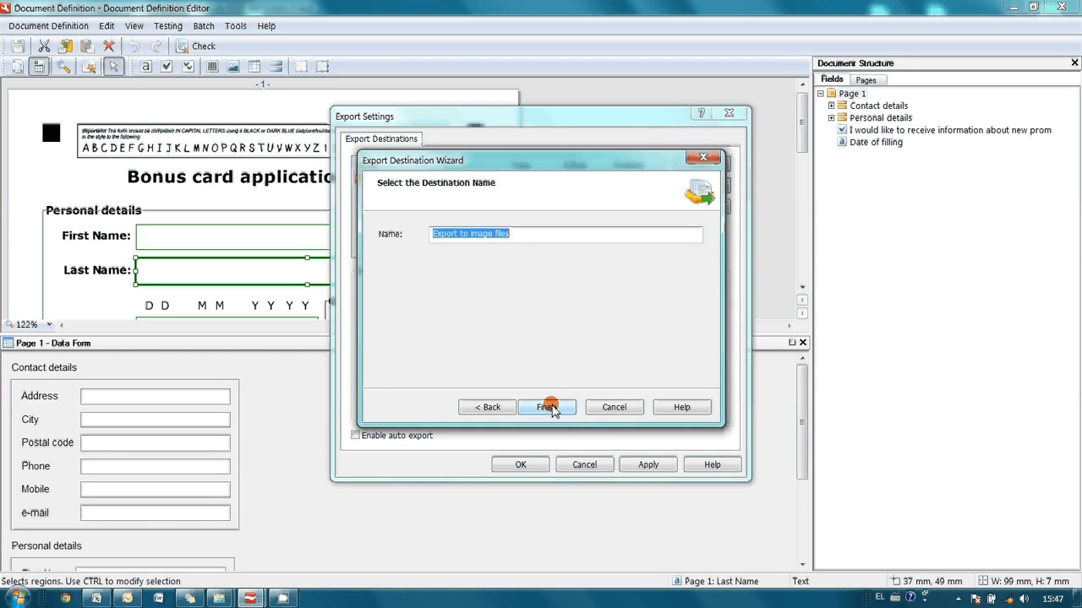
left_click(548, 405)
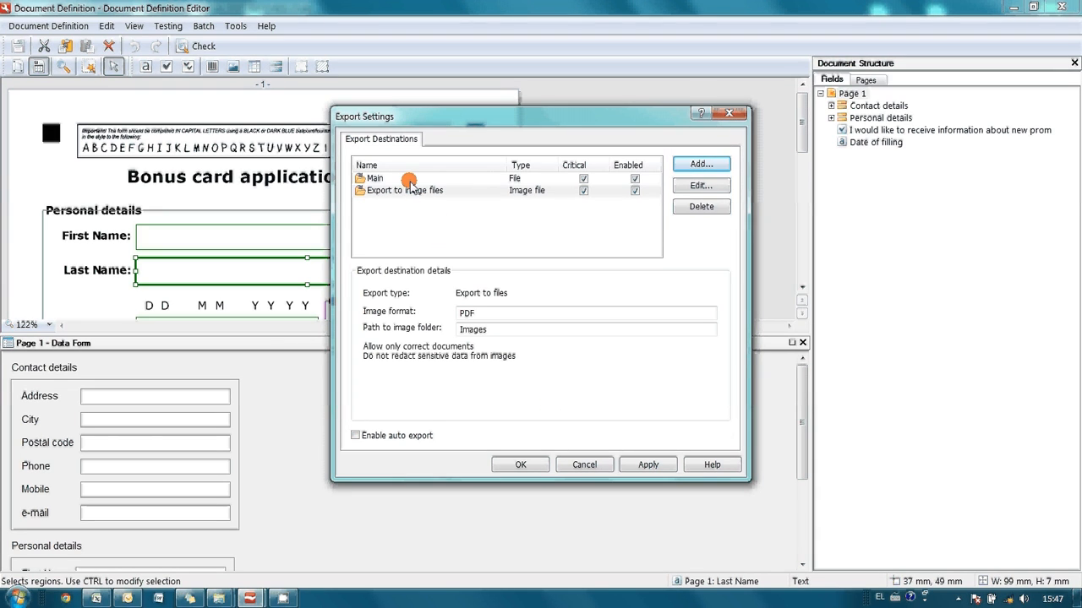
Review both export destinations, apply the changes and accept the Export Settings.
left_click(375, 179)
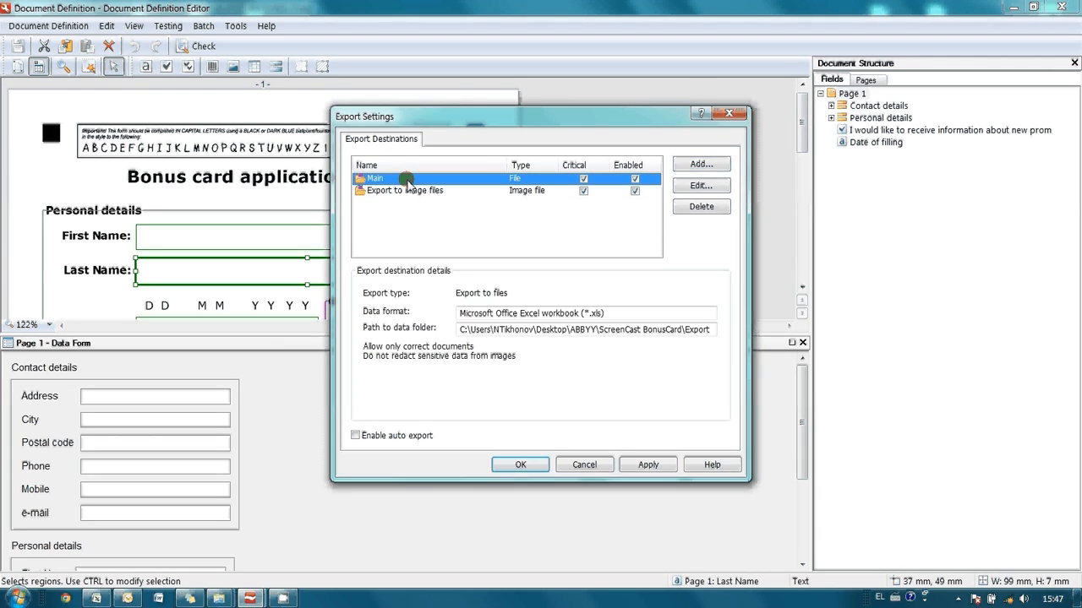
left_click(404, 189)
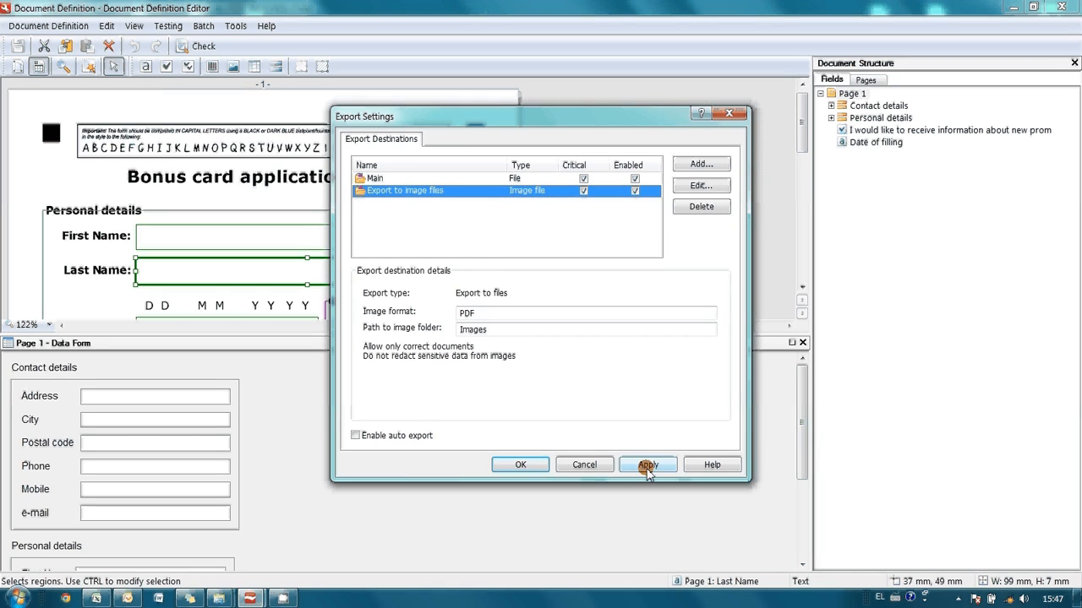
left_click(647, 464)
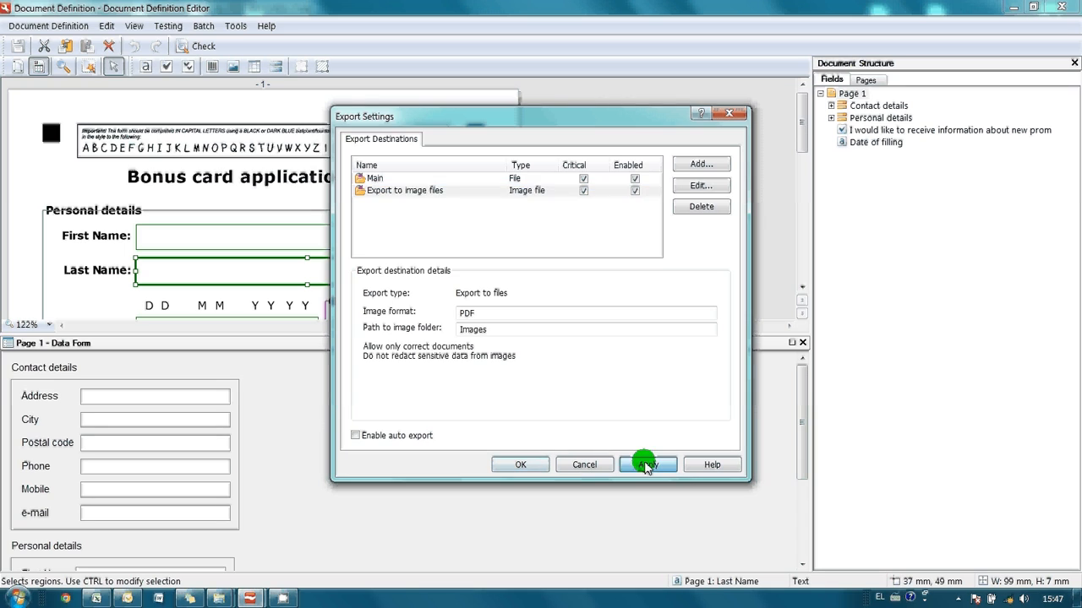
left_click(646, 463)
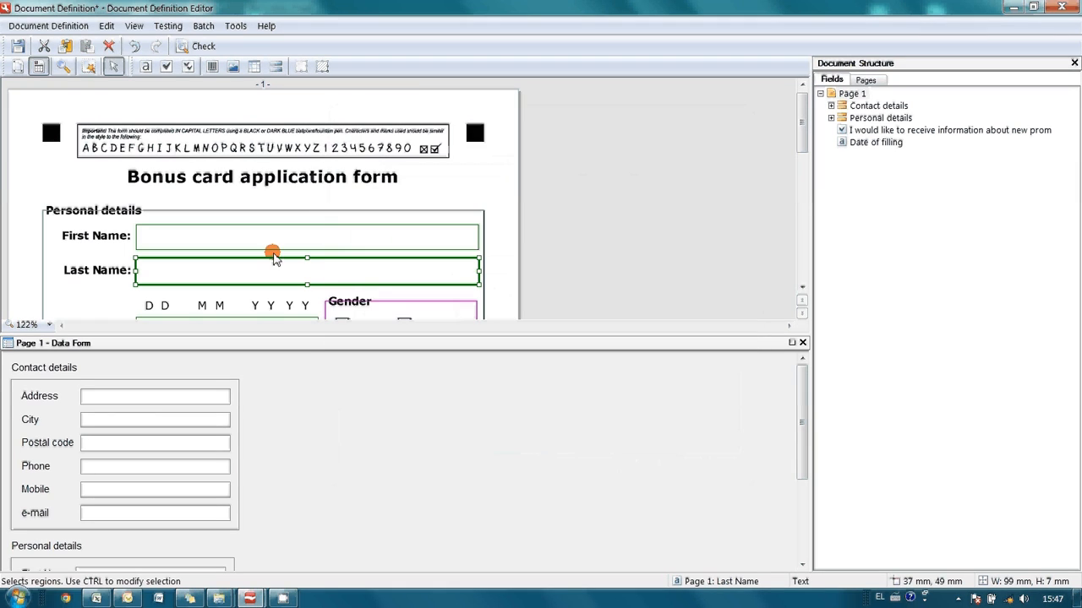
mouse_move(18, 46)
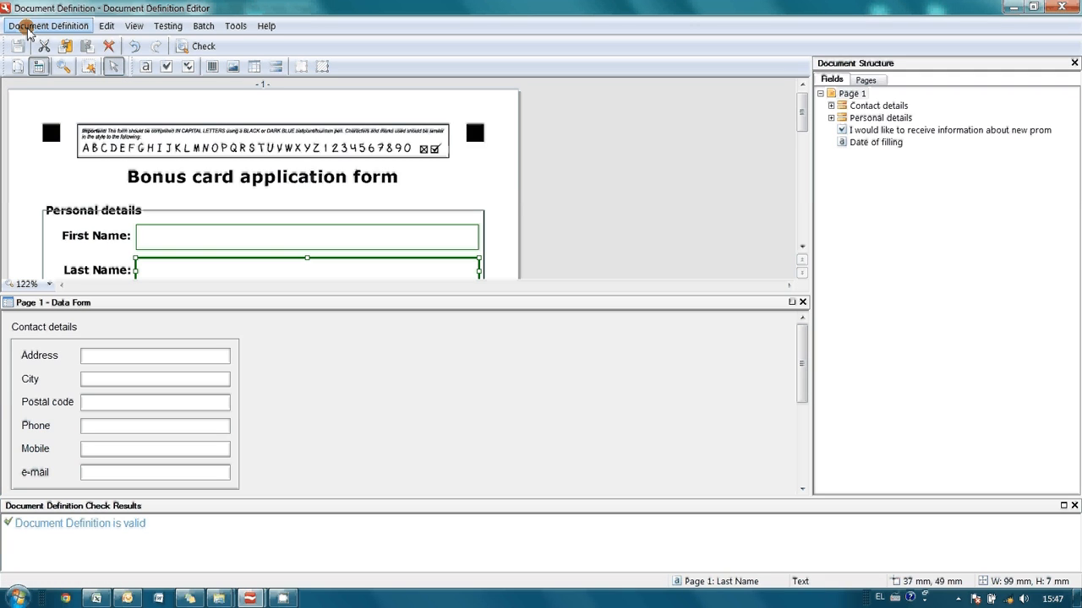
Close the Document Definition Editor once the definition checks as valid.
left_click(47, 25)
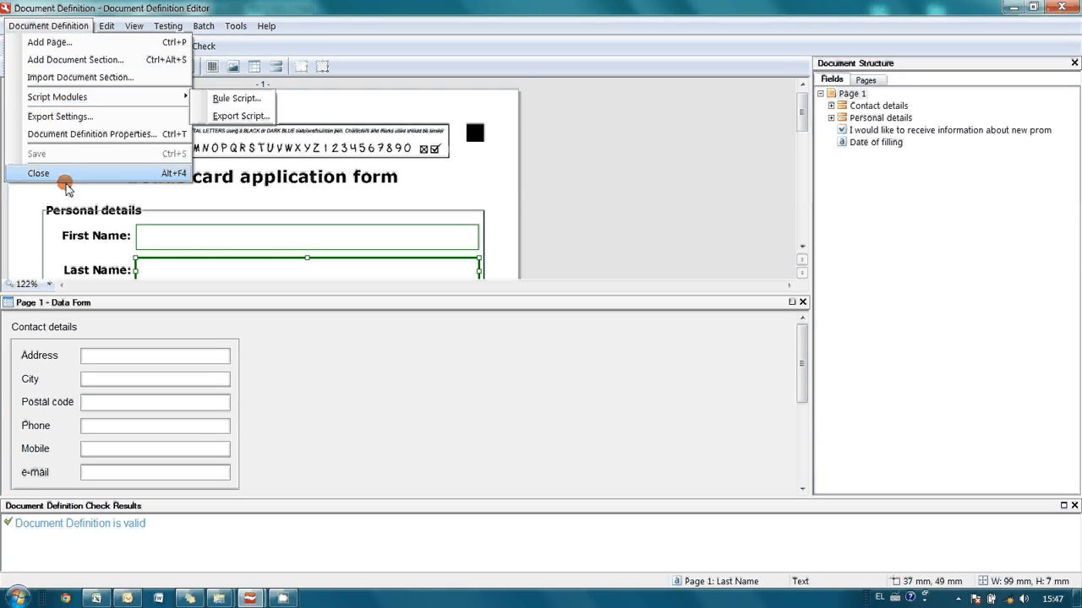
left_click(37, 172)
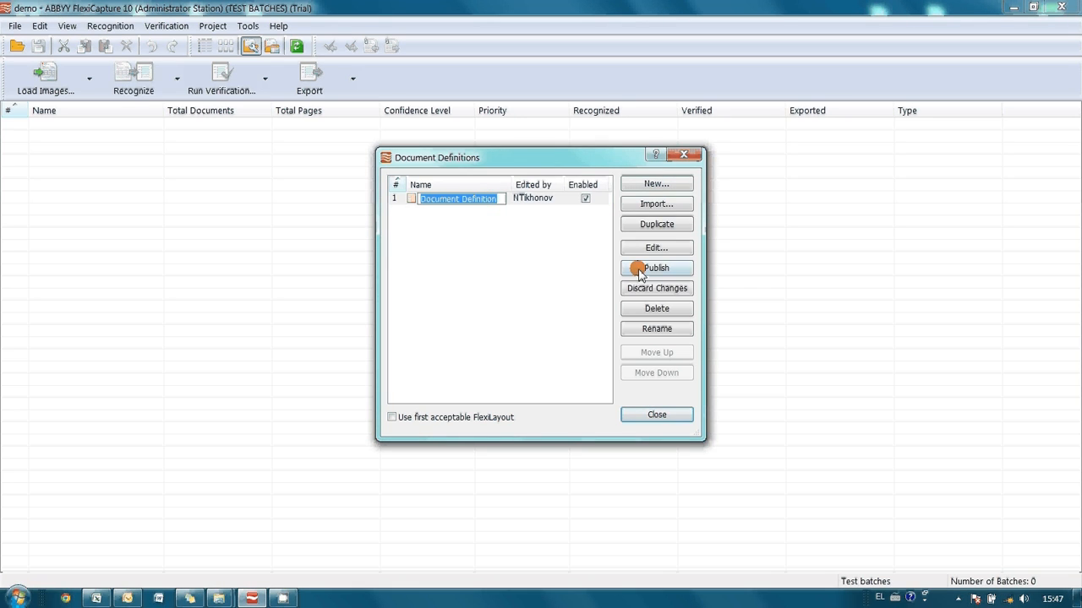
Publish the bonus card document definition, confirm with Yes, and close the Document Definitions list.
left_click(656, 267)
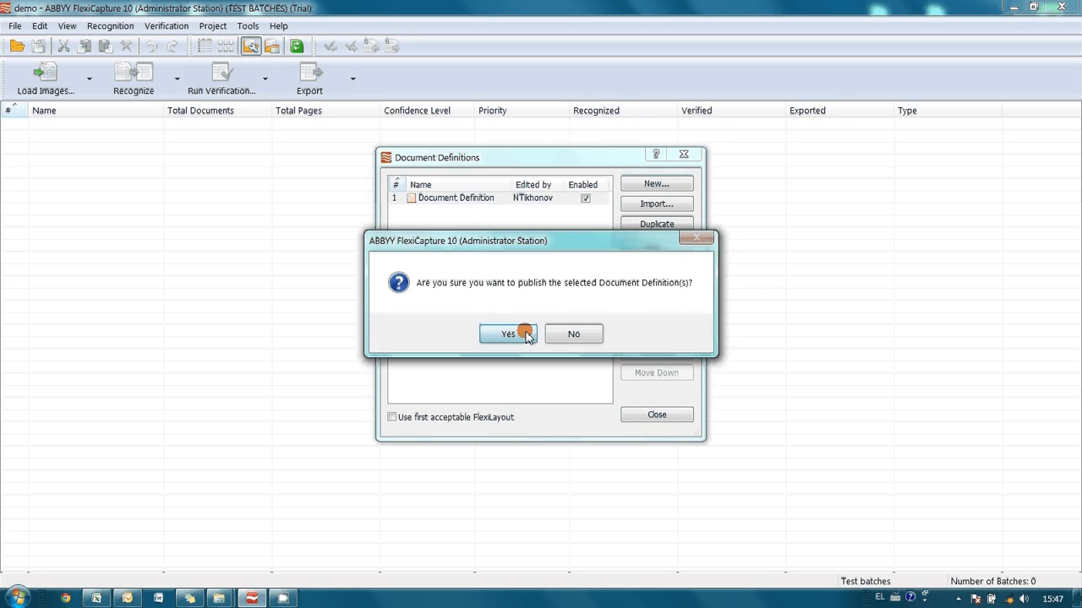
left_click(507, 334)
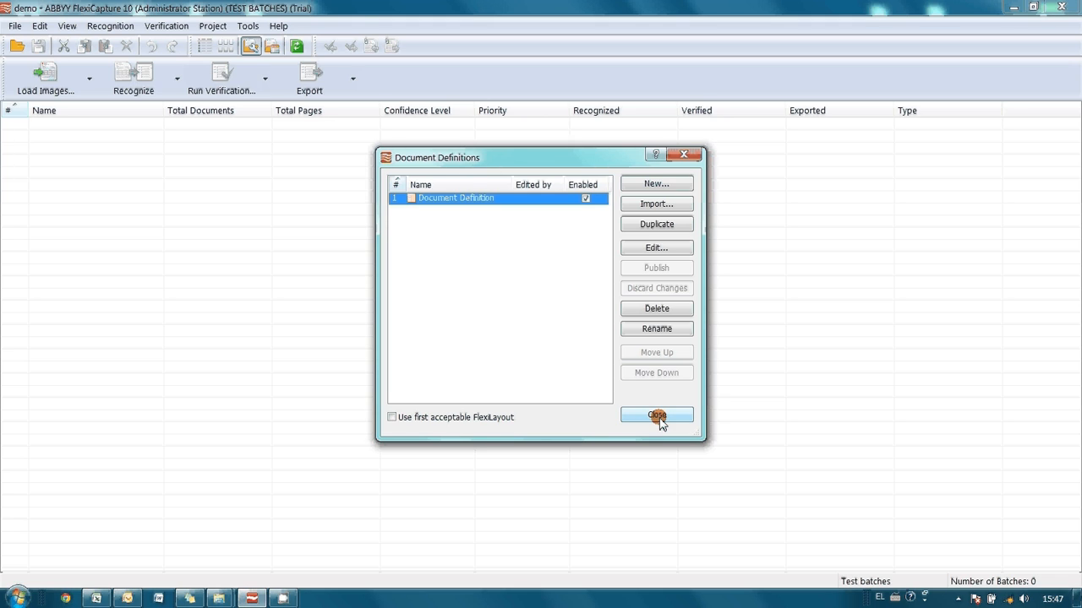
left_click(656, 416)
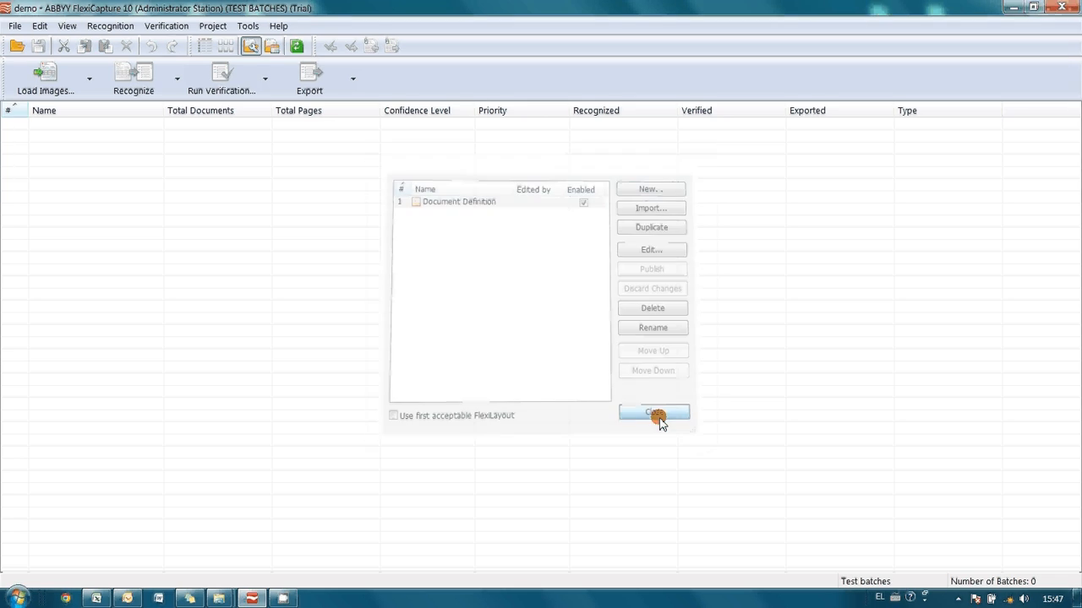
left_click(653, 412)
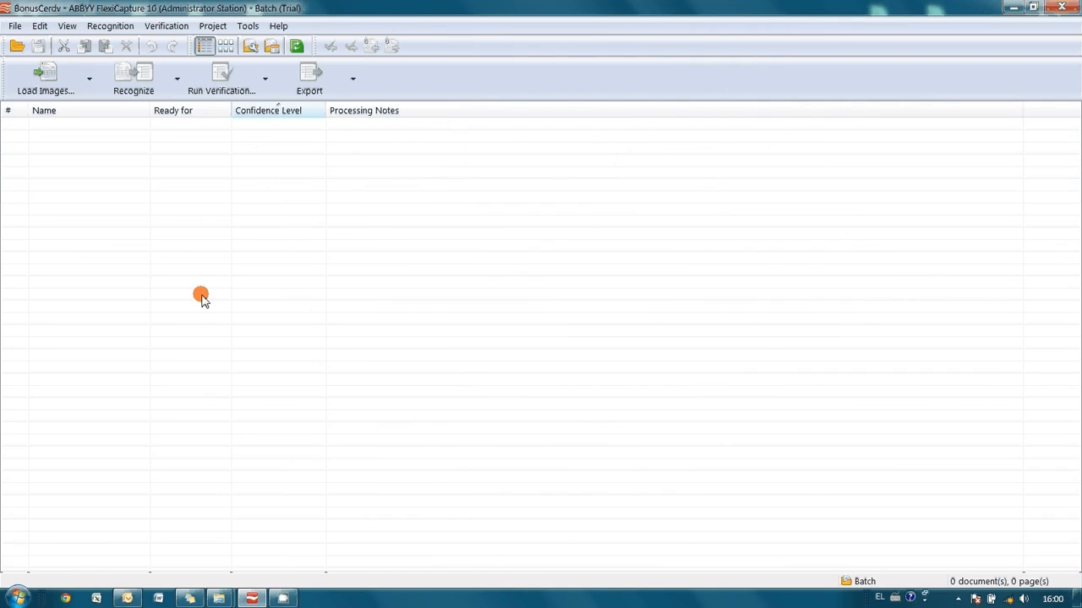
Load all six bonus card scans from the initial_image folder into the batch for recognition.
left_click(14, 26)
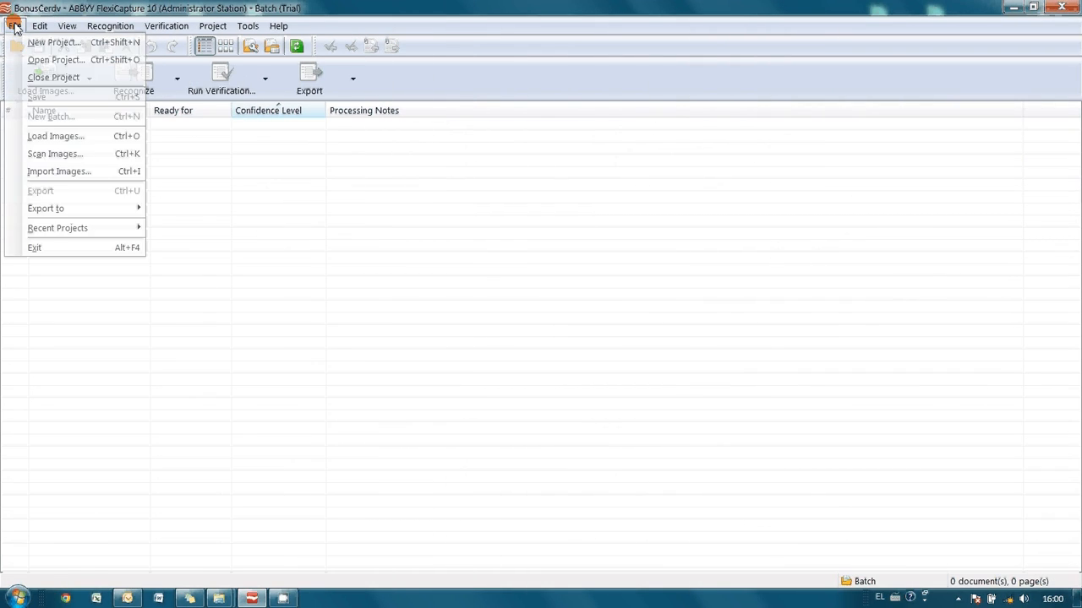
left_click(56, 135)
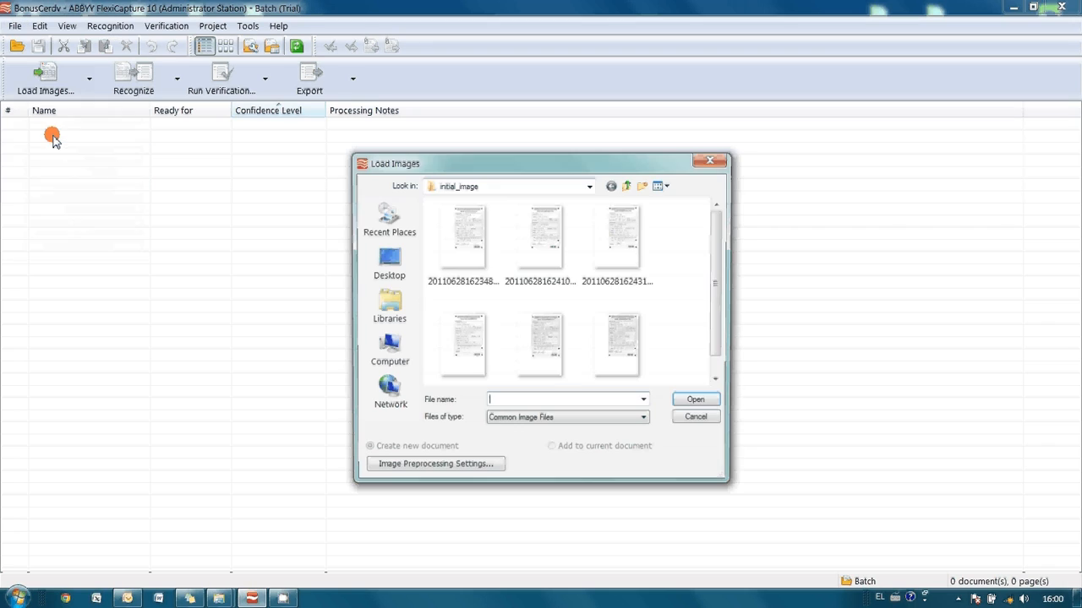
left_click(463, 237)
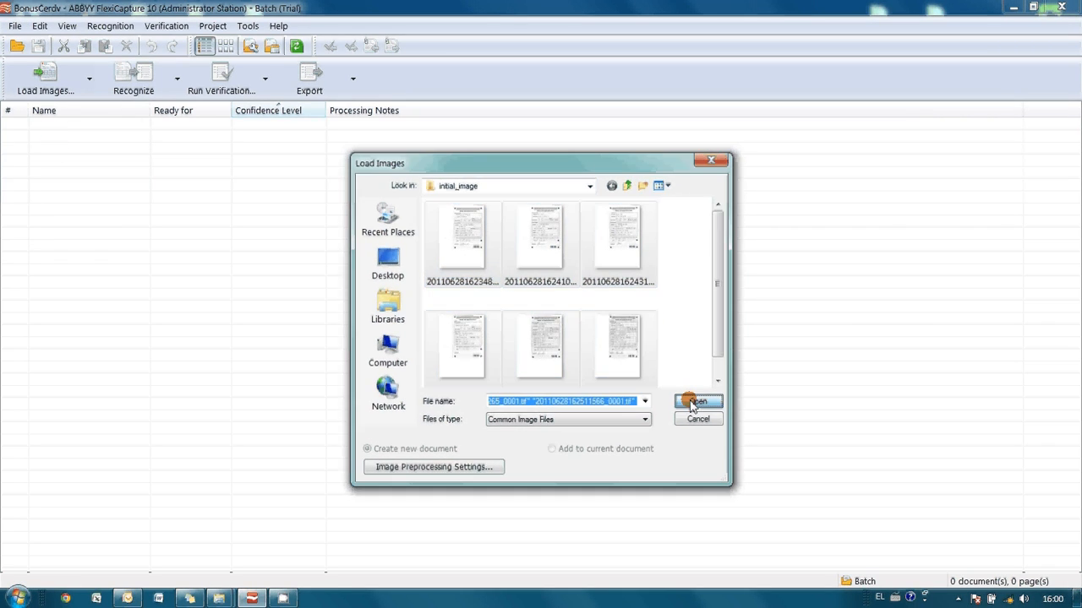
left_click(696, 402)
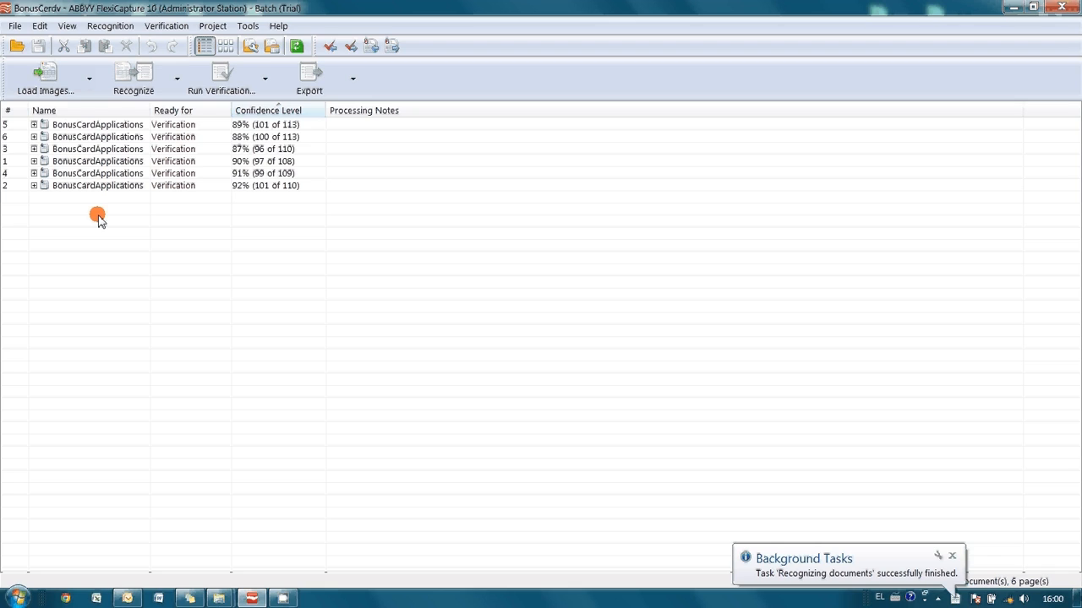
mouse_move(257, 199)
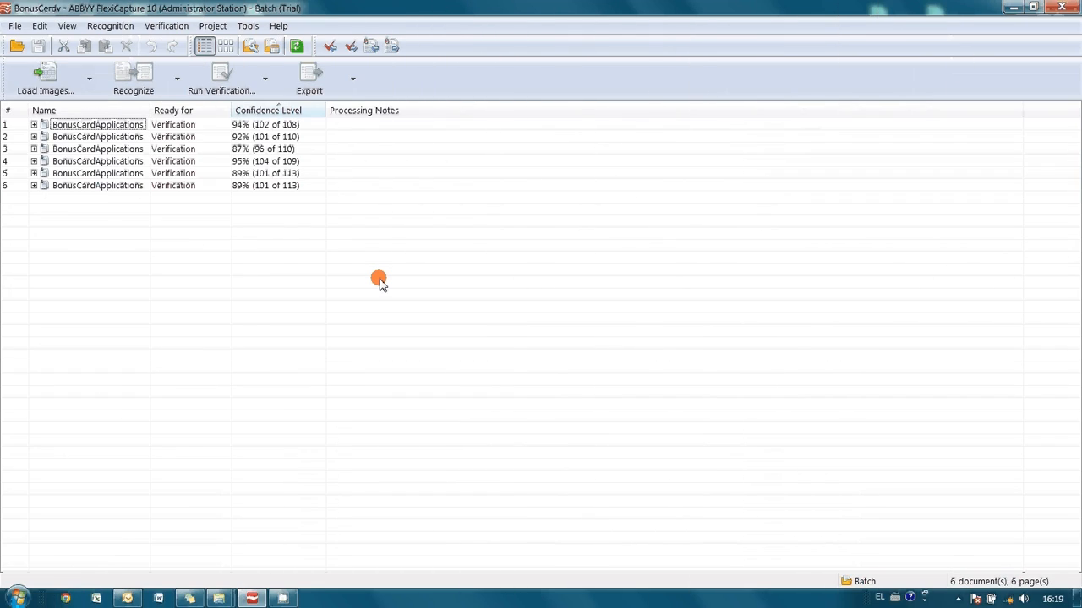
Select all six recognized documents and run verification on them.
left_click(98, 185)
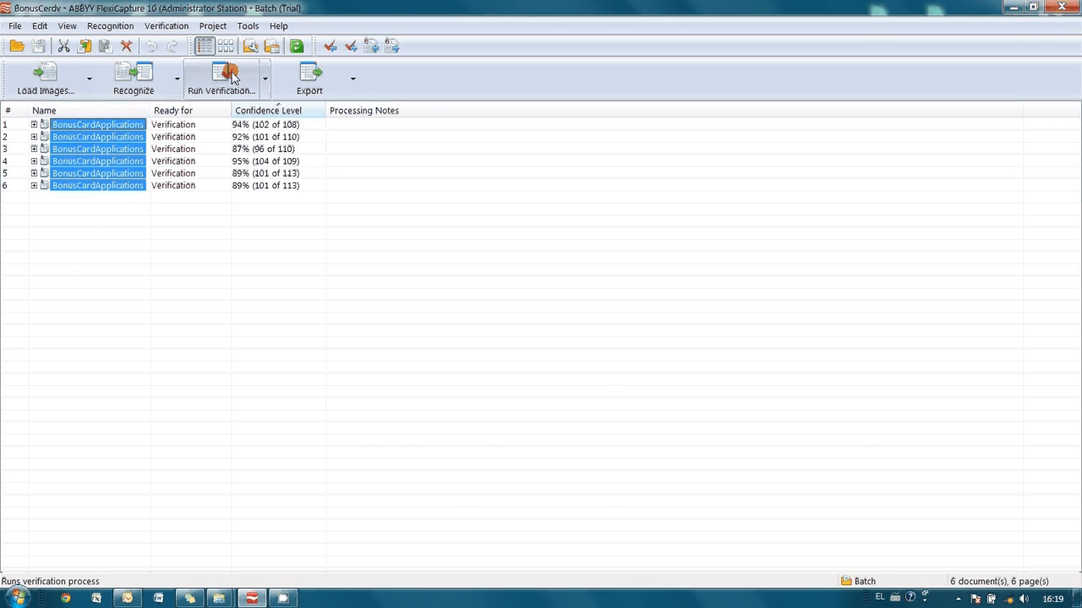
left_click(221, 80)
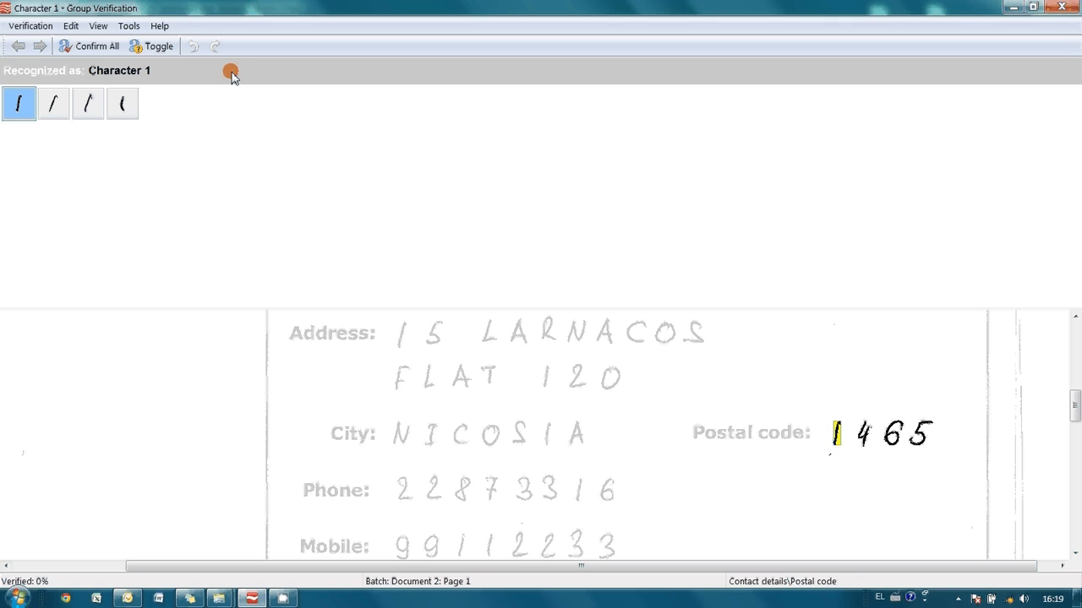
mouse_move(217, 110)
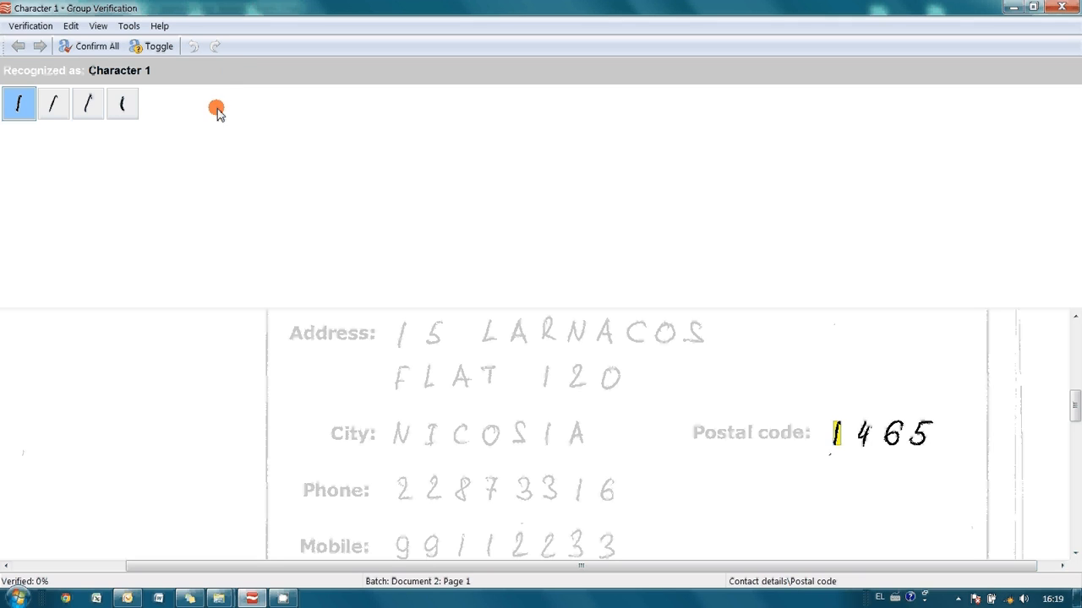
mouse_move(107, 202)
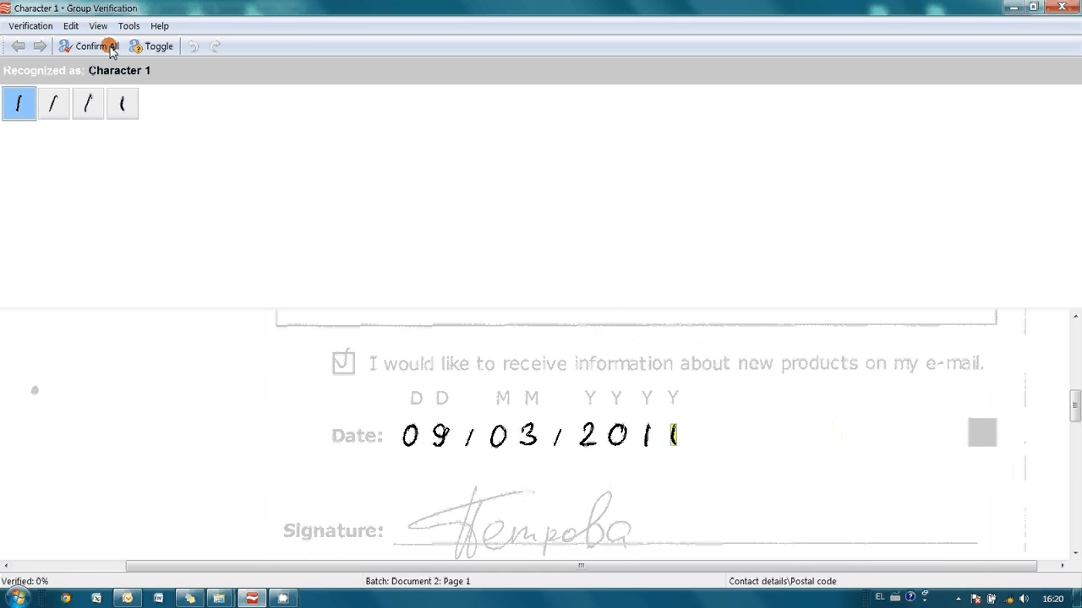
Confirm All uncertain characters on each Group Verification screen.
left_click(93, 45)
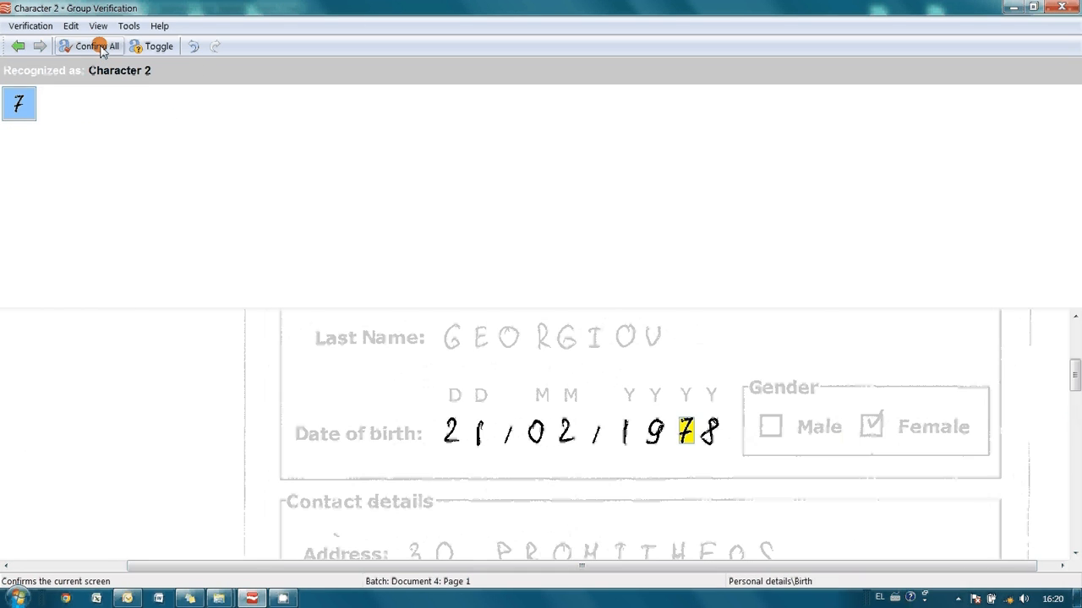
left_click(94, 45)
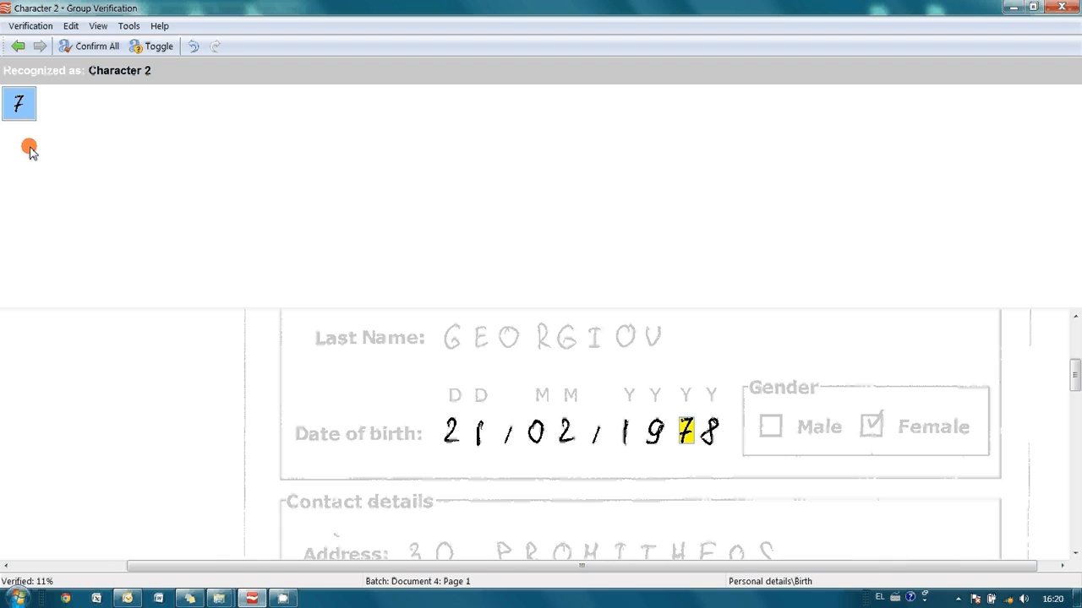
mouse_move(66, 142)
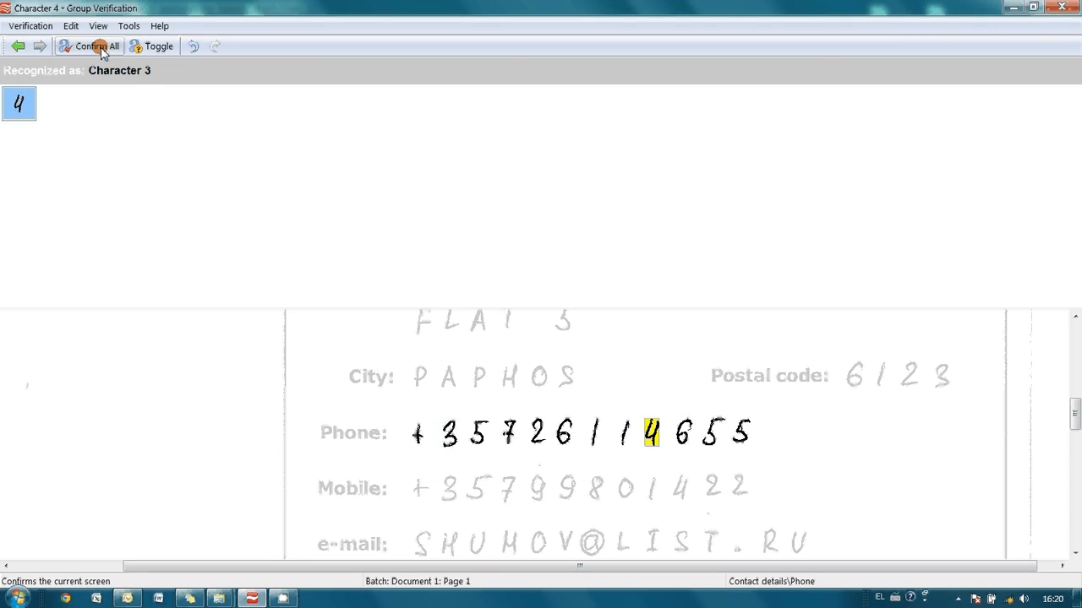
left_click(95, 46)
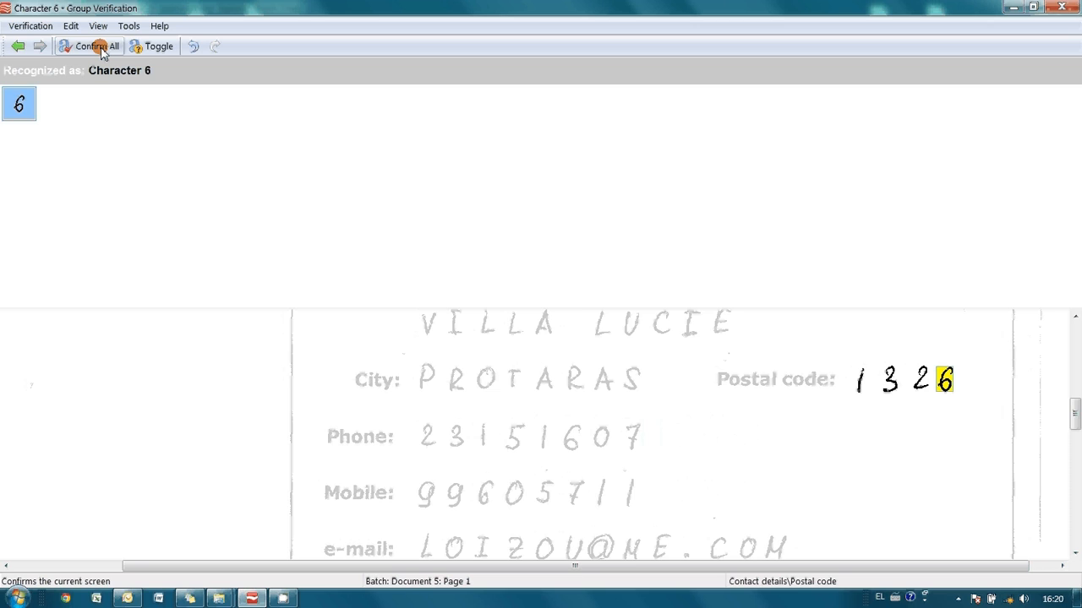
left_click(87, 45)
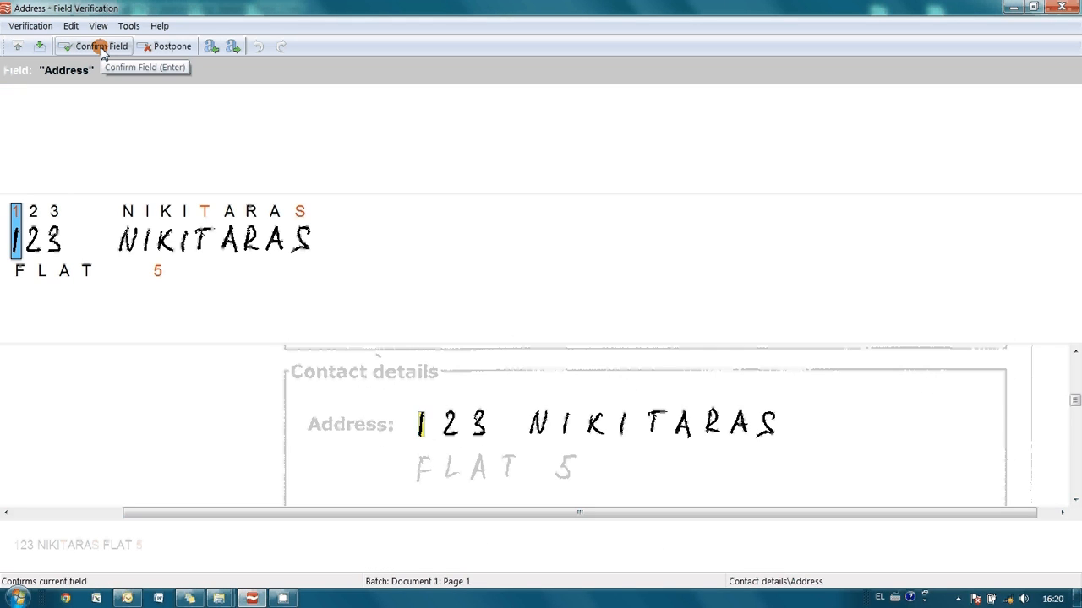
left_click(95, 46)
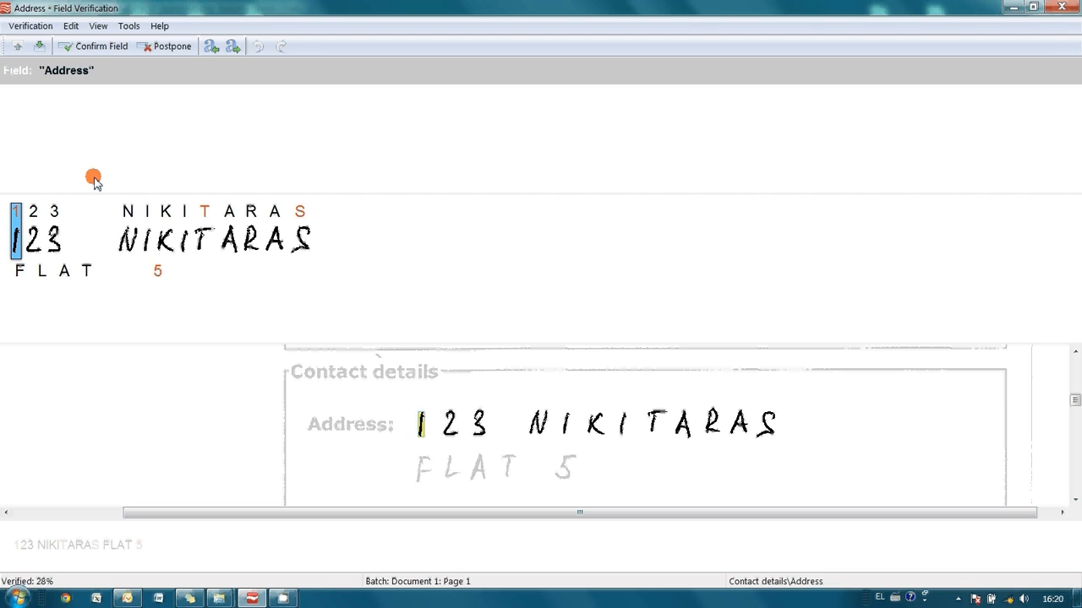
mouse_move(118, 238)
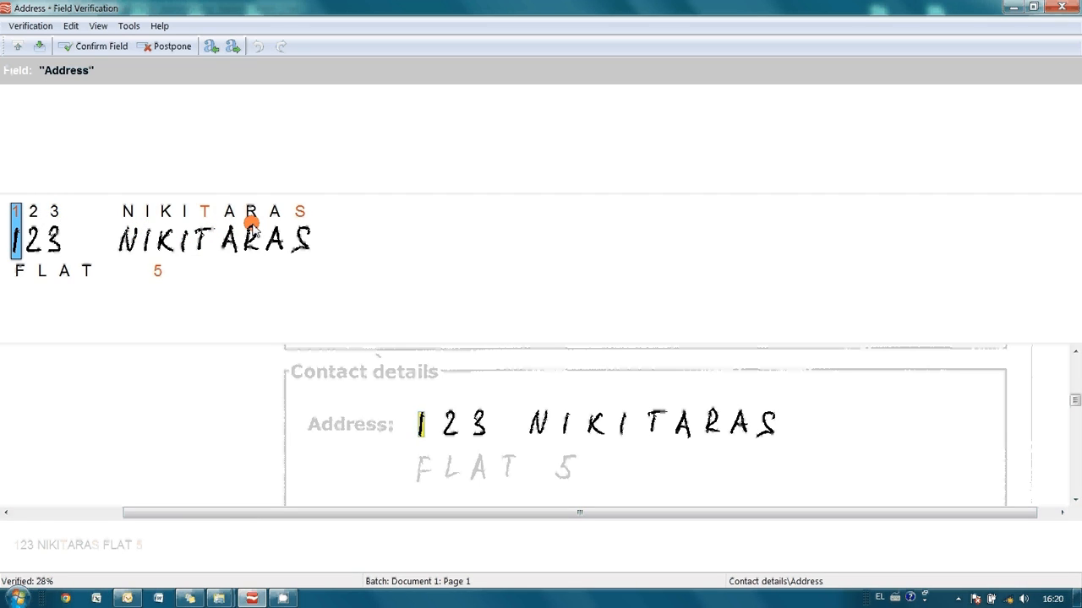
mouse_move(223, 245)
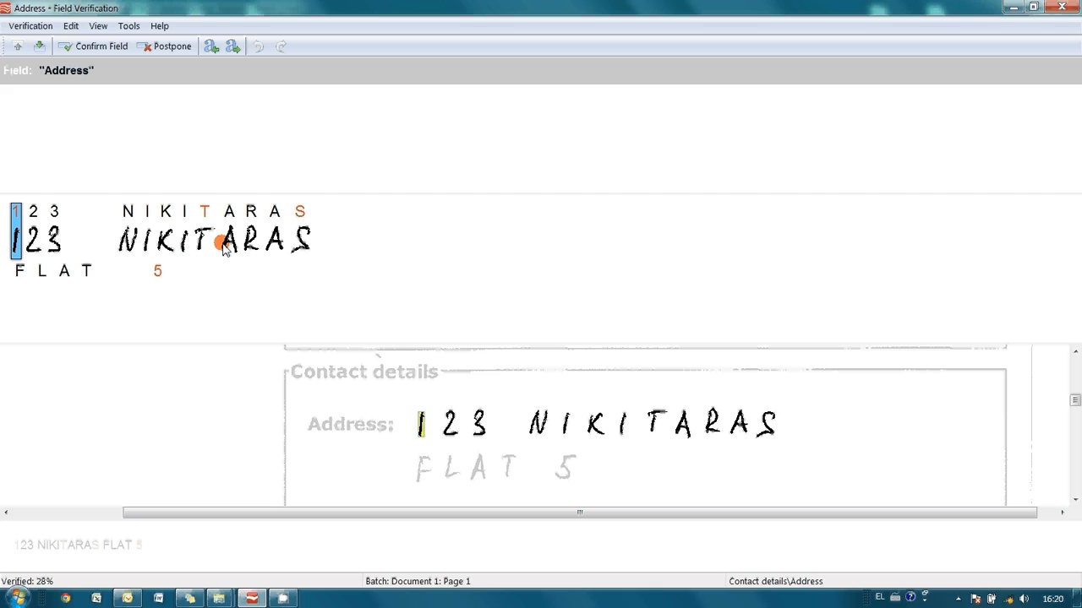
mouse_move(112, 93)
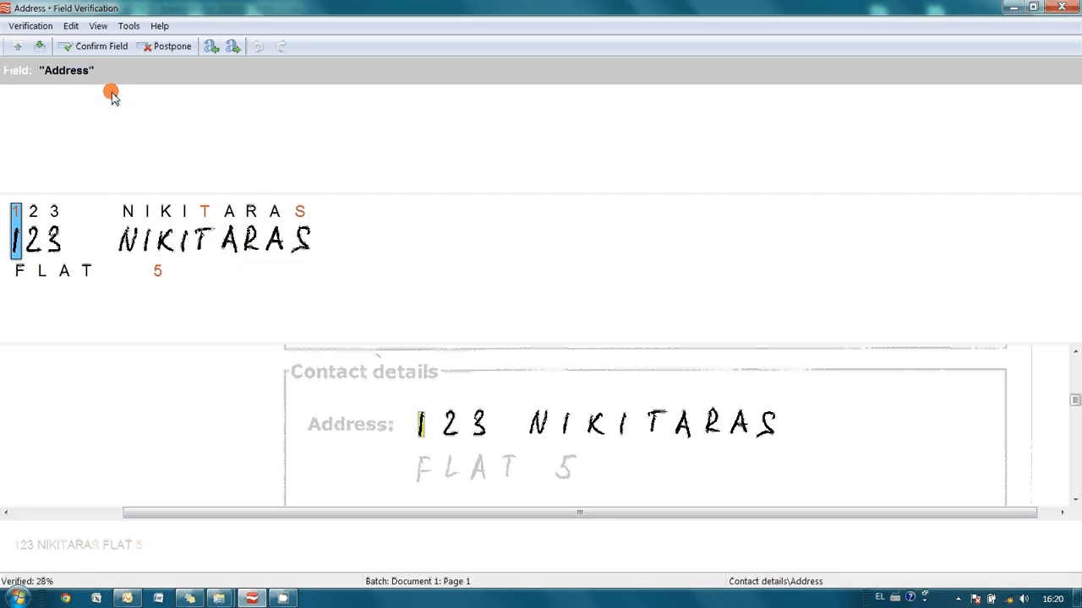
mouse_move(101, 46)
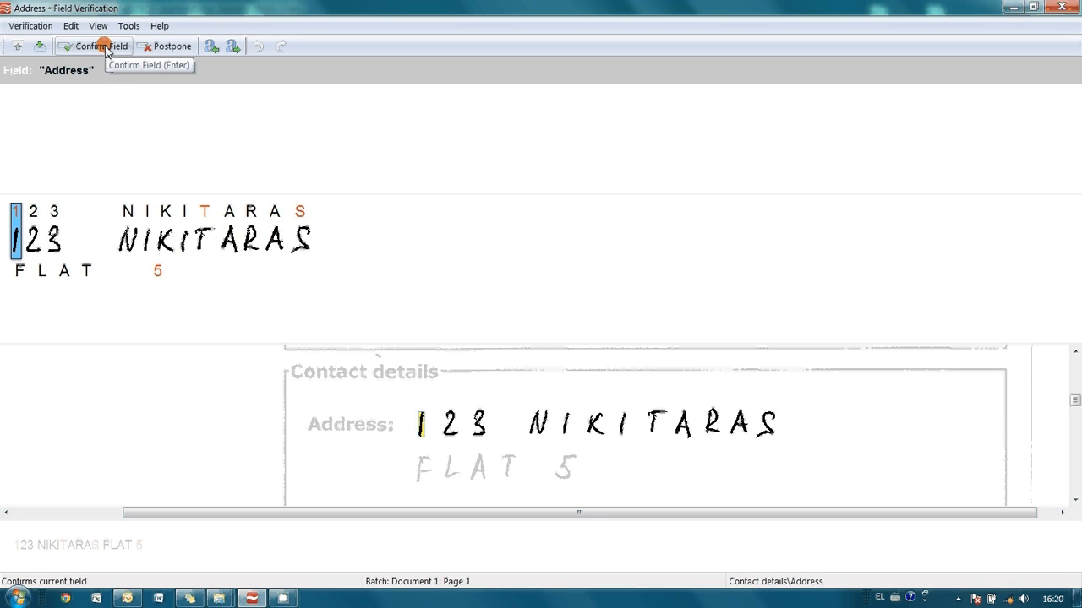
left_click(93, 46)
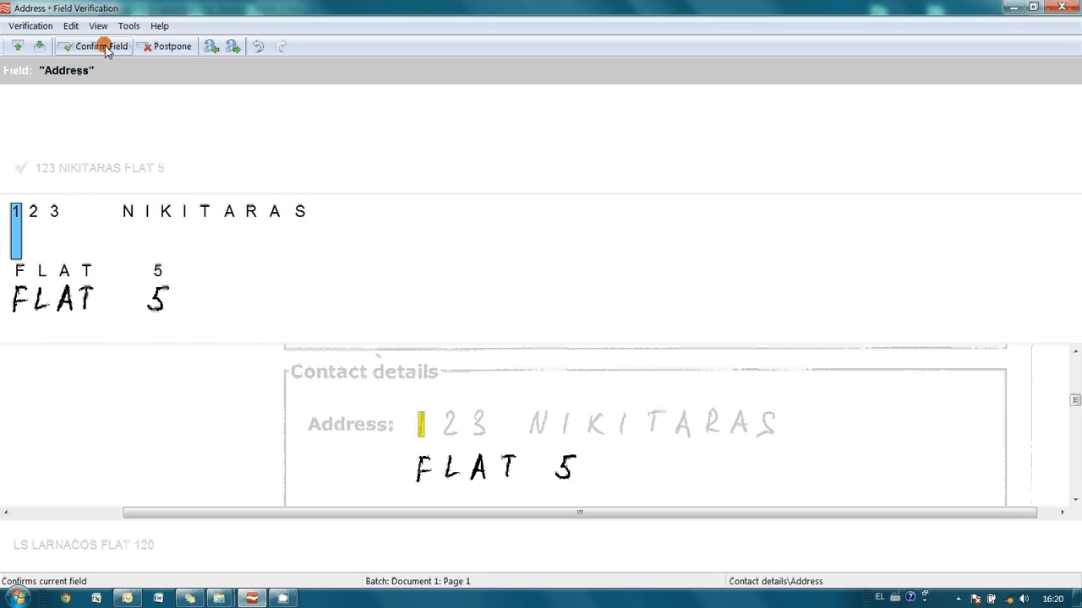
left_click(99, 48)
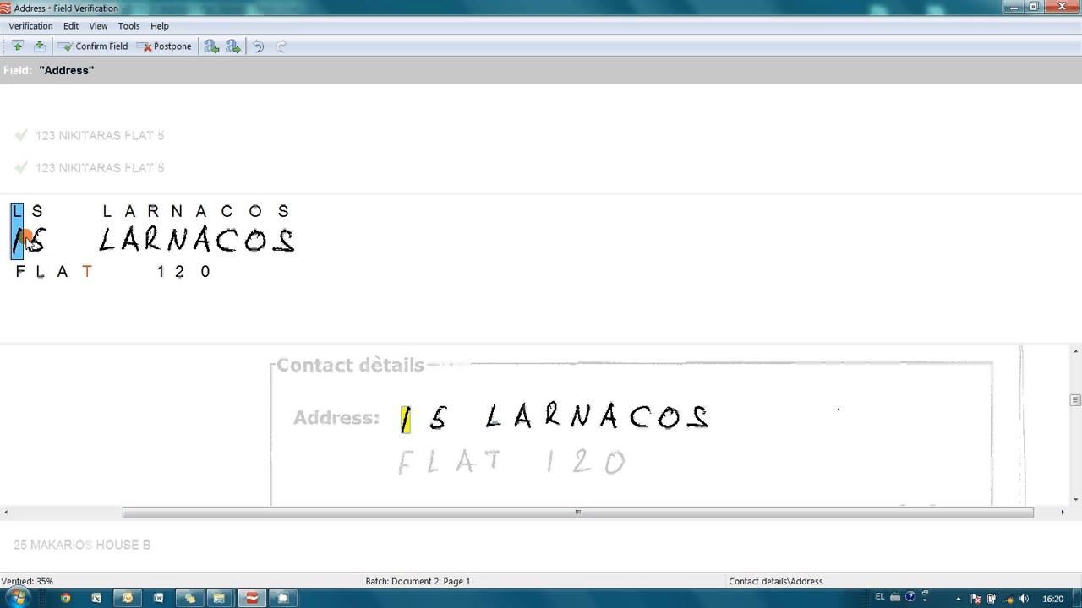
mouse_move(25, 228)
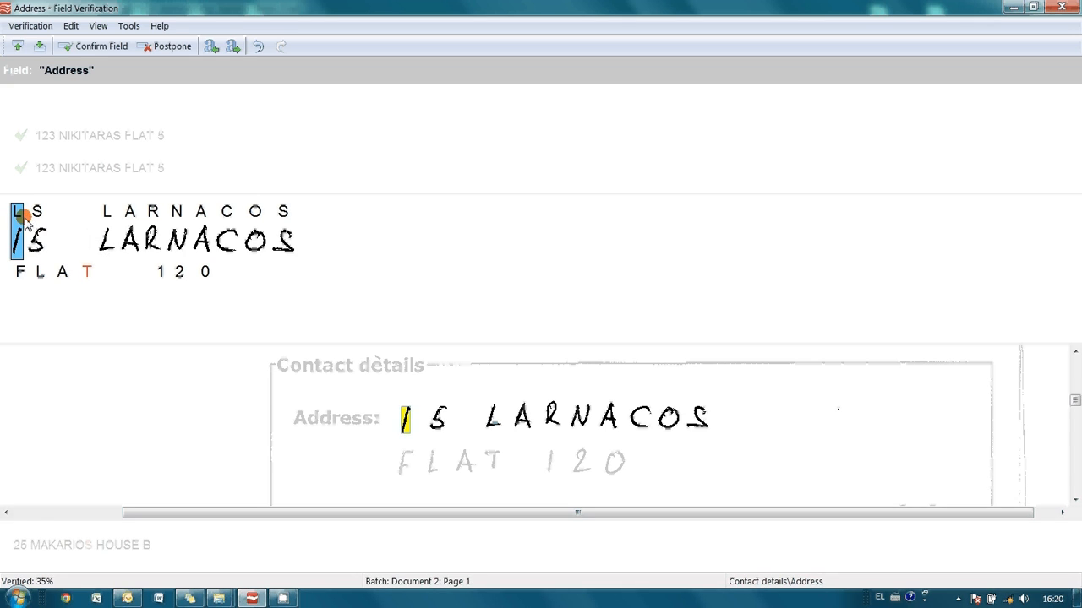
mouse_move(26, 245)
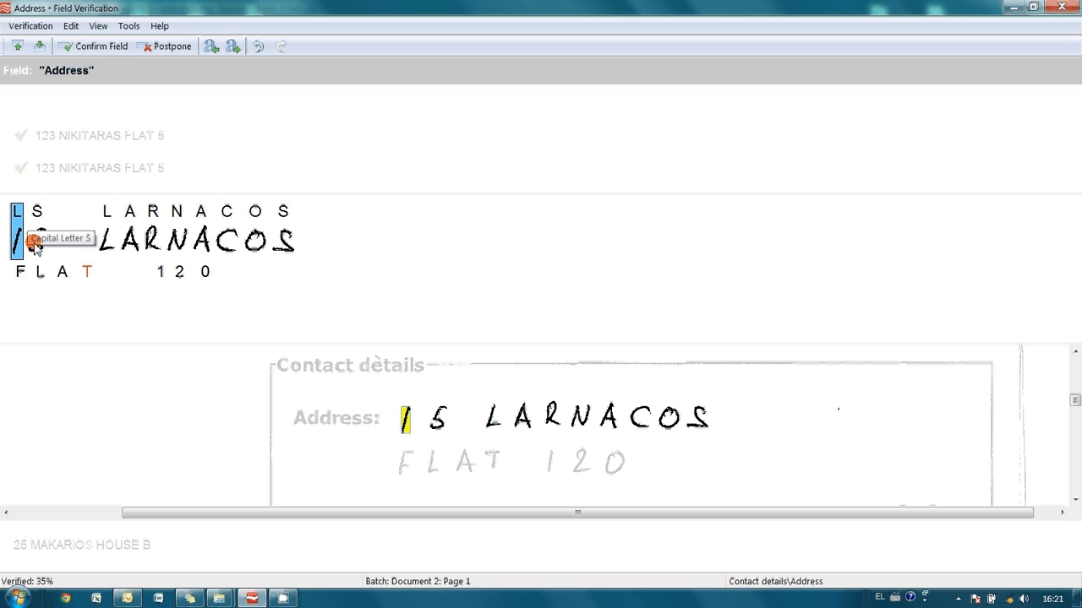
left_click(17, 211)
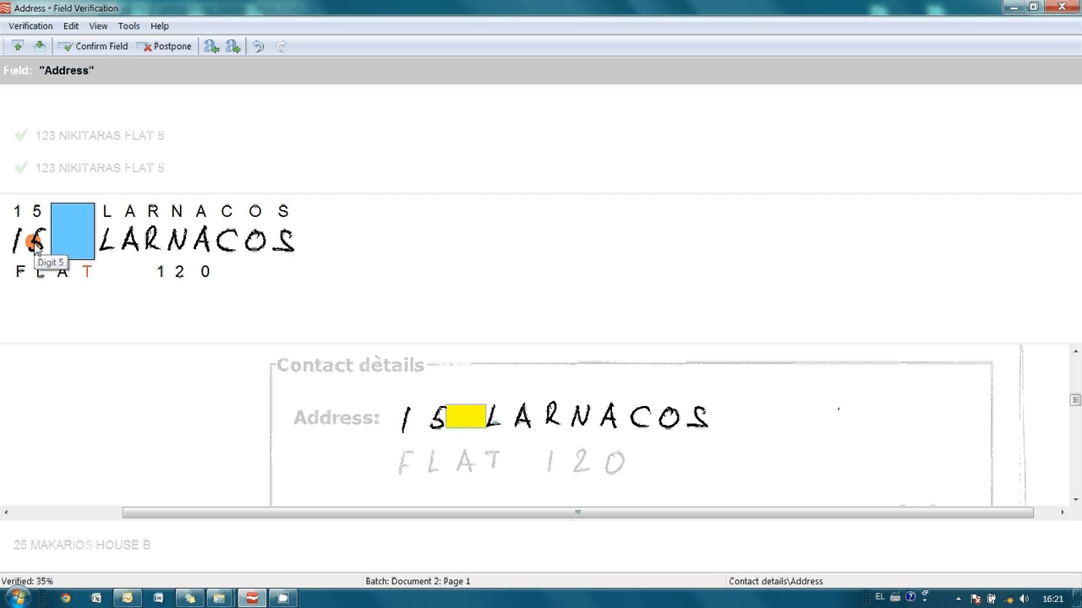
left_click(93, 47)
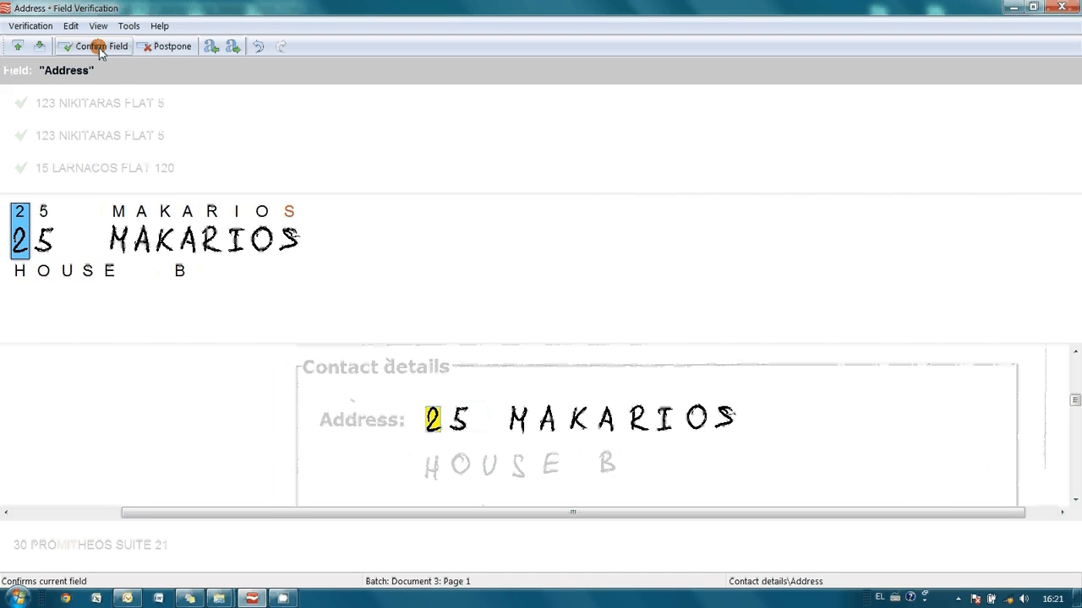
left_click(100, 45)
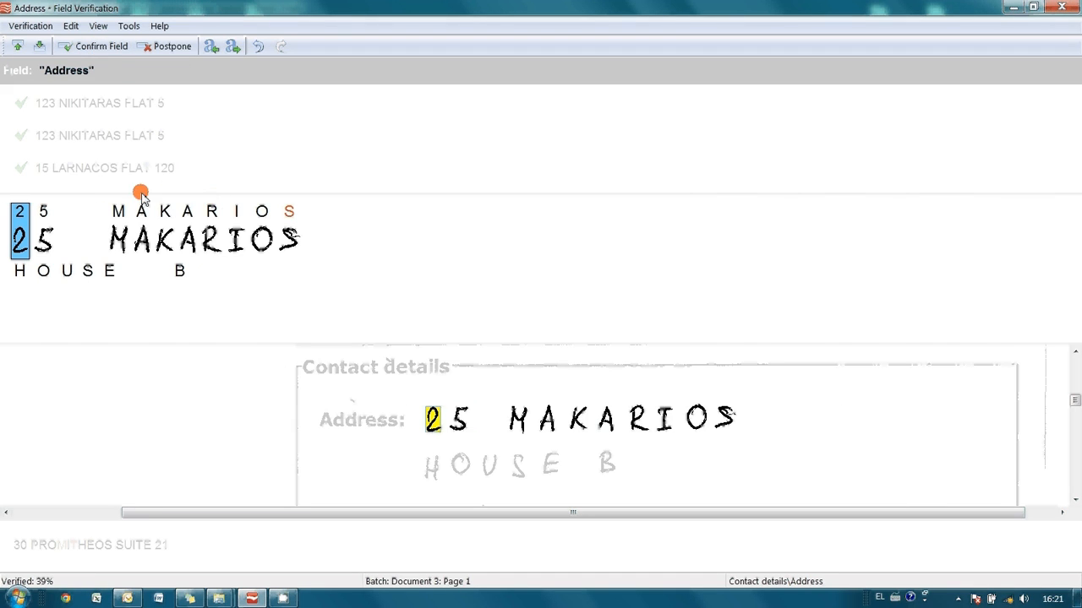
left_click(95, 47)
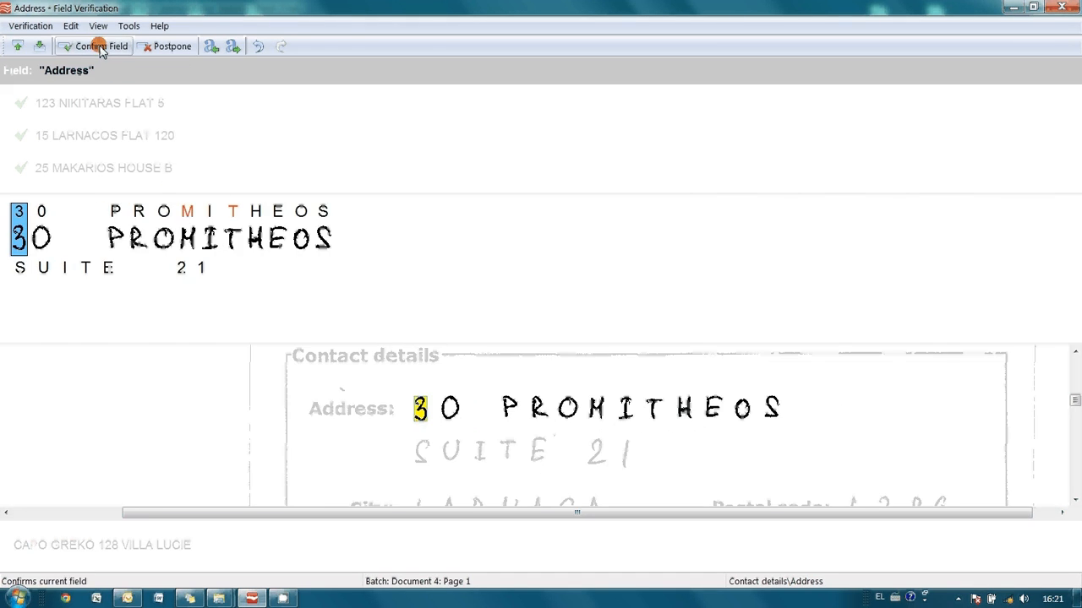
left_click(100, 46)
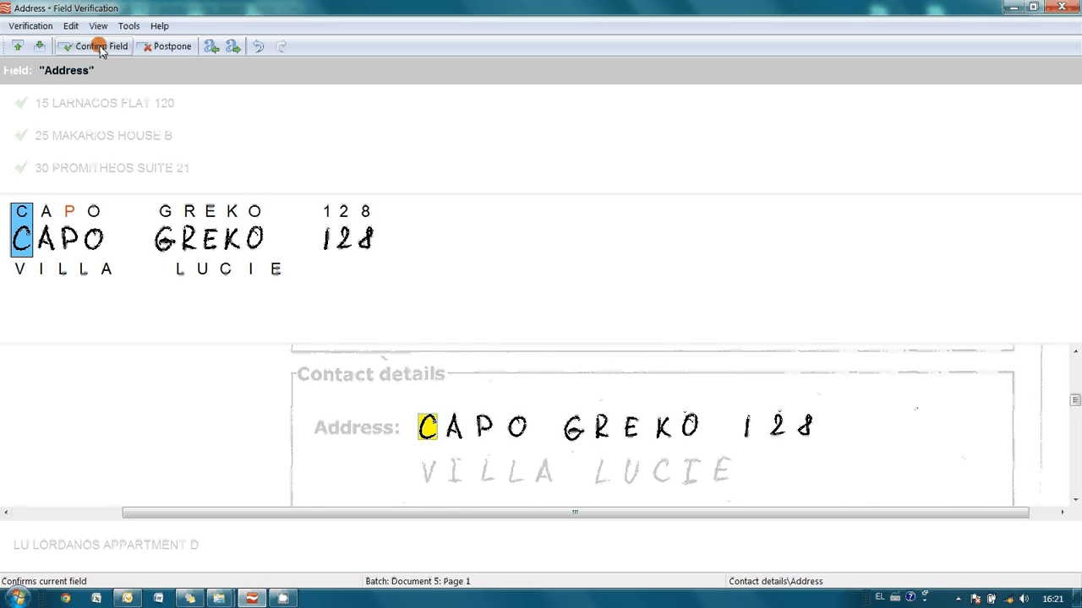
left_click(94, 45)
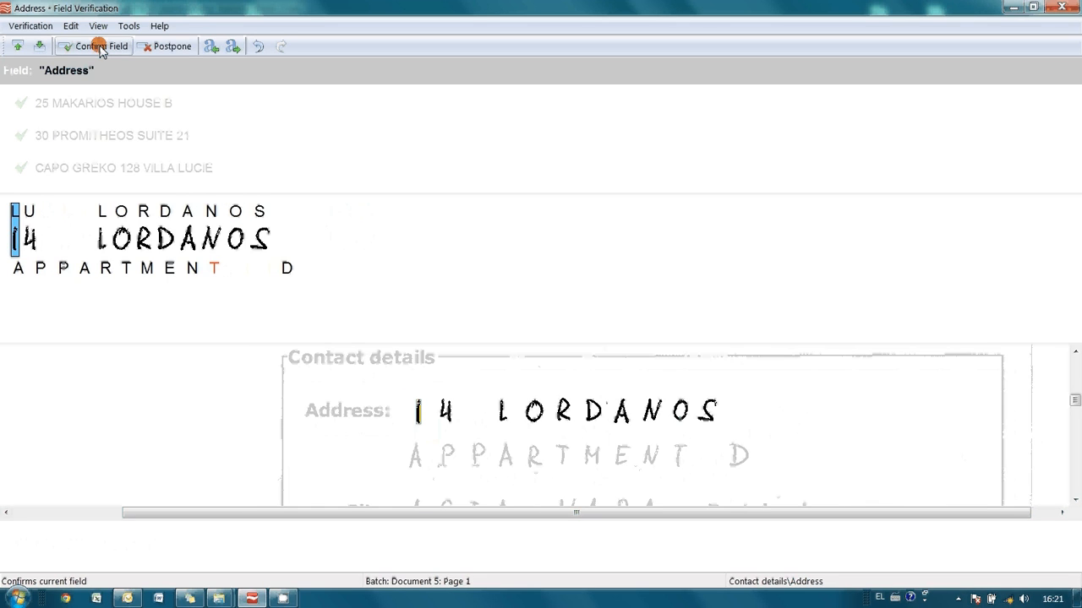
left_click(98, 45)
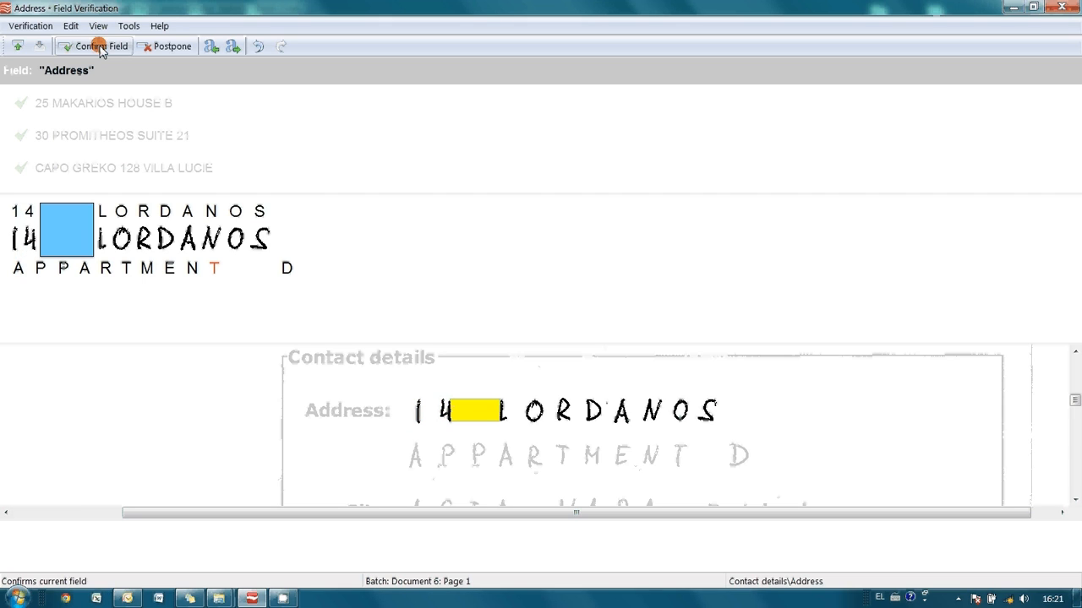
left_click(93, 45)
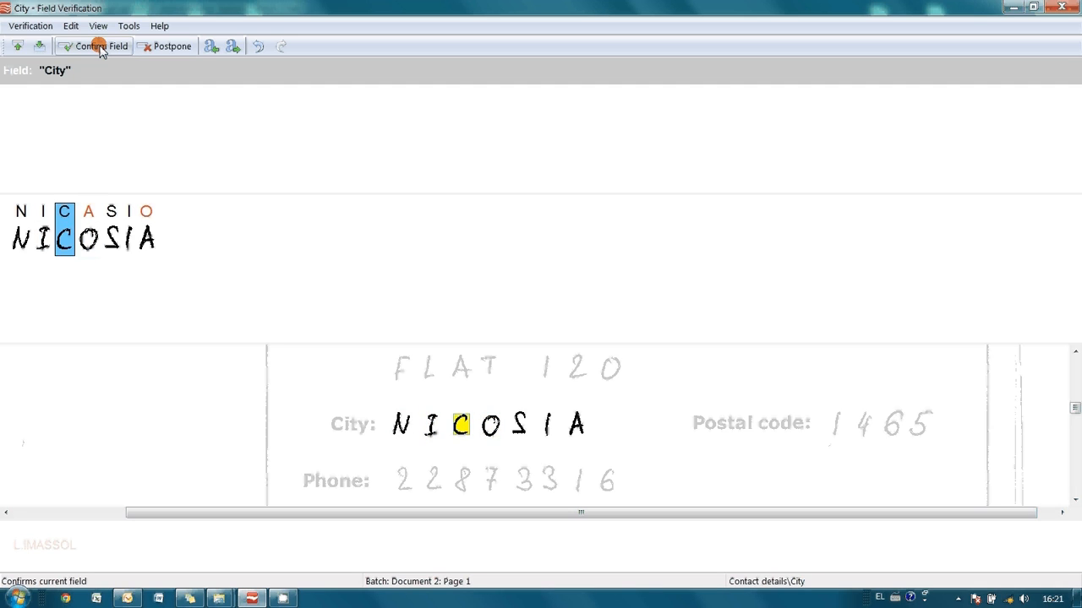
Confirm the City values NICOSIA, LIMASSOL, PROTARAS and AGIA-NAPA on each form.
left_click(93, 46)
type("OSIA")
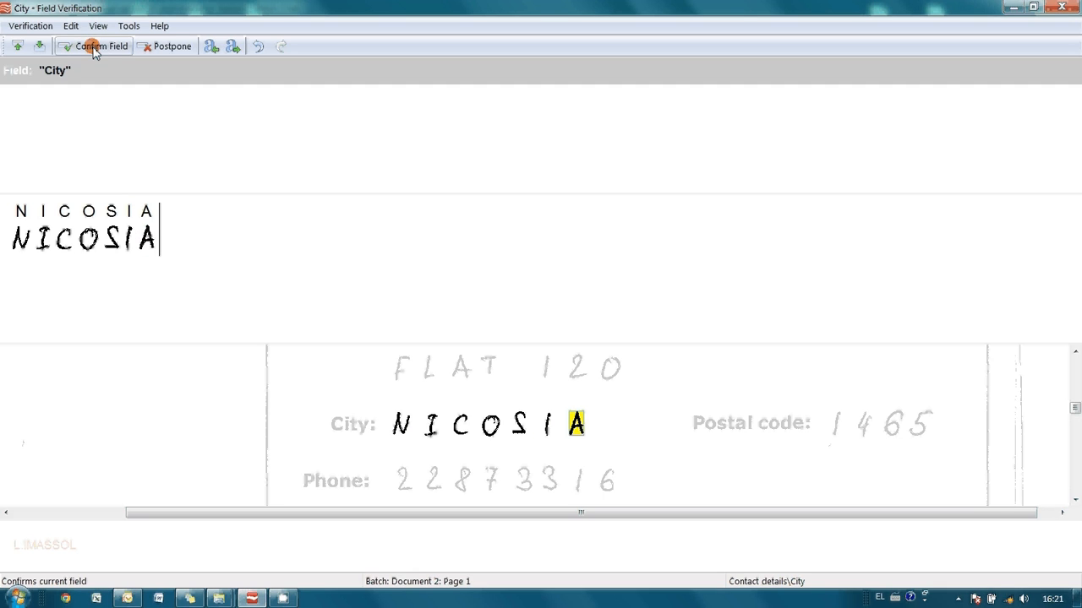
left_click(93, 46)
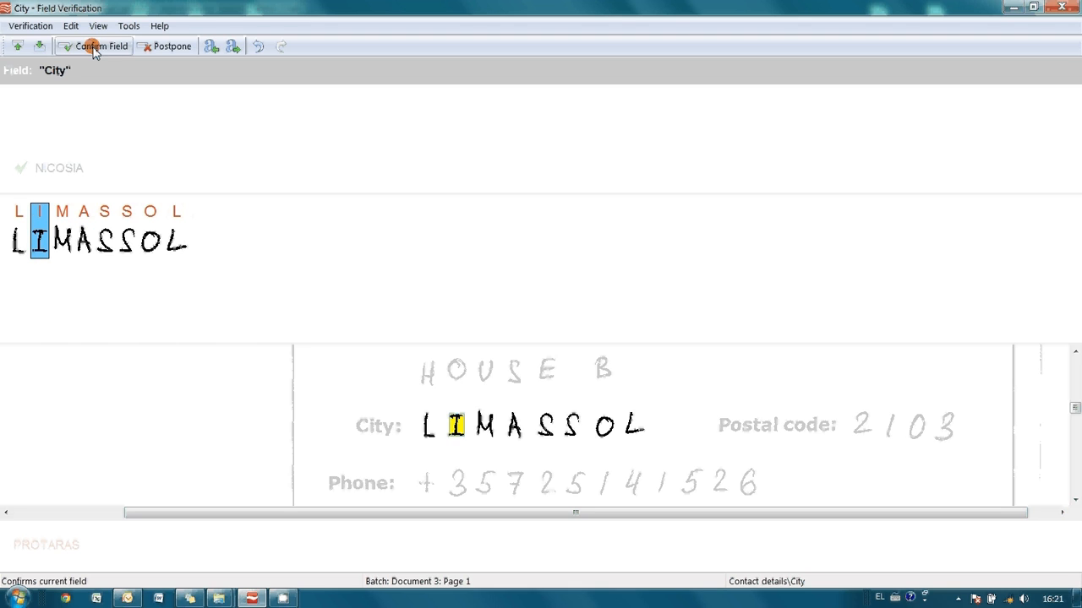
mouse_move(94, 46)
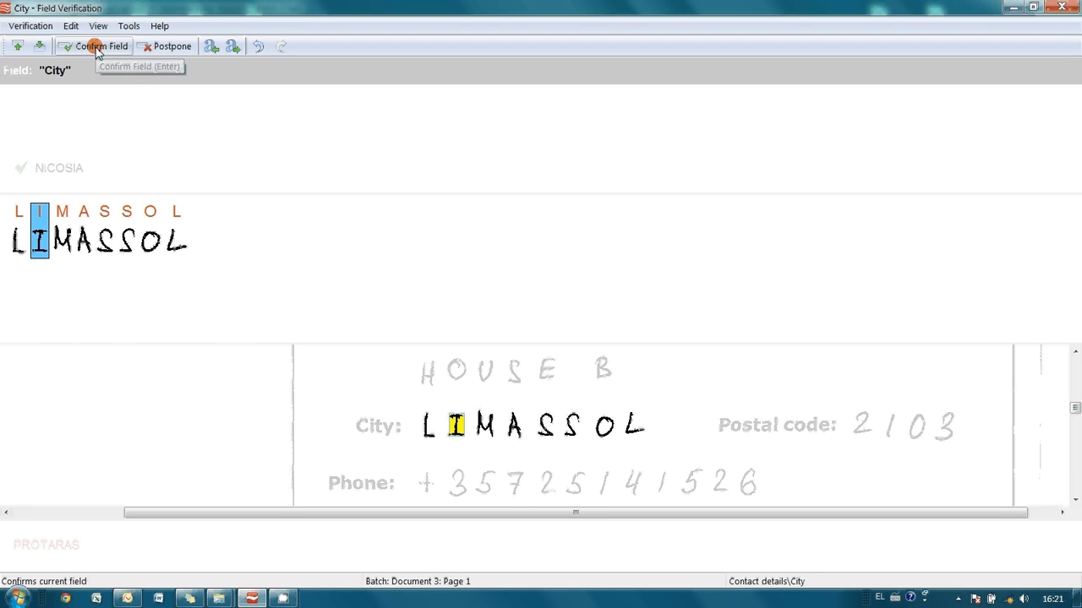
left_click(93, 45)
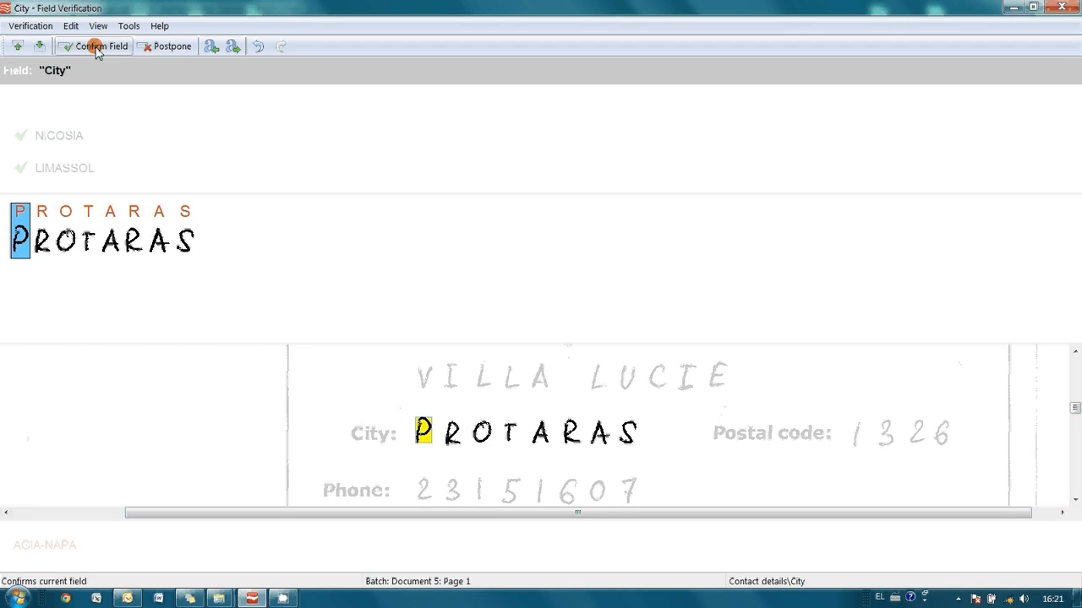
left_click(93, 46)
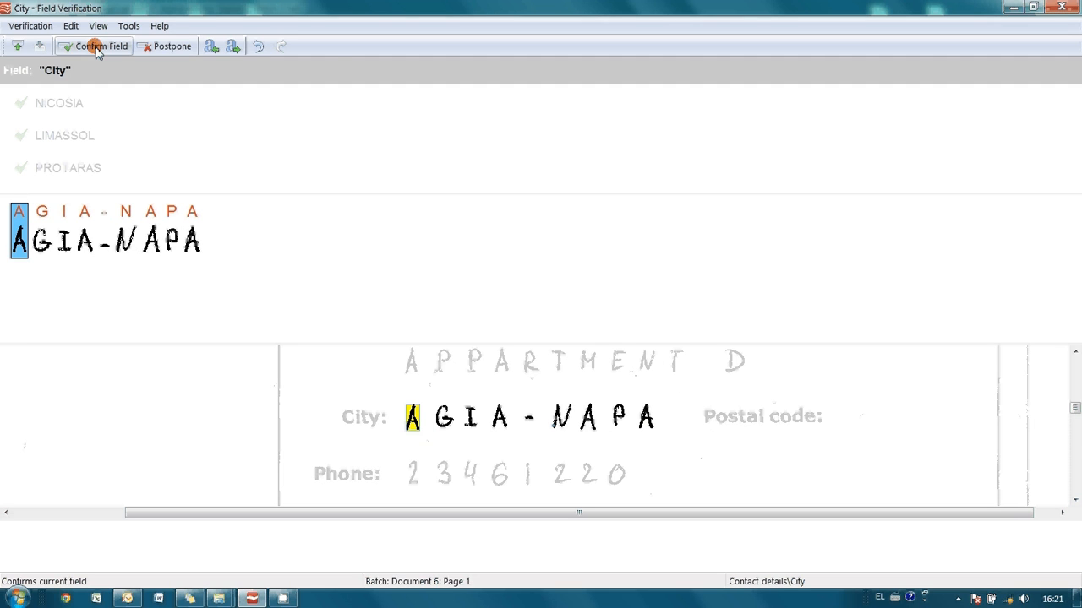
left_click(93, 45)
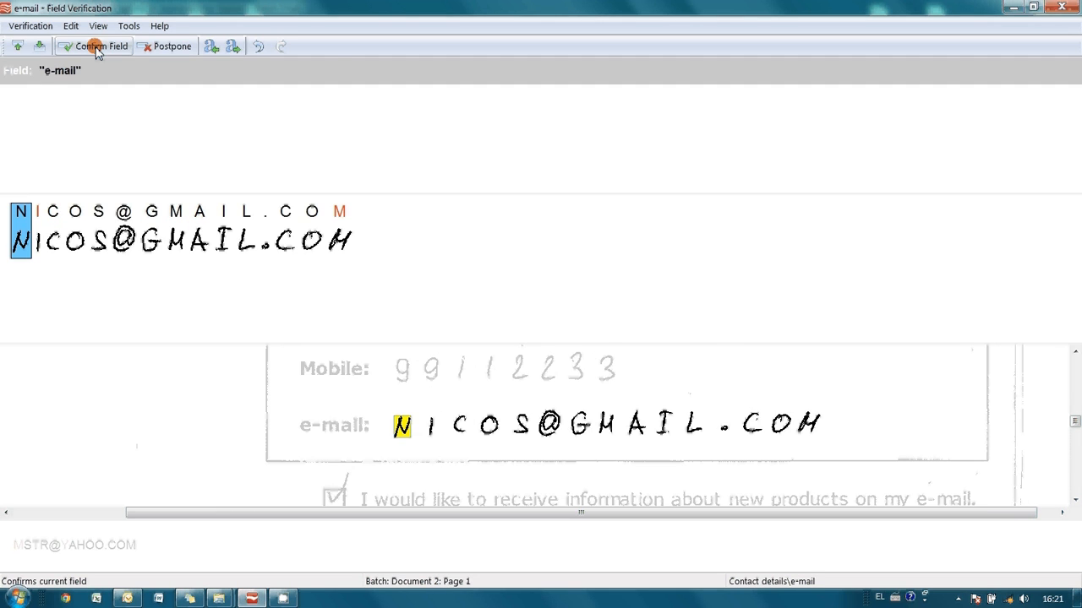
Confirm the three recognized e-mail addresses one after another.
left_click(95, 47)
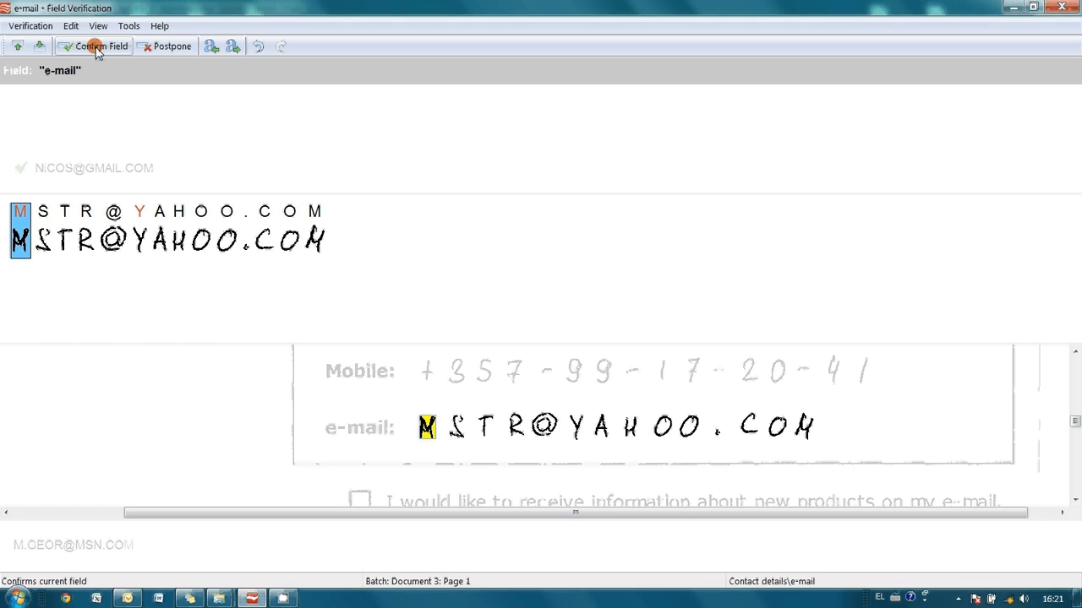
left_click(98, 47)
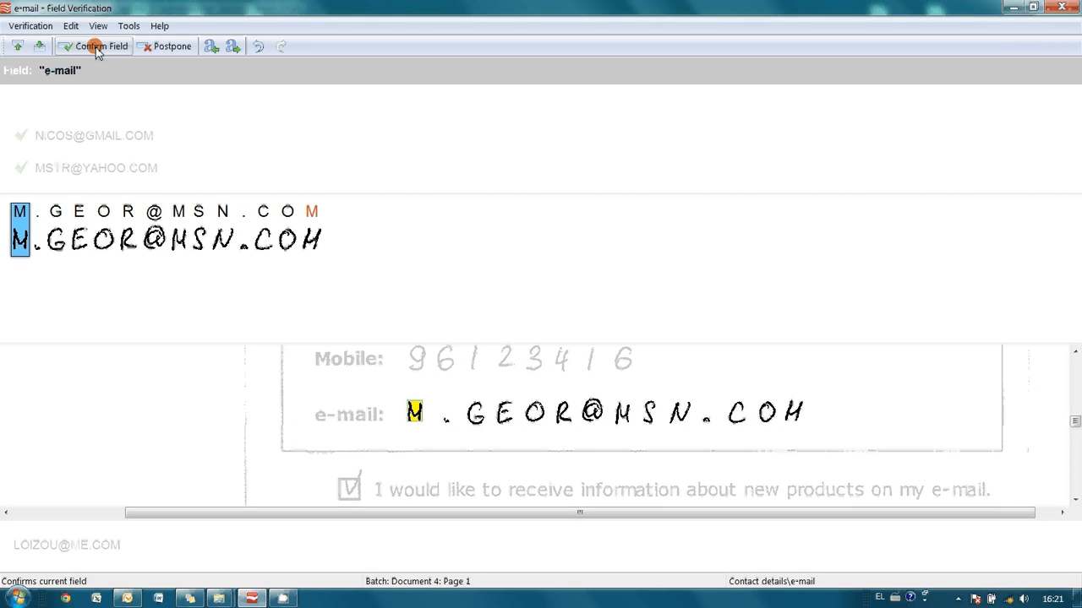
left_click(93, 45)
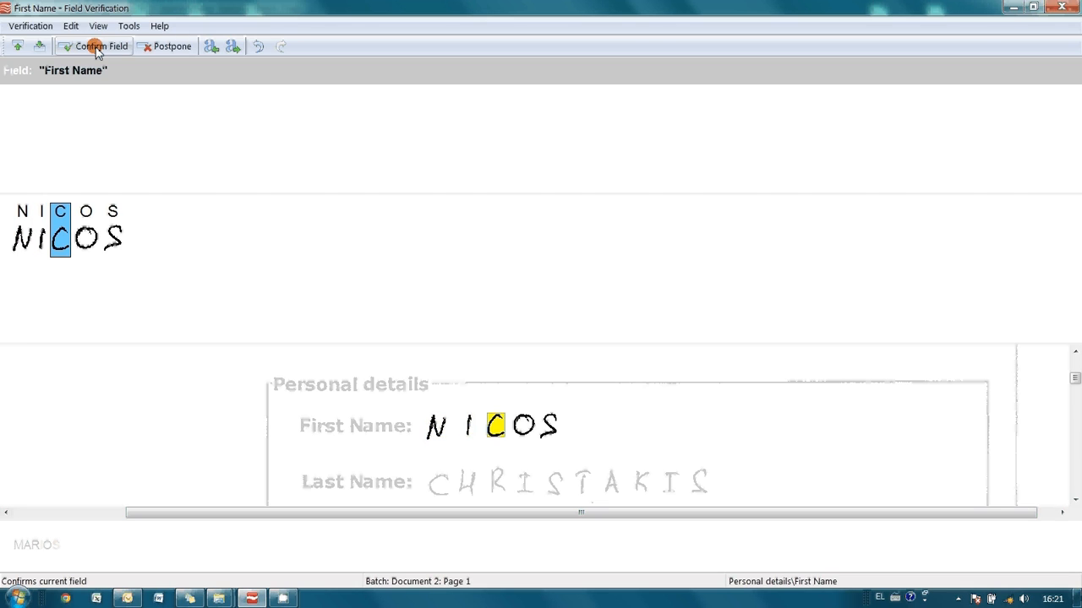
left_click(98, 45)
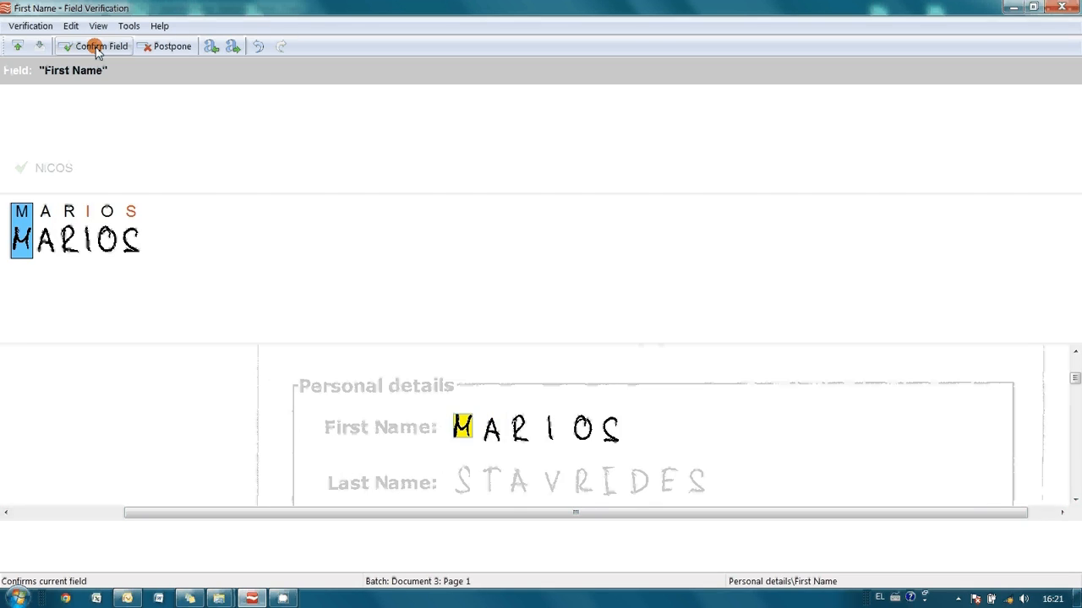
left_click(98, 45)
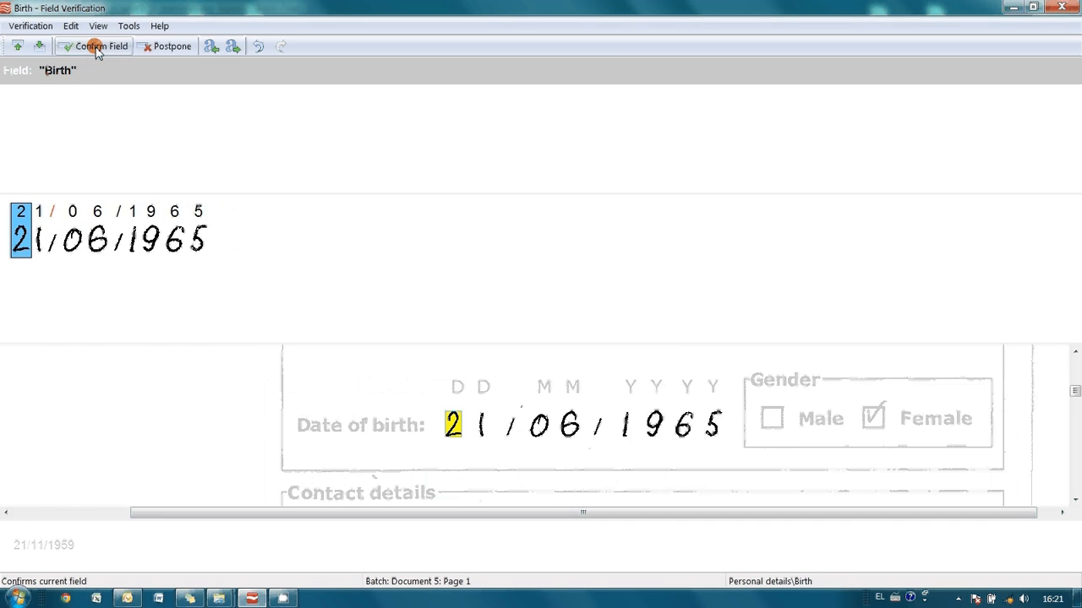
left_click(99, 45)
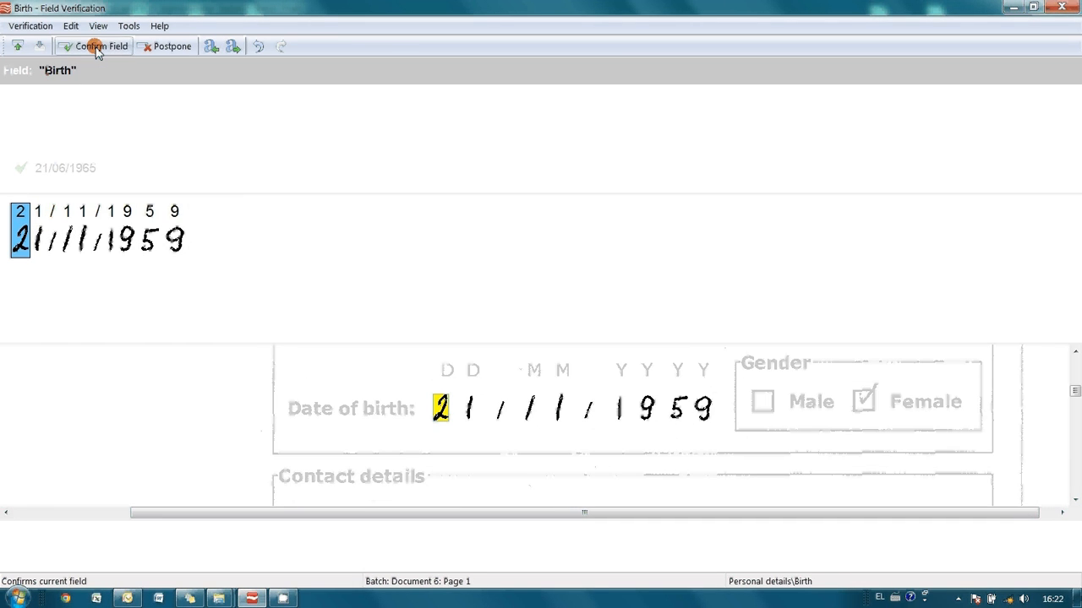
left_click(98, 46)
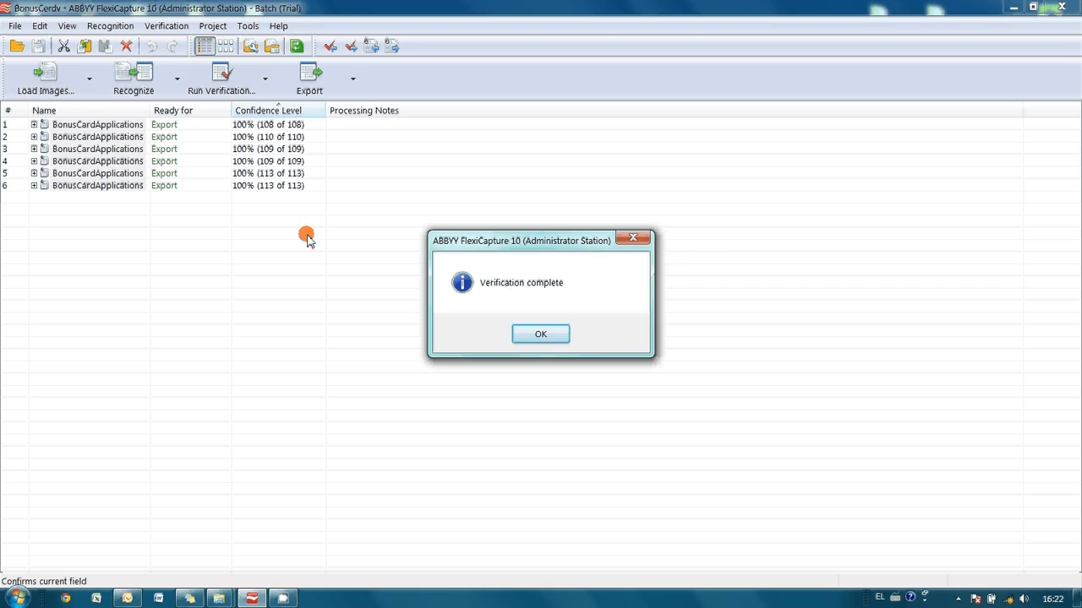
Dismiss the Verification complete message and export all six verified documents.
left_click(541, 335)
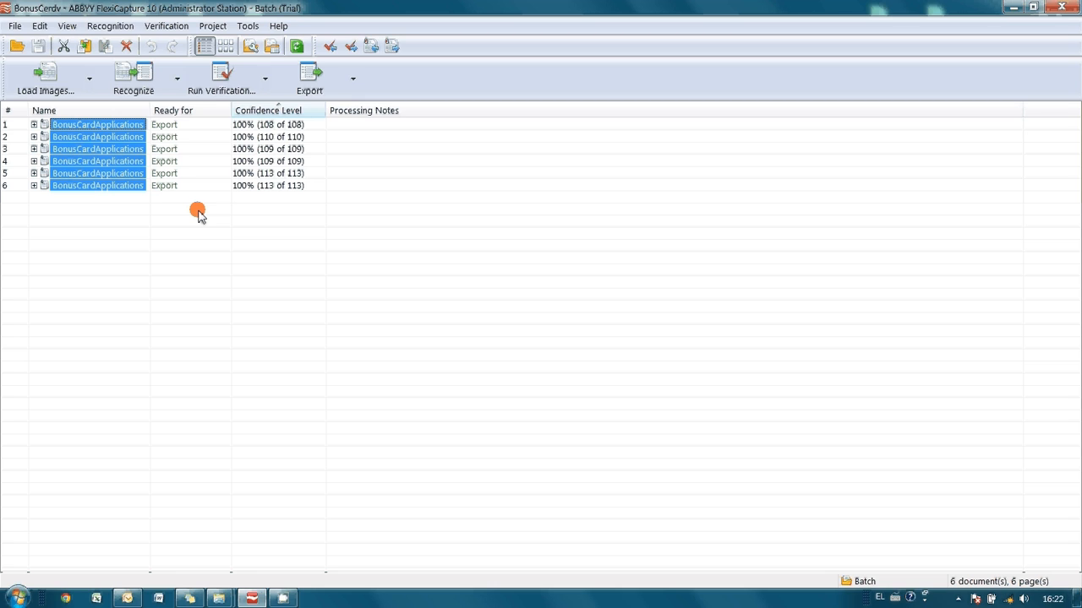
mouse_move(324, 175)
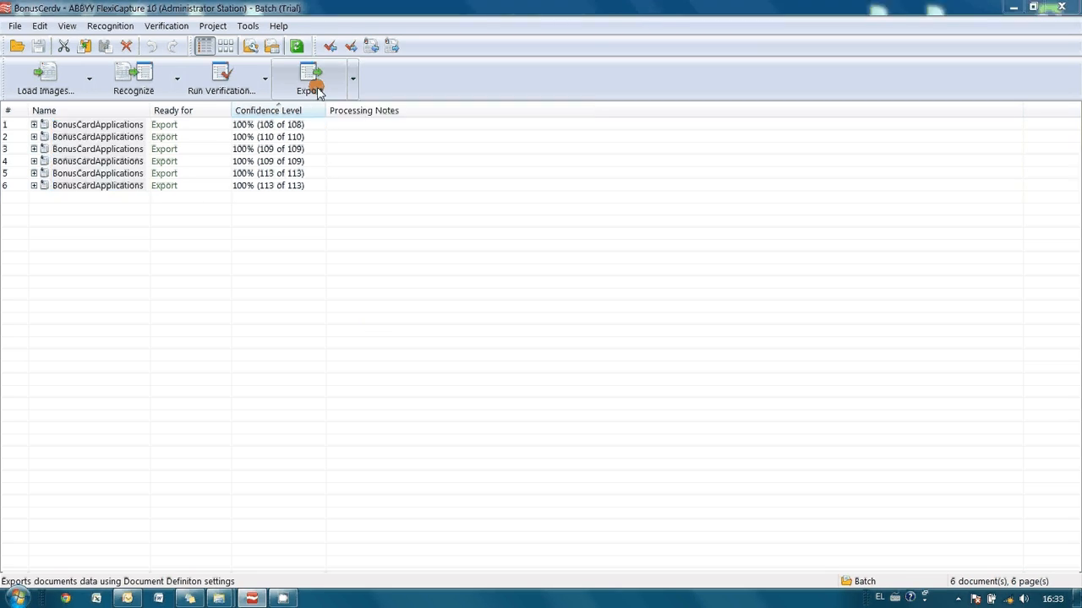
left_click(310, 76)
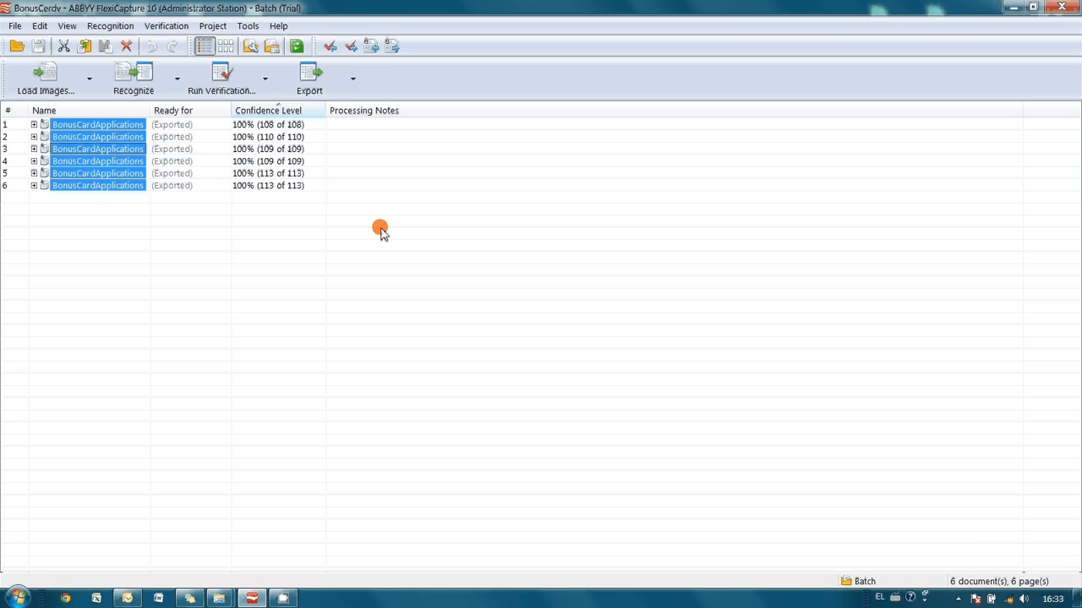
mouse_move(327, 447)
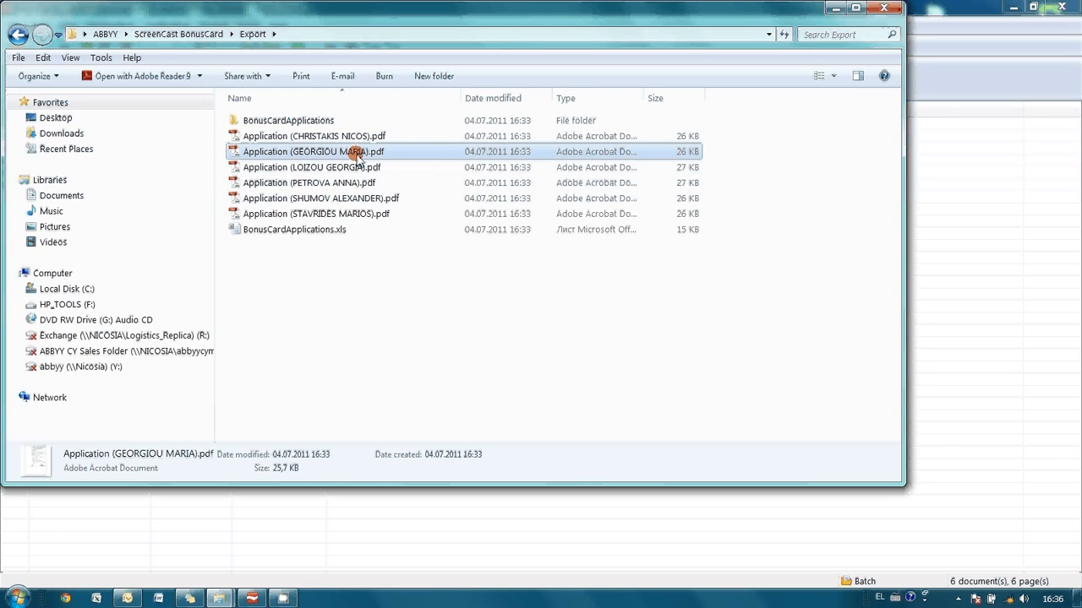
double_click(314, 152)
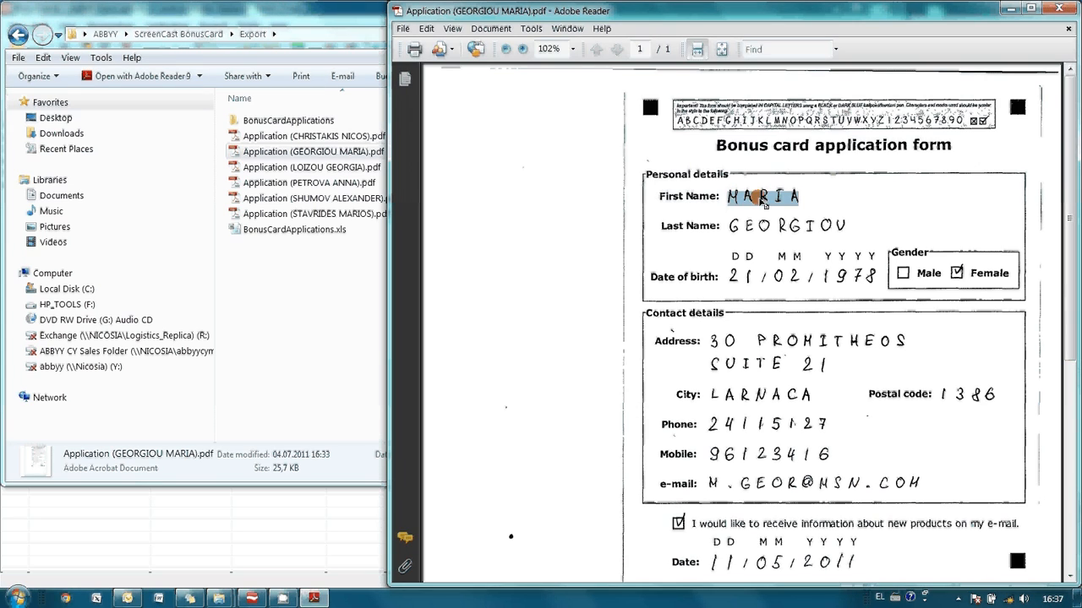
right_click(764, 196)
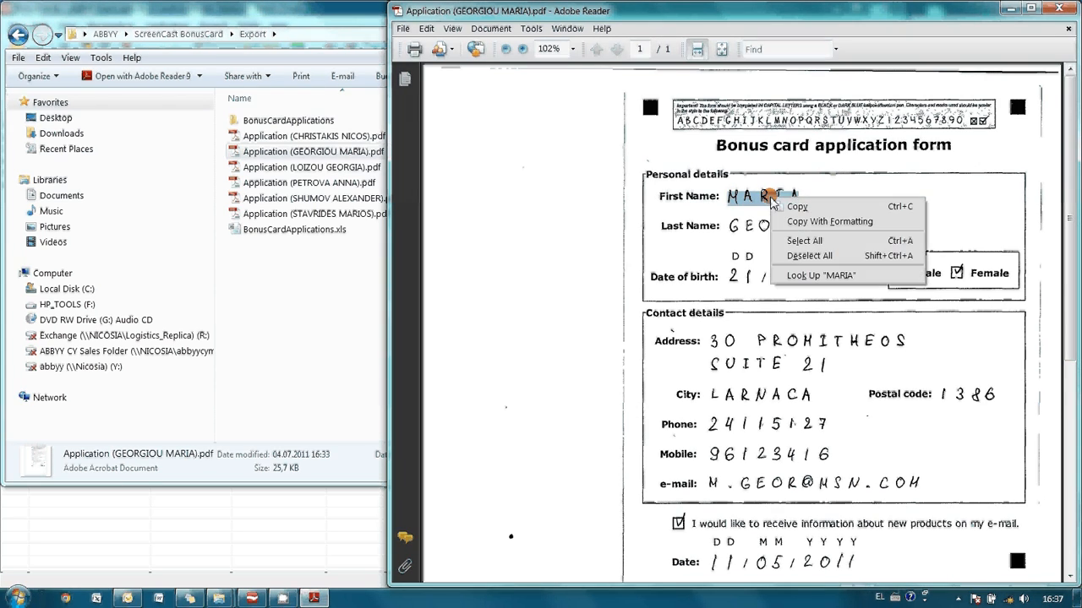
left_click(541, 301)
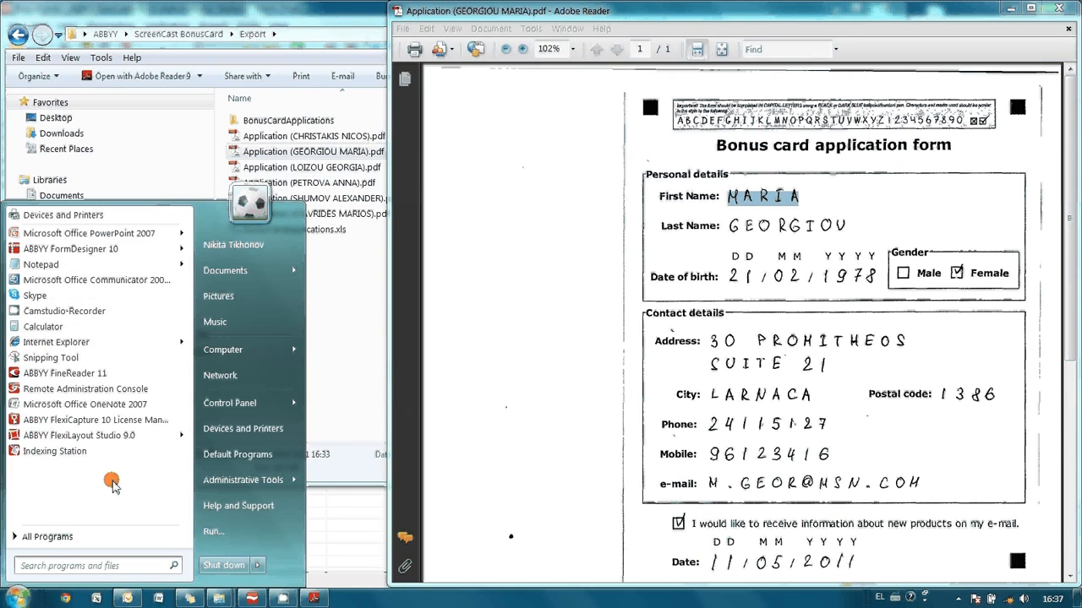
Paste MARIA into a new Notepad window, then close it without saving.
type("no")
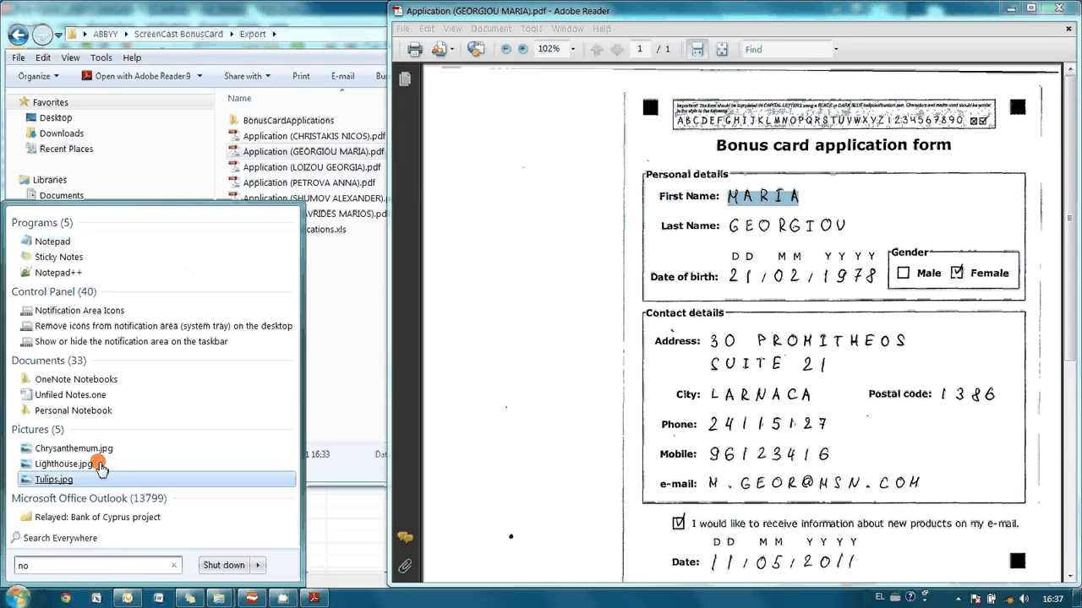
left_click(53, 242)
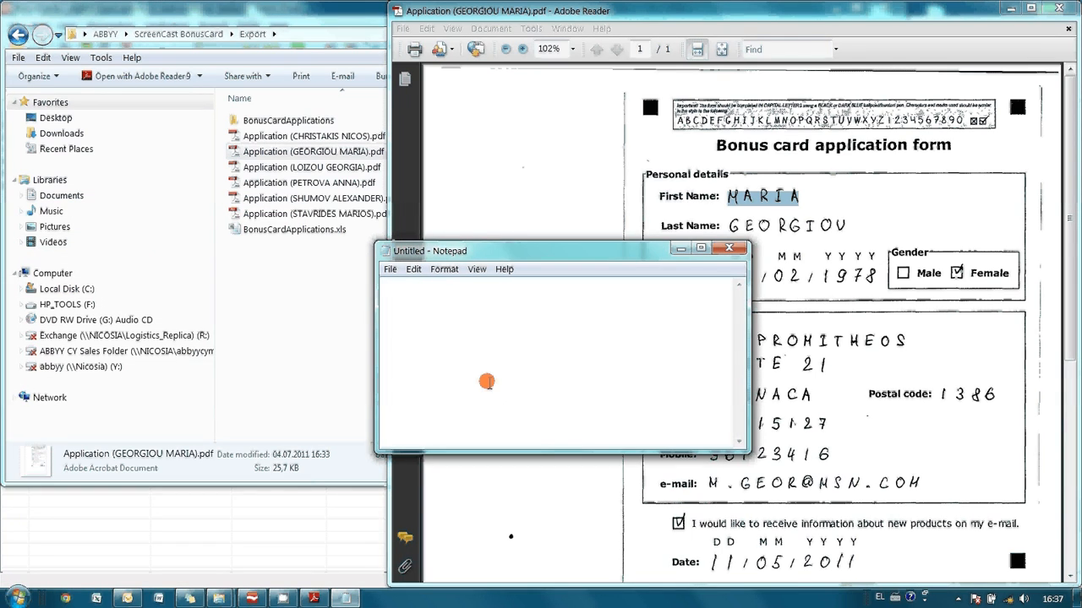
left_click(728, 246)
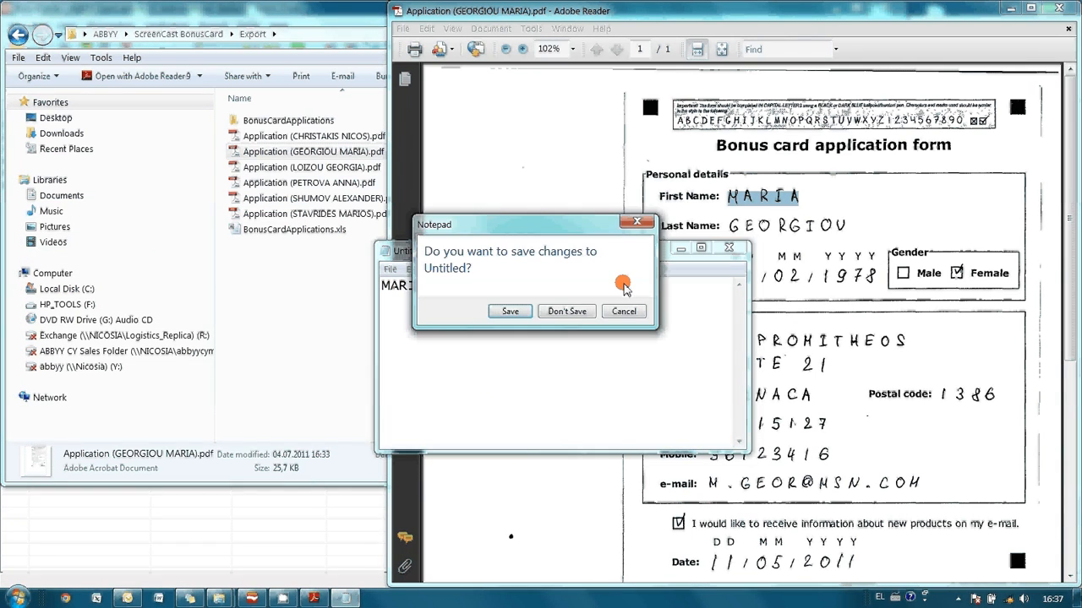
left_click(566, 311)
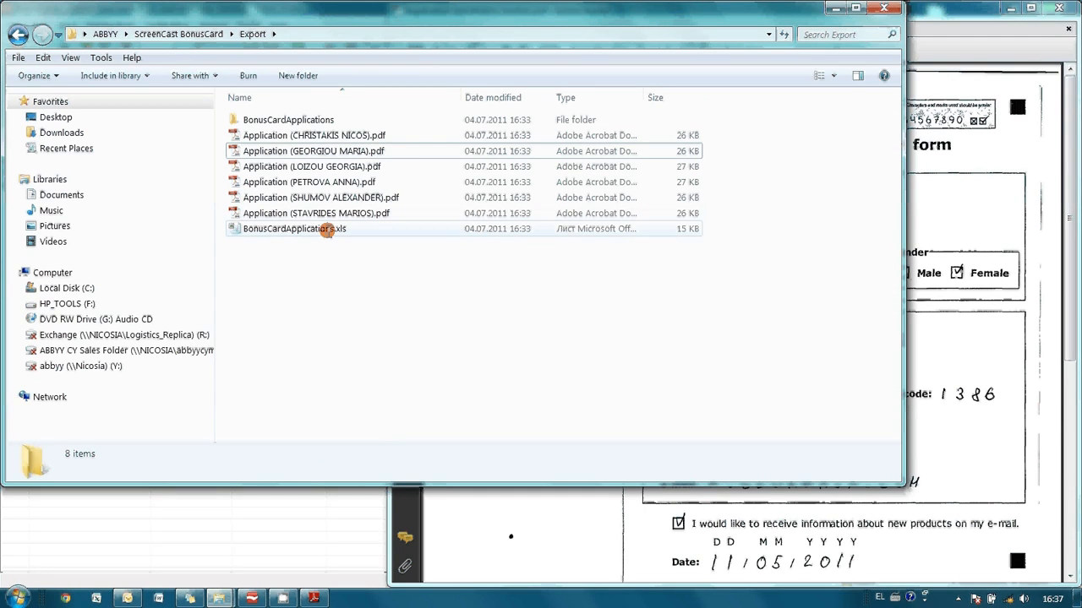
Open BonusCardApplications.xls in Excel showing the six applicants' captured data.
double_click(294, 228)
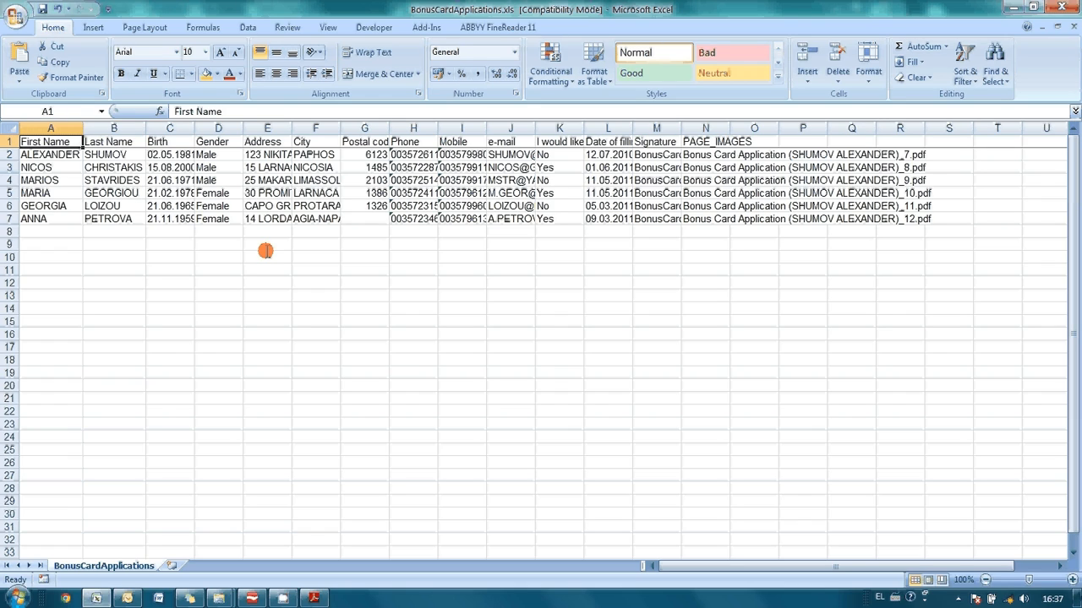
left_click(365, 333)
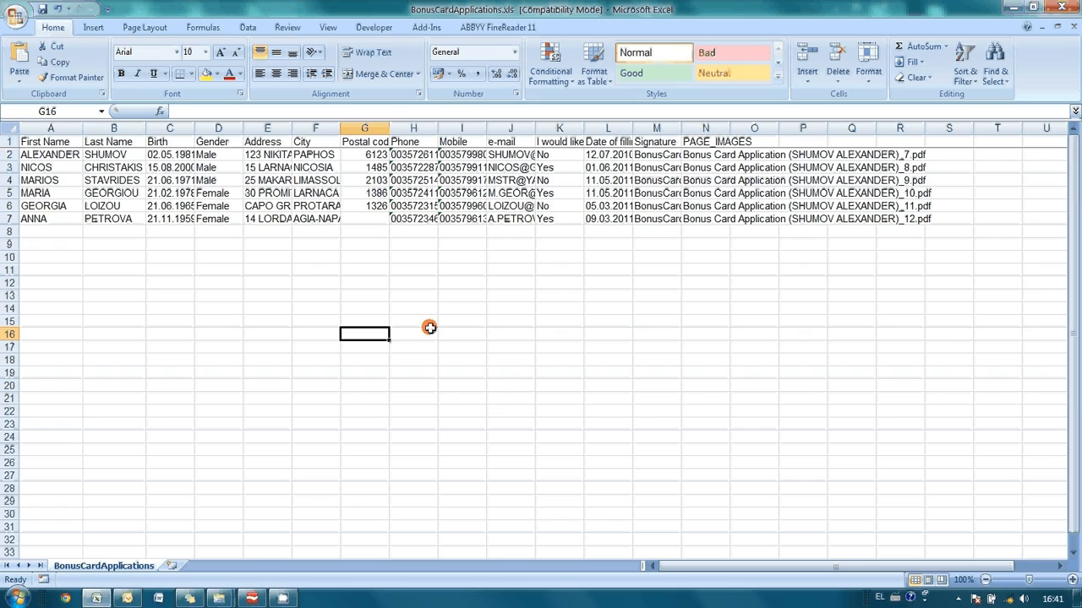